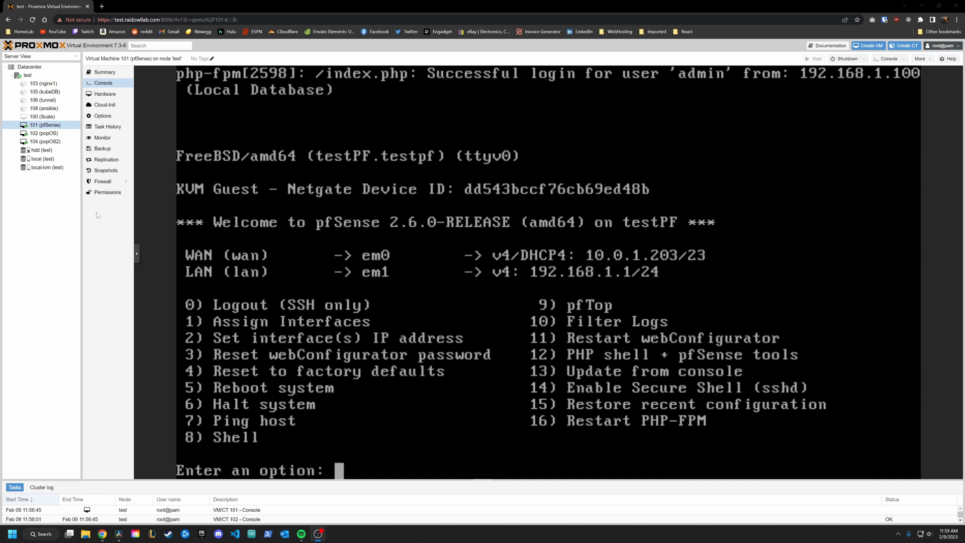
pyautogui.moveTo(353, 199)
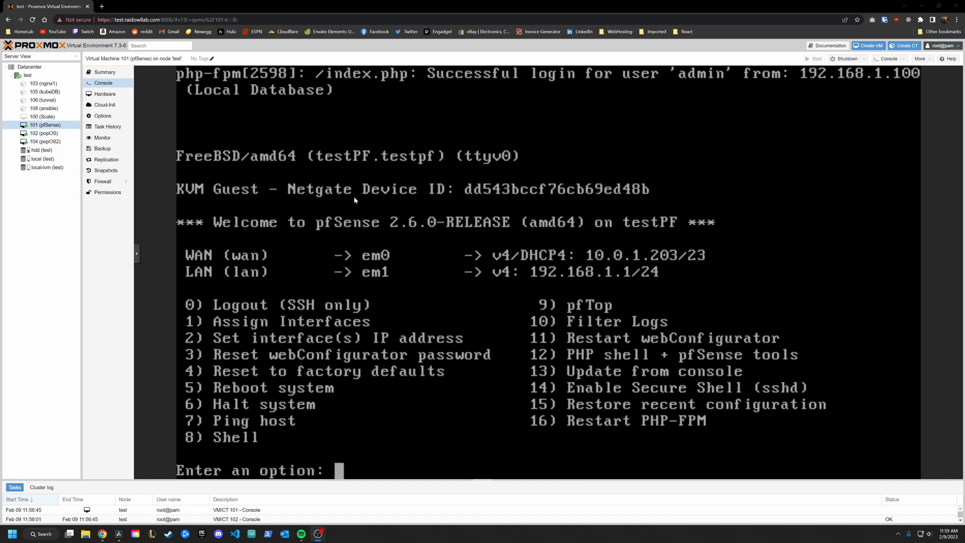
pyautogui.moveTo(208, 257)
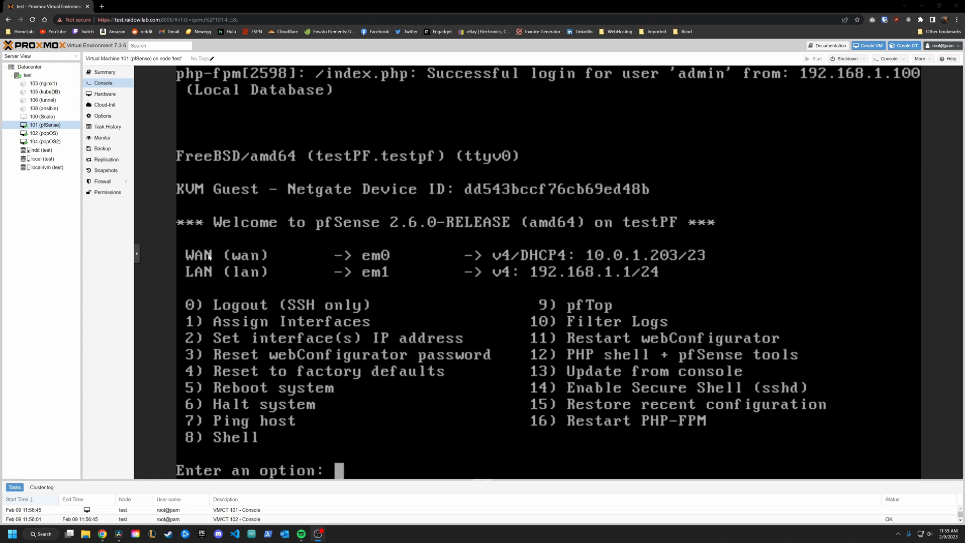
pyautogui.moveTo(221, 272)
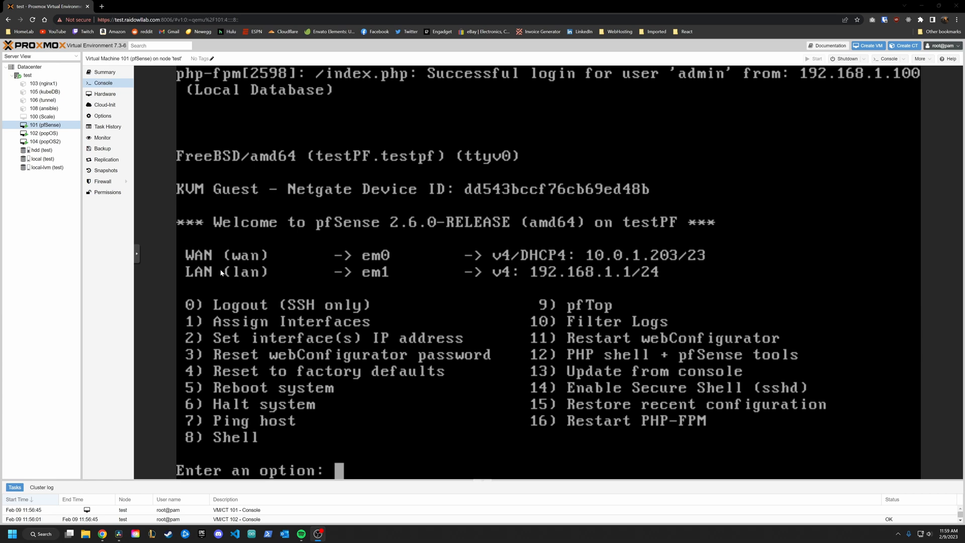
# Select VM 102 (popOS) in the Proxmox tree to show its console.
pyautogui.click(44, 133)
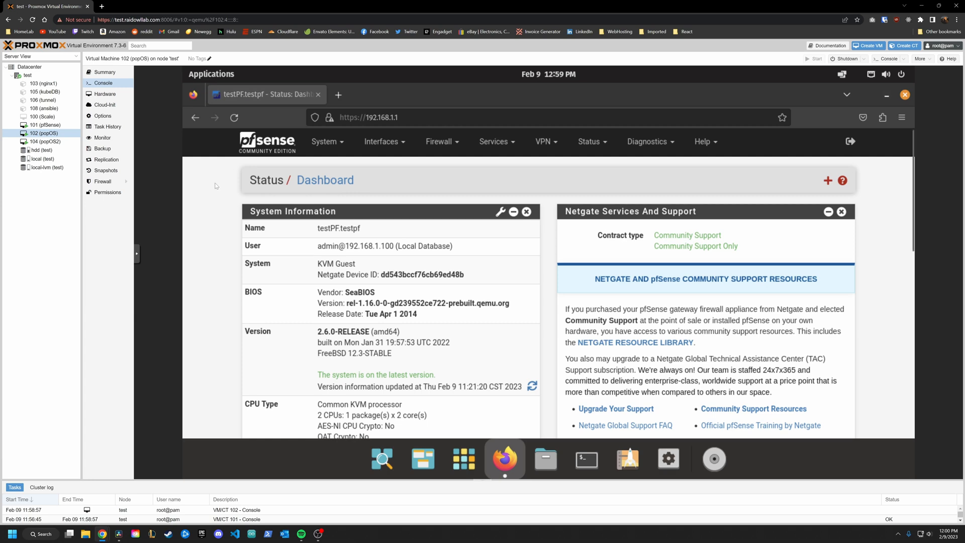
pyautogui.moveTo(474, 275)
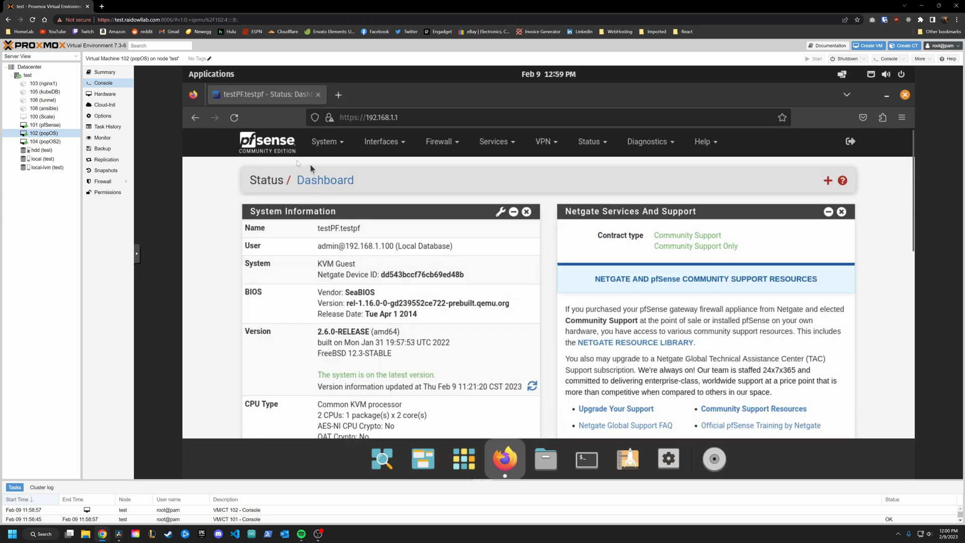
pyautogui.moveTo(388, 171)
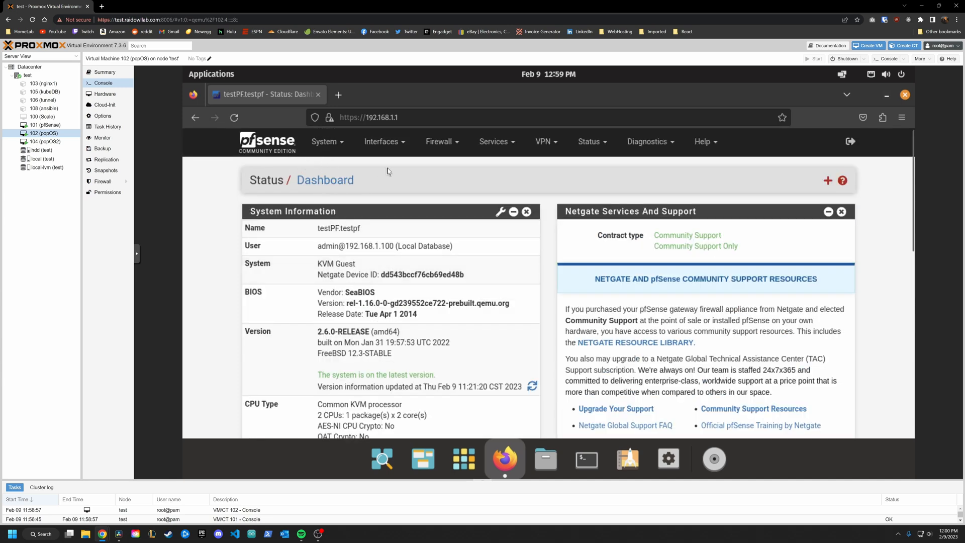
# Go to Interfaces > Assignments in the pfSense web interface.
pyautogui.click(381, 142)
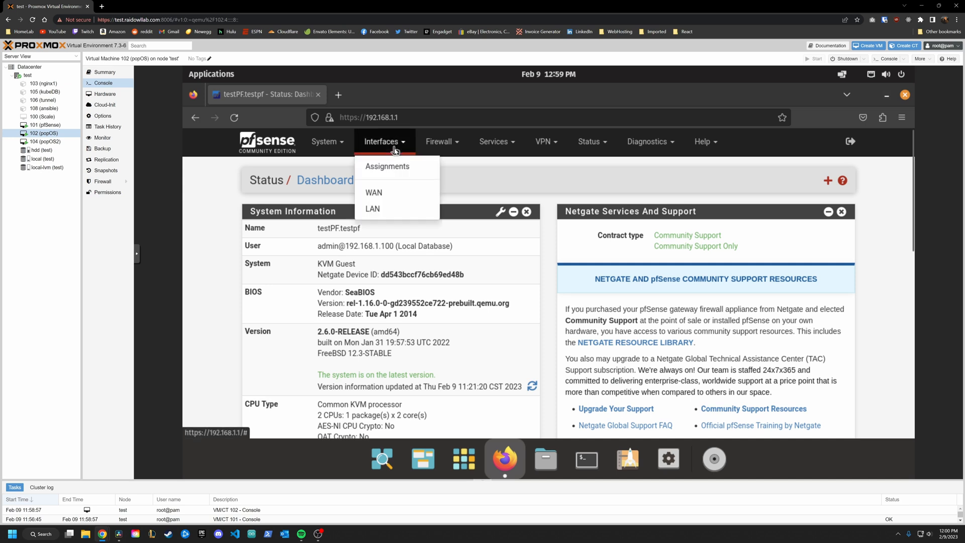
pyautogui.click(386, 166)
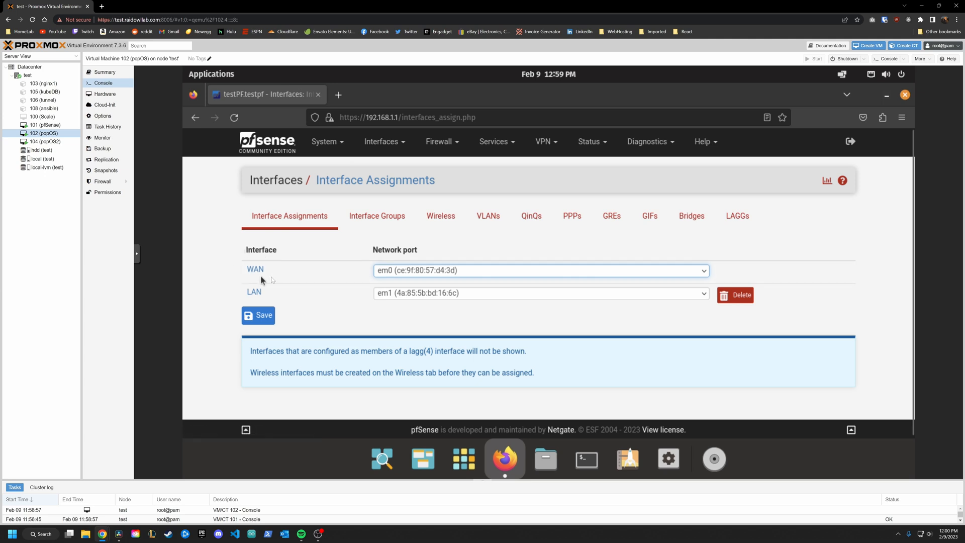
pyautogui.moveTo(232, 286)
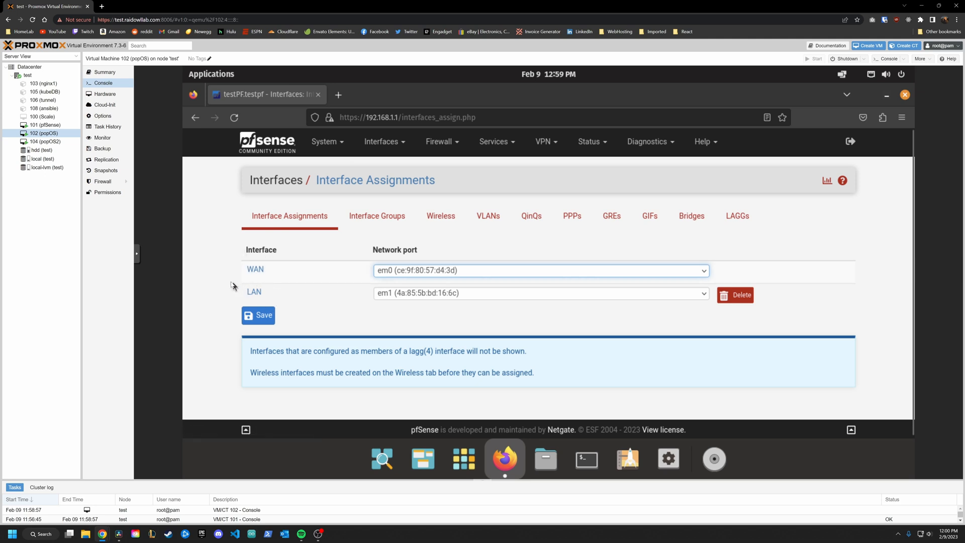
pyautogui.moveTo(236, 237)
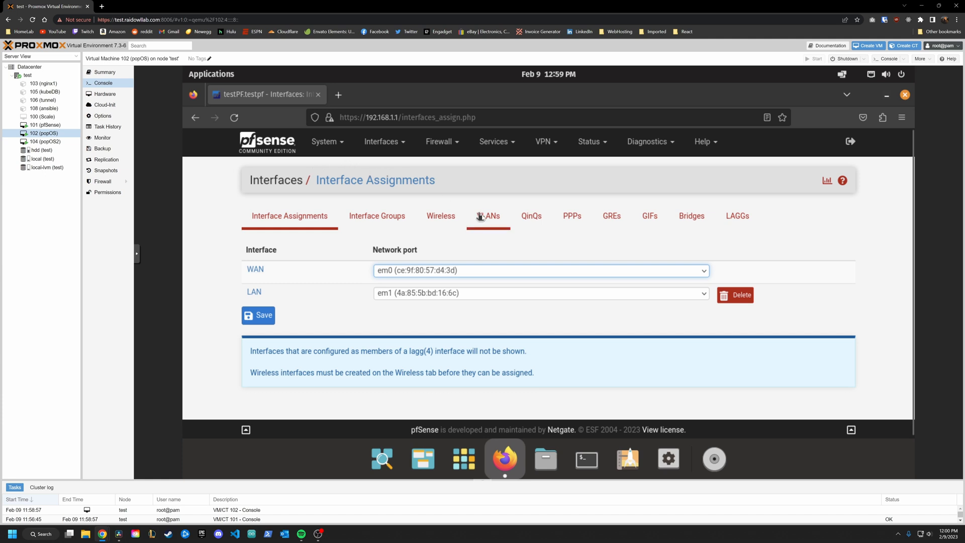
# Add and save VLAN tag 50 on parent em1 (lan), described 'test VLAN'.
pyautogui.click(488, 216)
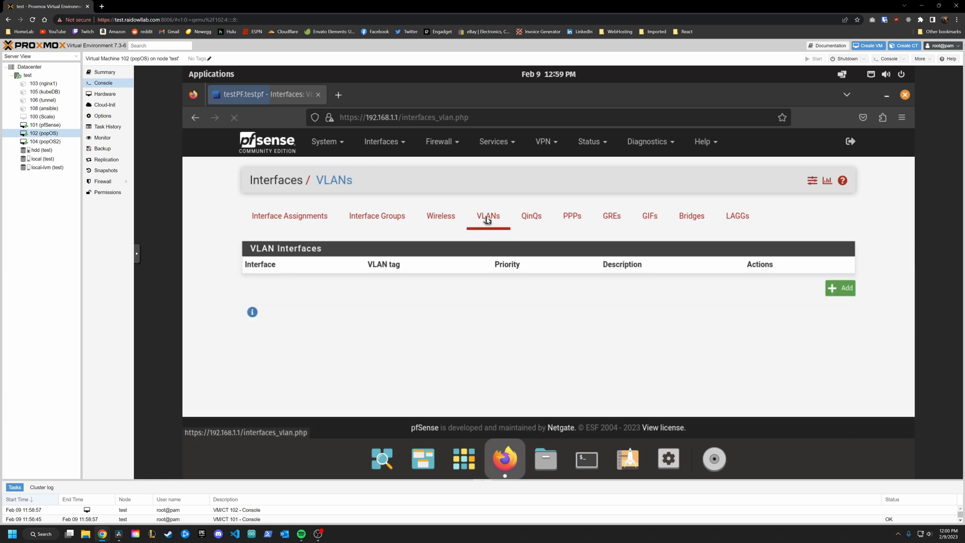
pyautogui.click(839, 288)
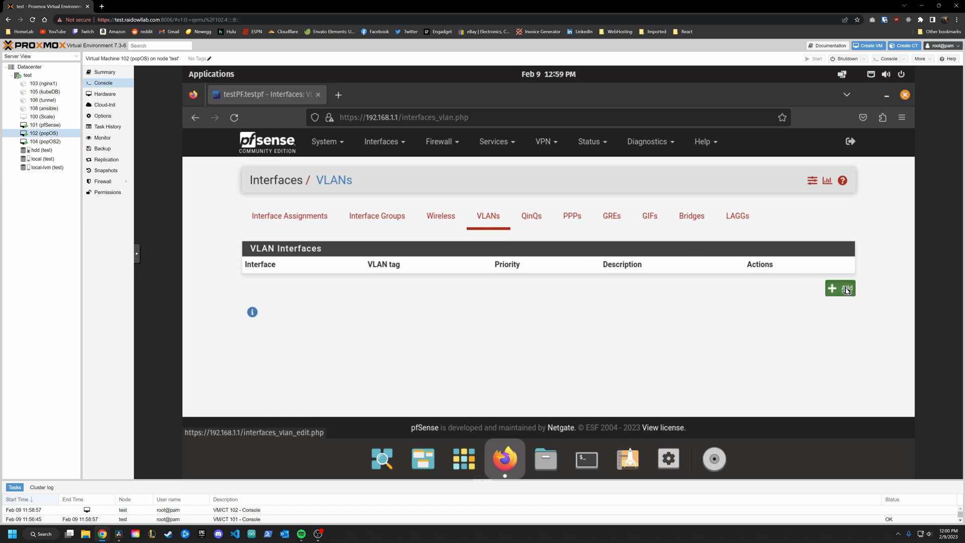
pyautogui.click(831, 288)
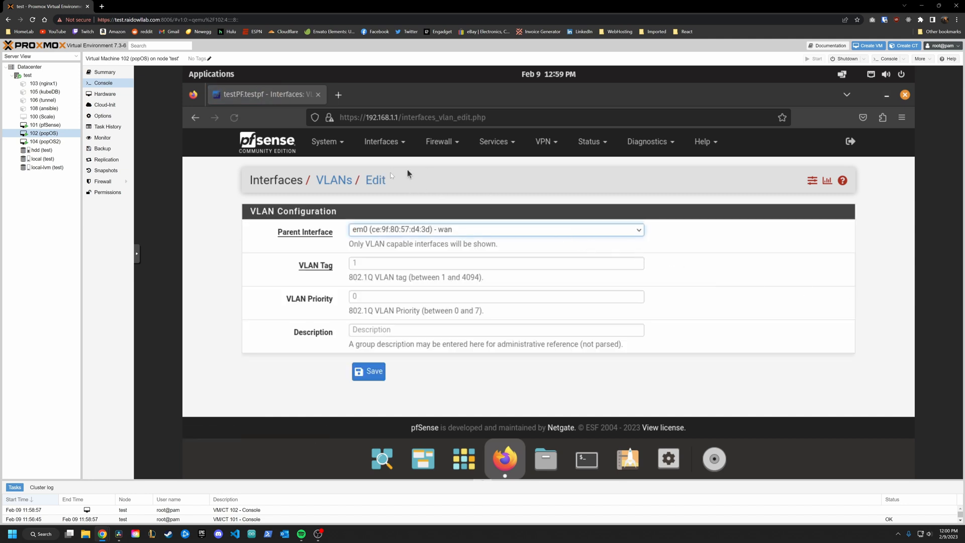
pyautogui.moveTo(455, 236)
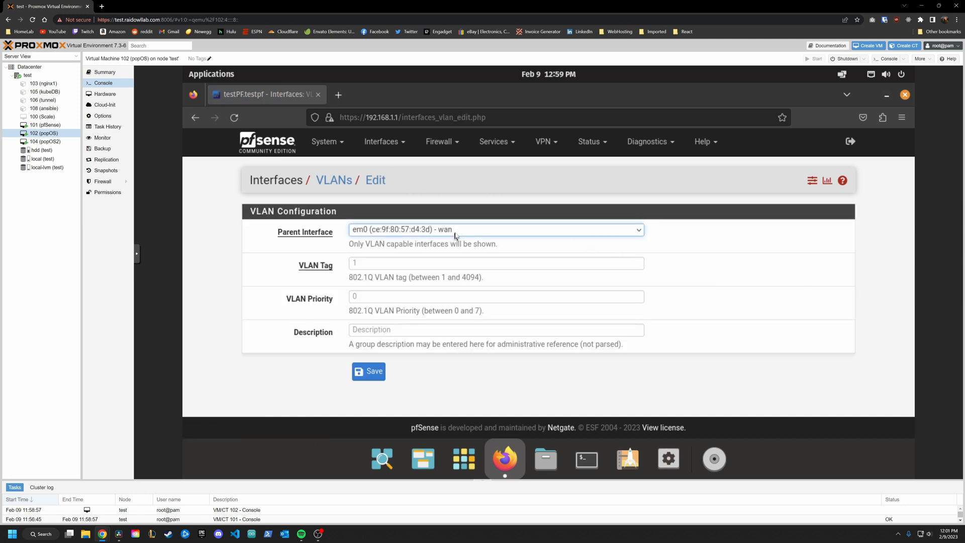
pyautogui.click(496, 229)
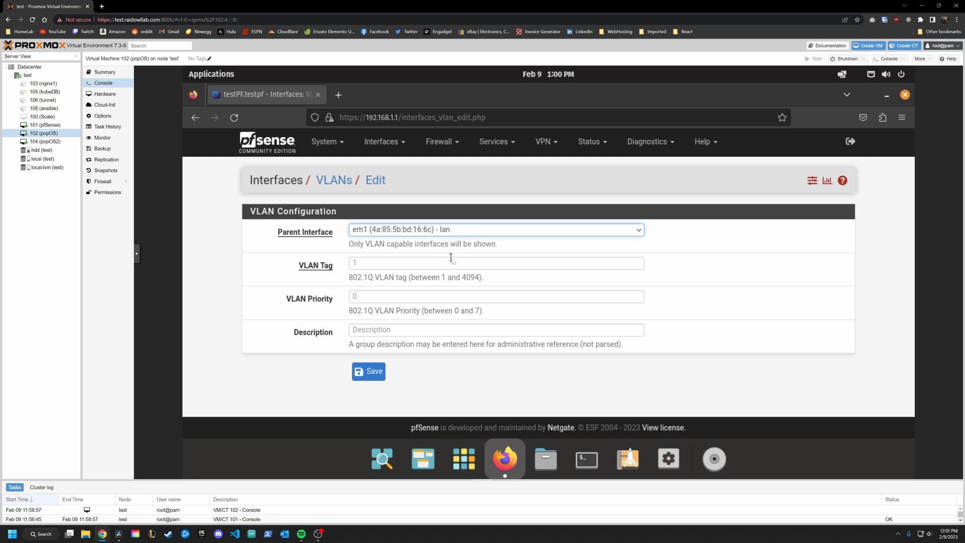
pyautogui.click(495, 262)
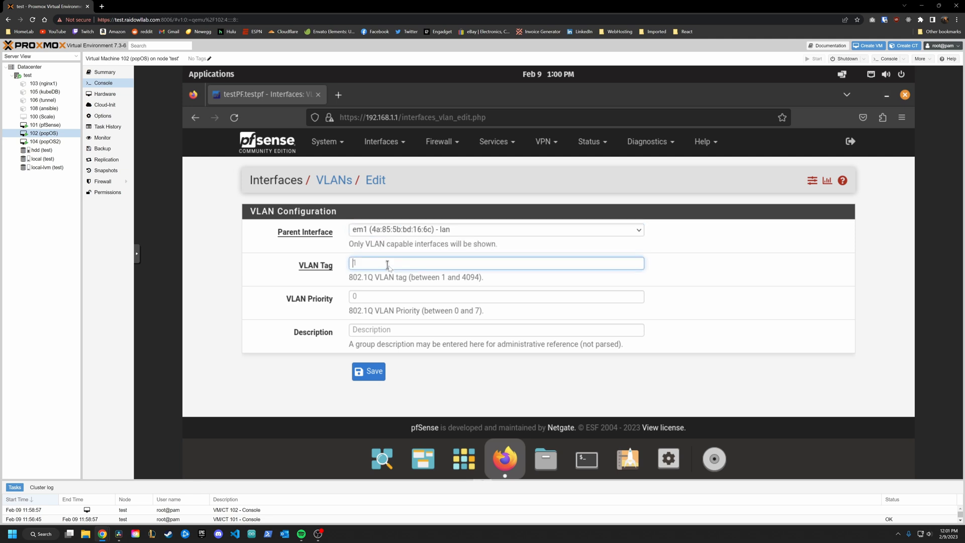
pyautogui.moveTo(405, 266)
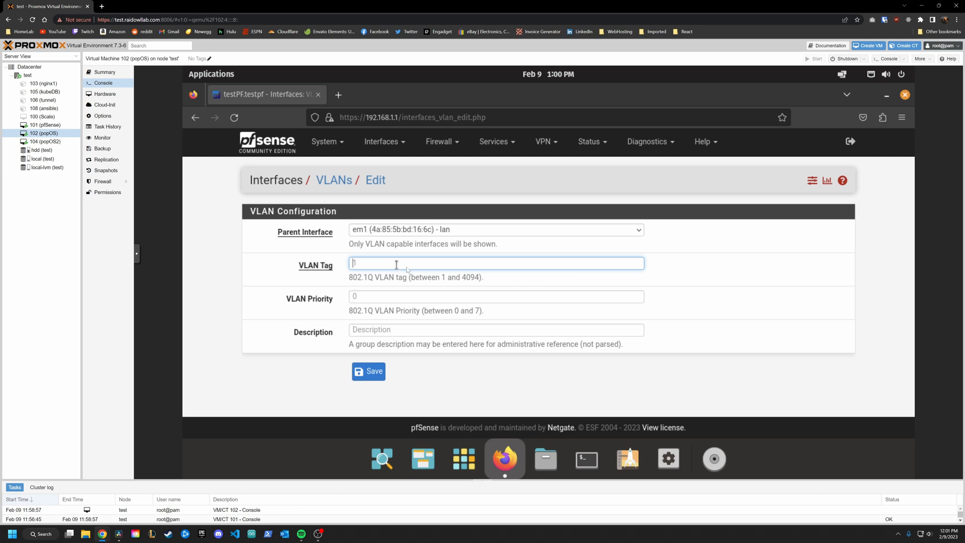
pyautogui.write('1')
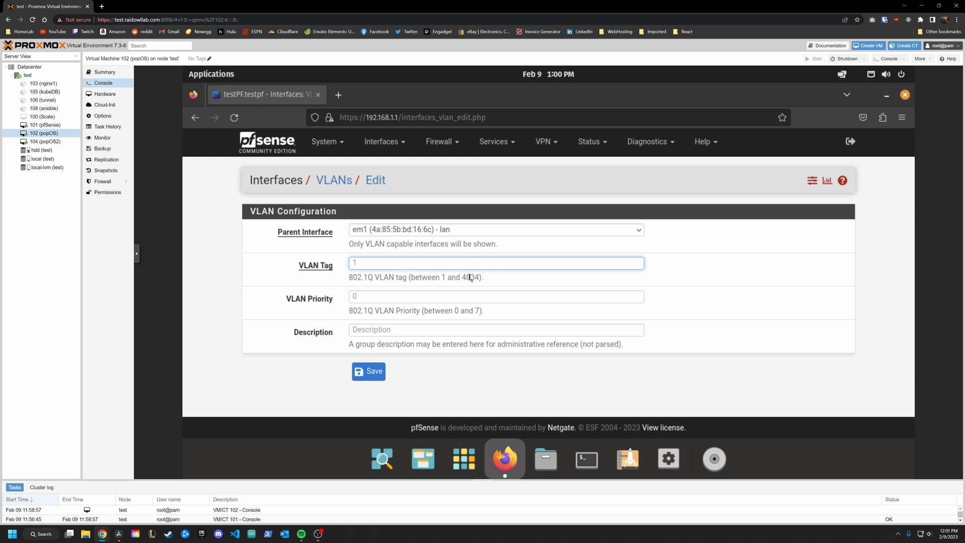
pyautogui.write('50')
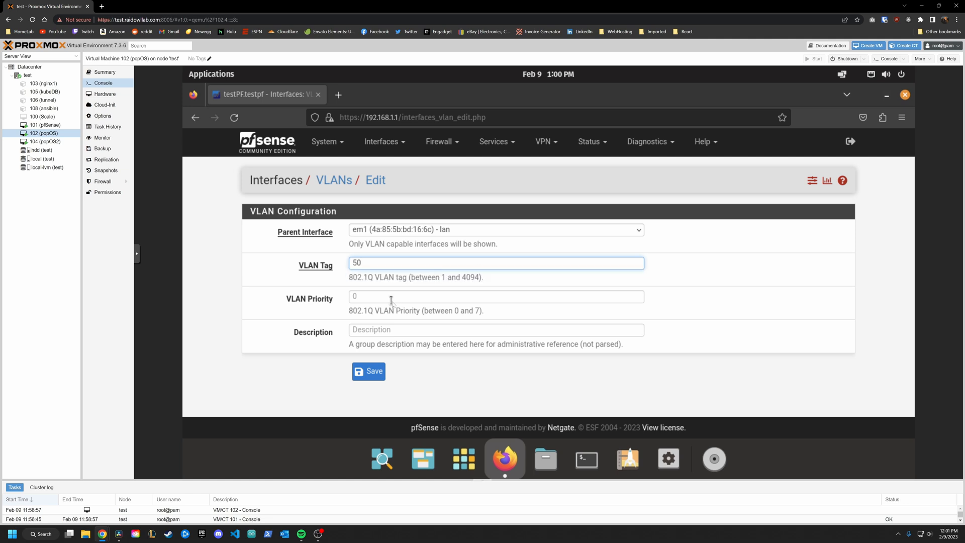
pyautogui.click(496, 329)
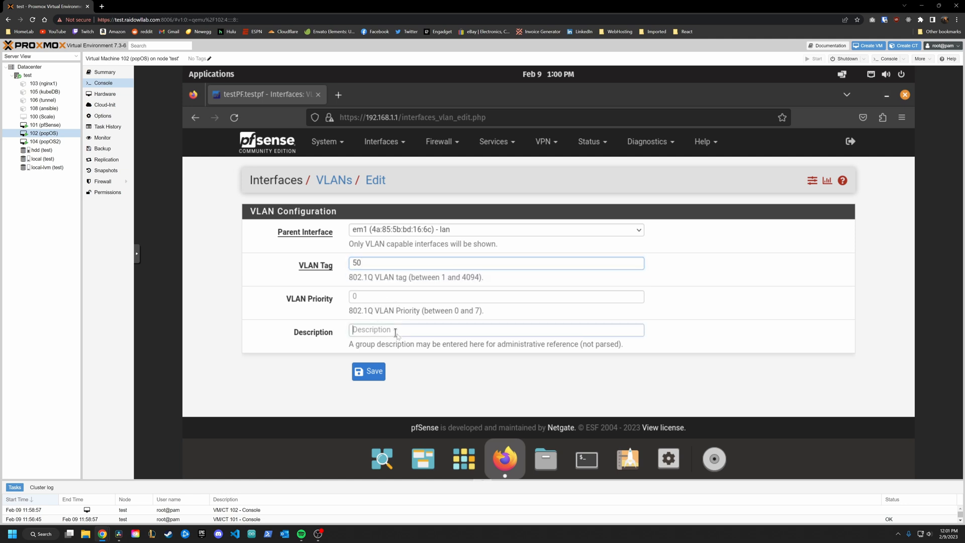
pyautogui.click(495, 329)
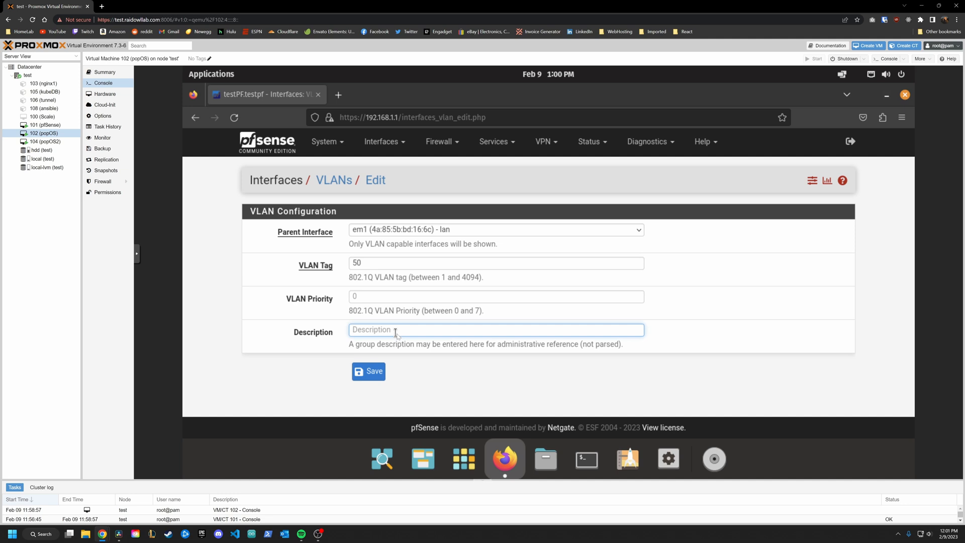
pyautogui.write('test VLAN')
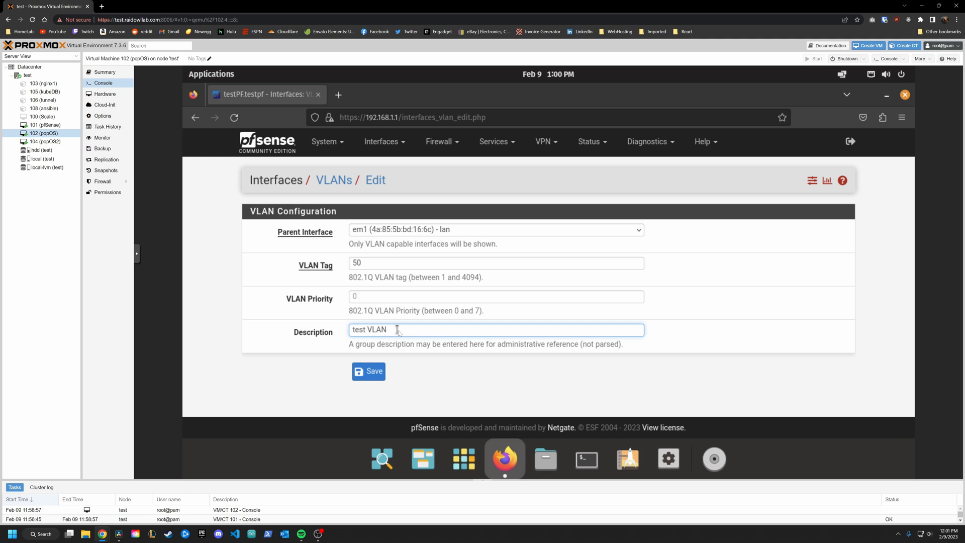
pyautogui.click(368, 371)
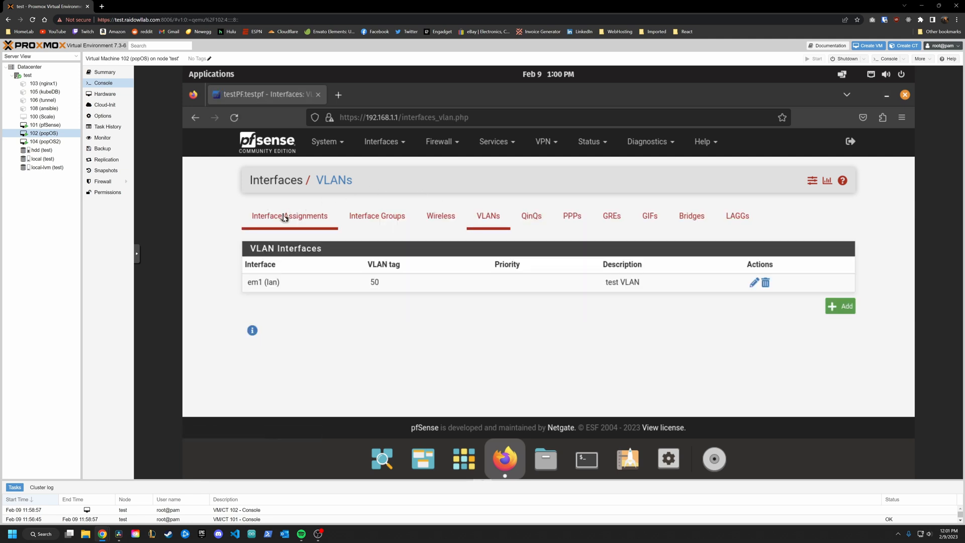
# Assign the 'VLAN 50 on em1 - lan (test VLAN)' port as interface OPT1.
pyautogui.click(290, 215)
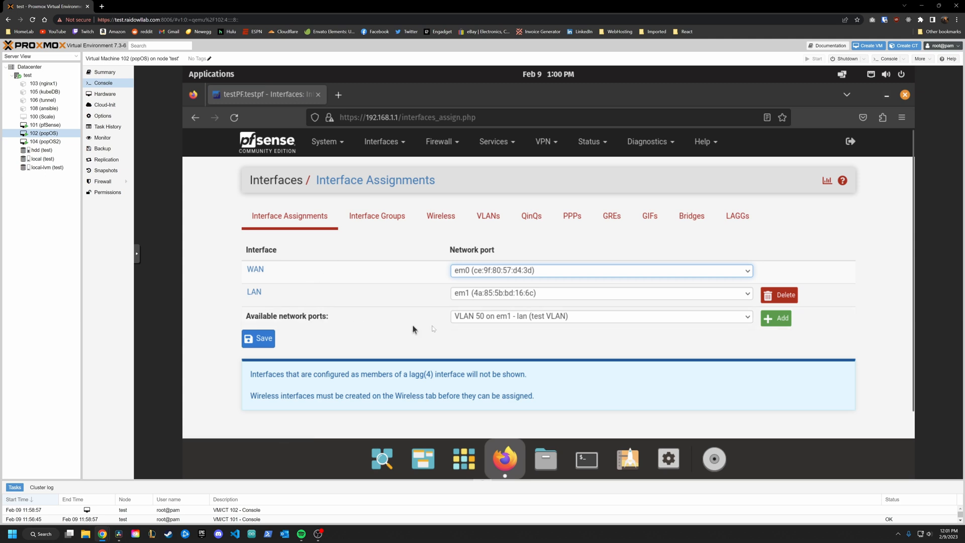
pyautogui.moveTo(475, 325)
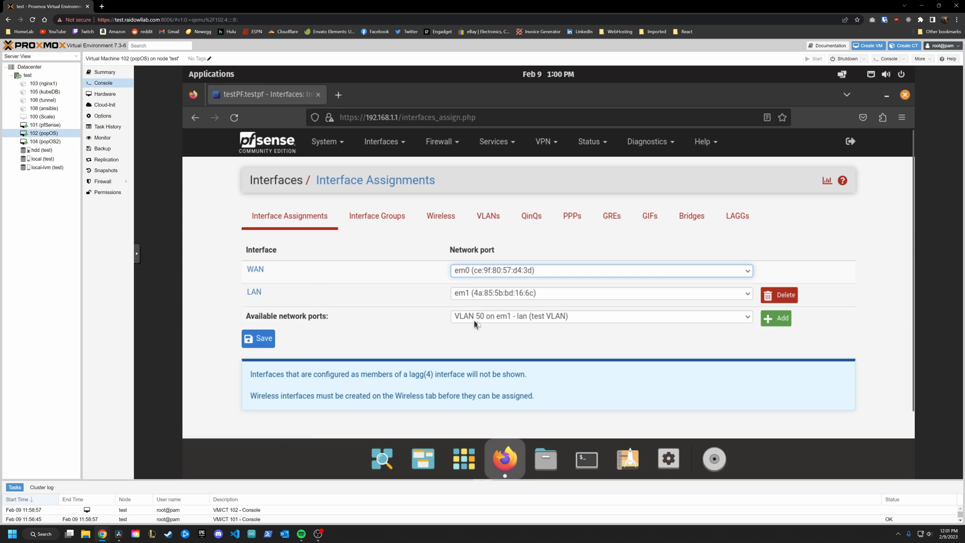
pyautogui.moveTo(508, 321)
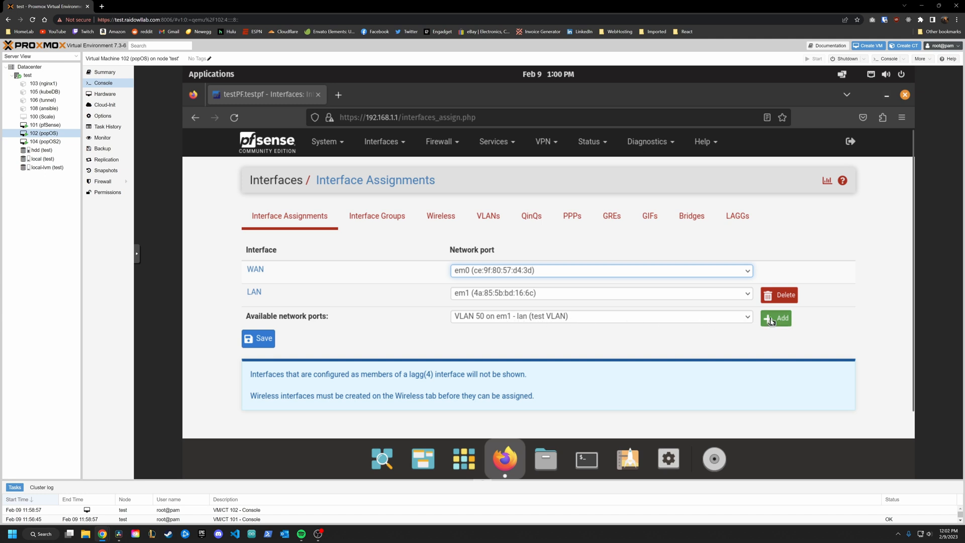
pyautogui.click(775, 318)
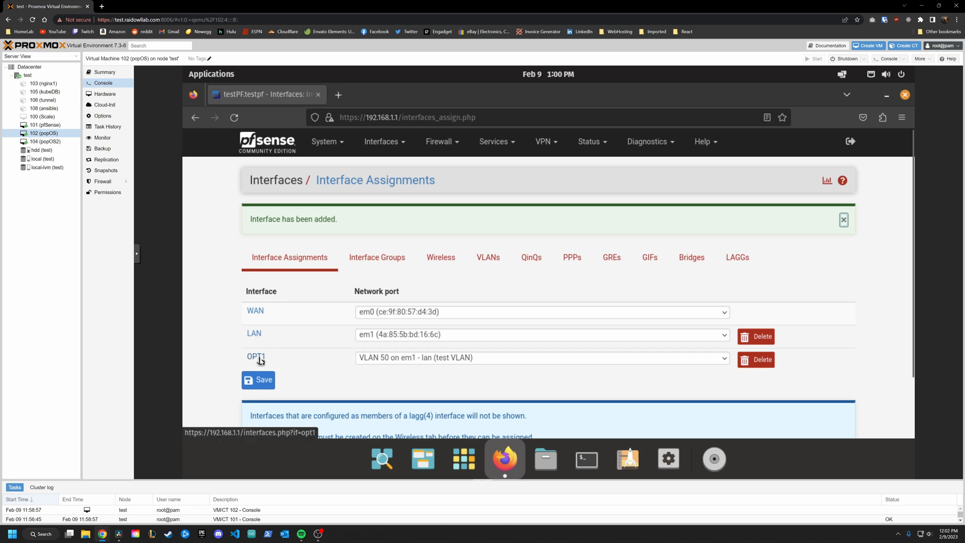
# Name OPT1 TestVLAN, enable it, and set IPv4 Configuration Type to Static IPv4.
pyautogui.click(254, 357)
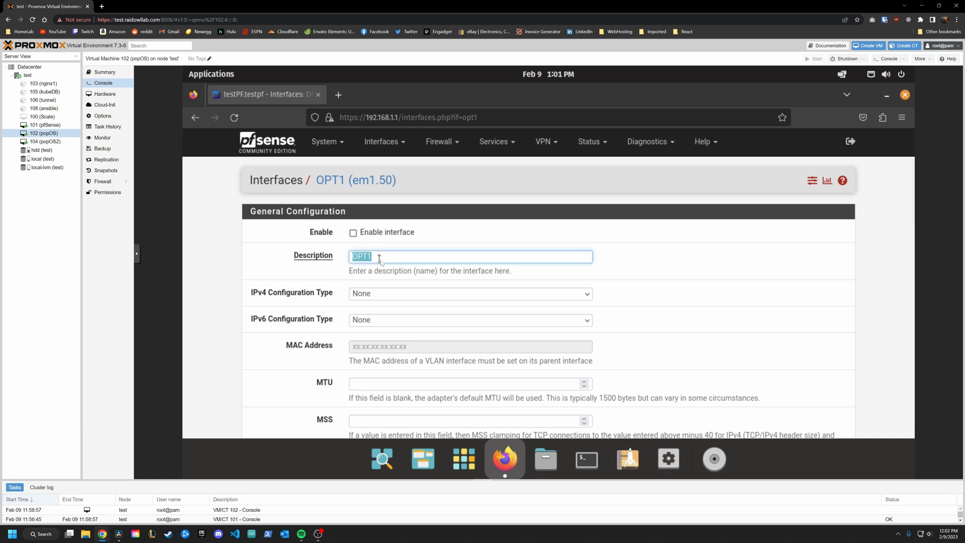
pyautogui.write('TestVLAN')
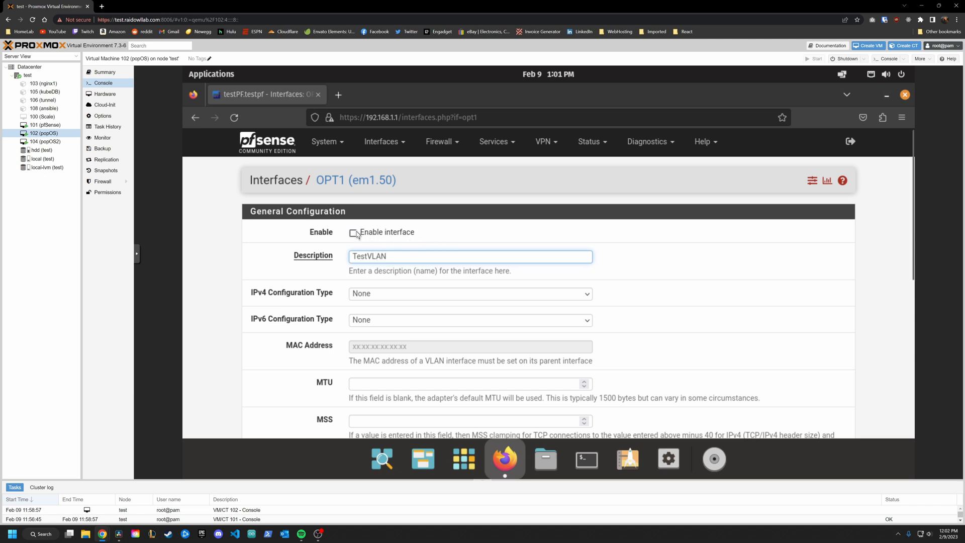
pyautogui.click(353, 232)
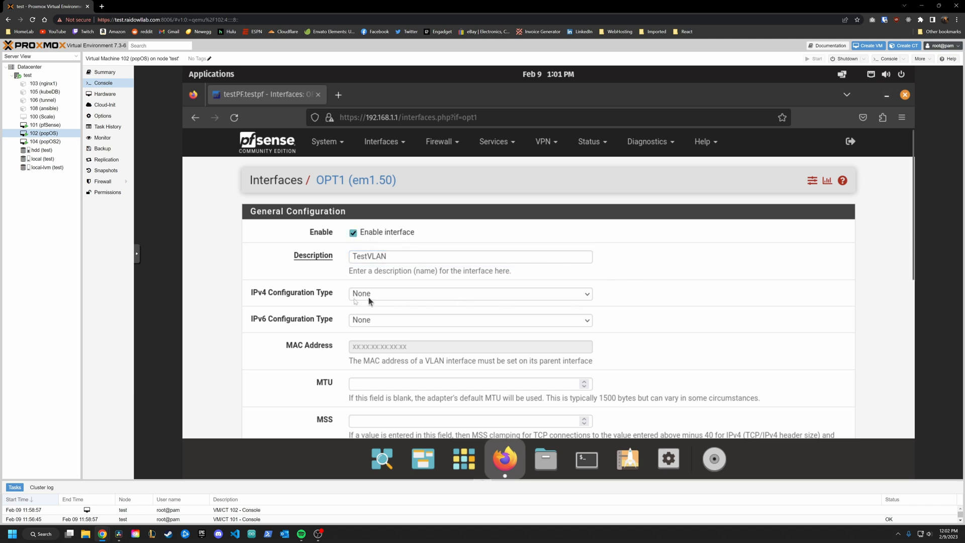
pyautogui.click(469, 293)
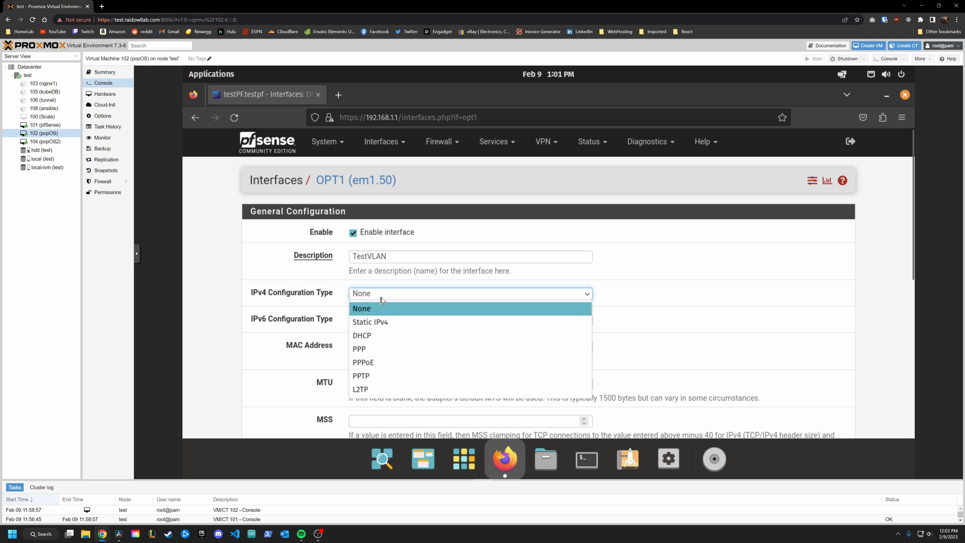
pyautogui.click(369, 321)
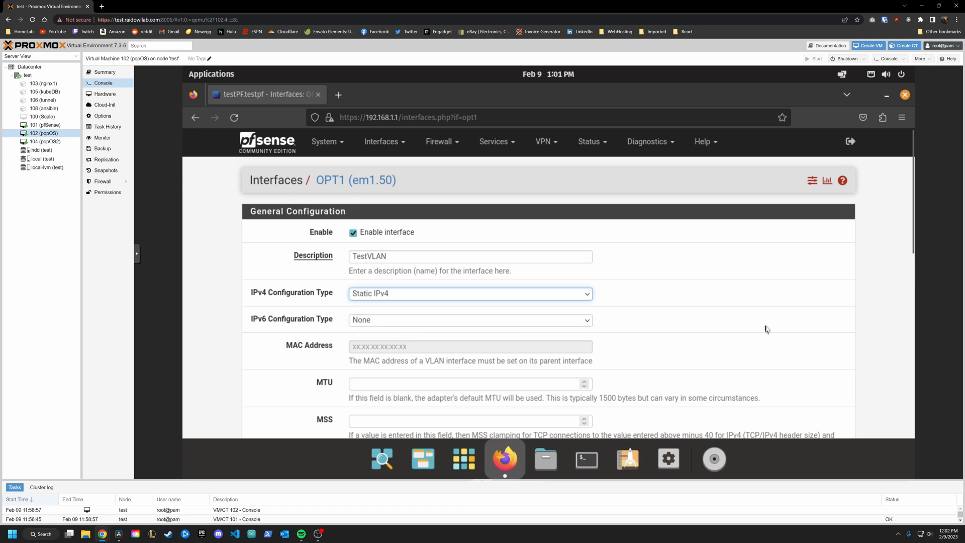
# Enter IPv4 address 192.168.50.1 with a /24 prefix and save TestVLAN.
pyautogui.scroll(-3)
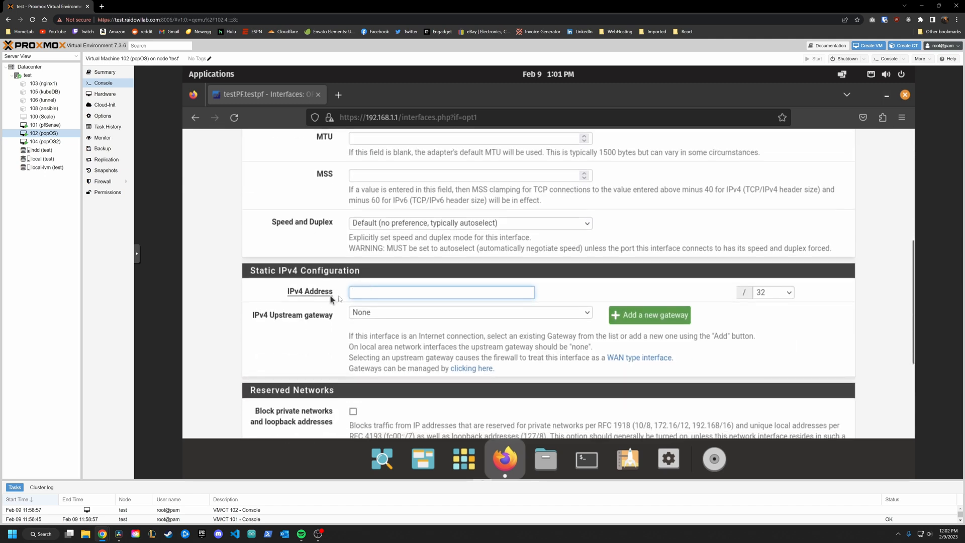
pyautogui.click(441, 292)
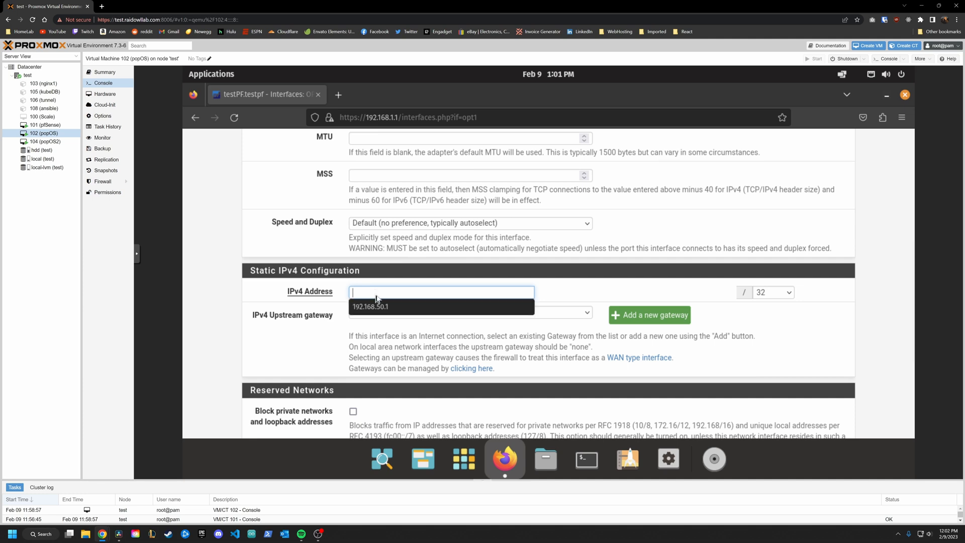
pyautogui.click(370, 306)
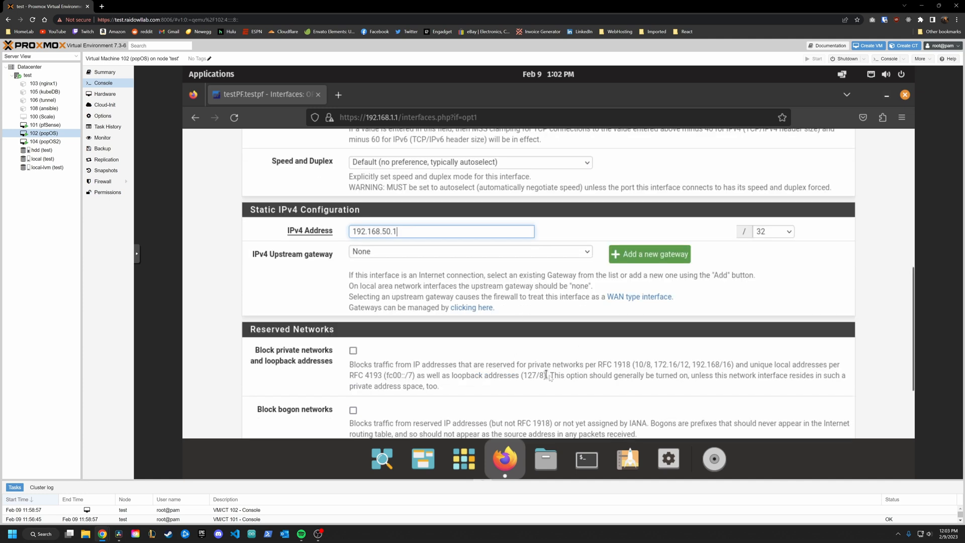
pyautogui.moveTo(639, 364)
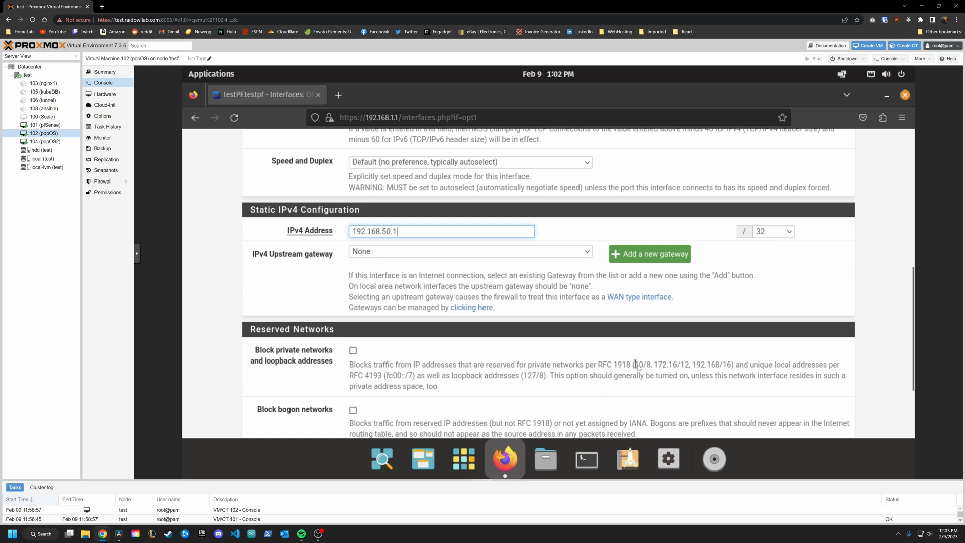
pyautogui.moveTo(646, 366)
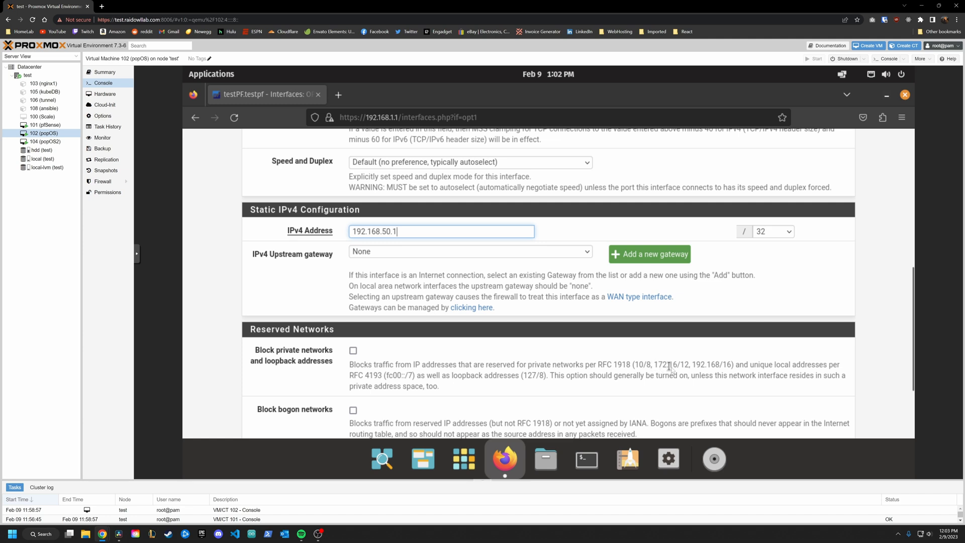
pyautogui.moveTo(694, 367)
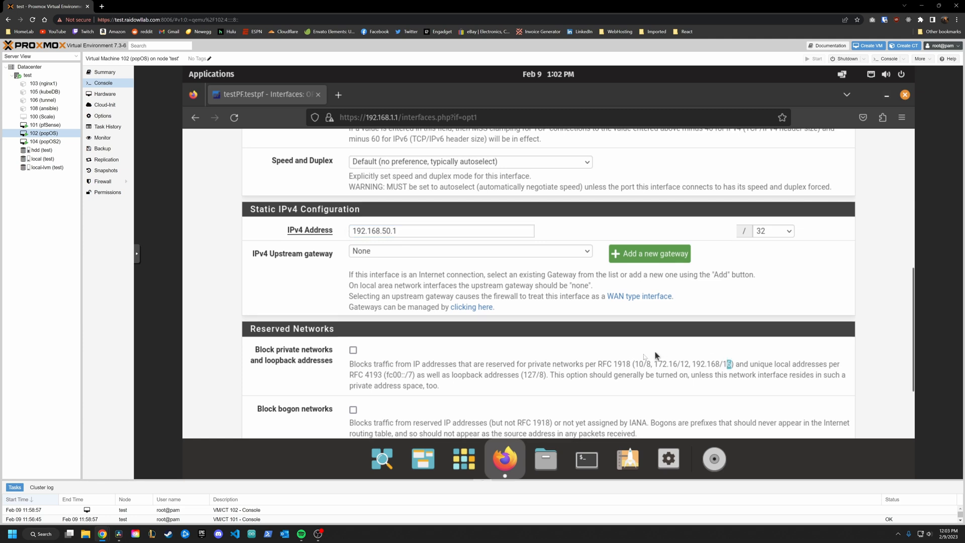
pyautogui.scroll(3)
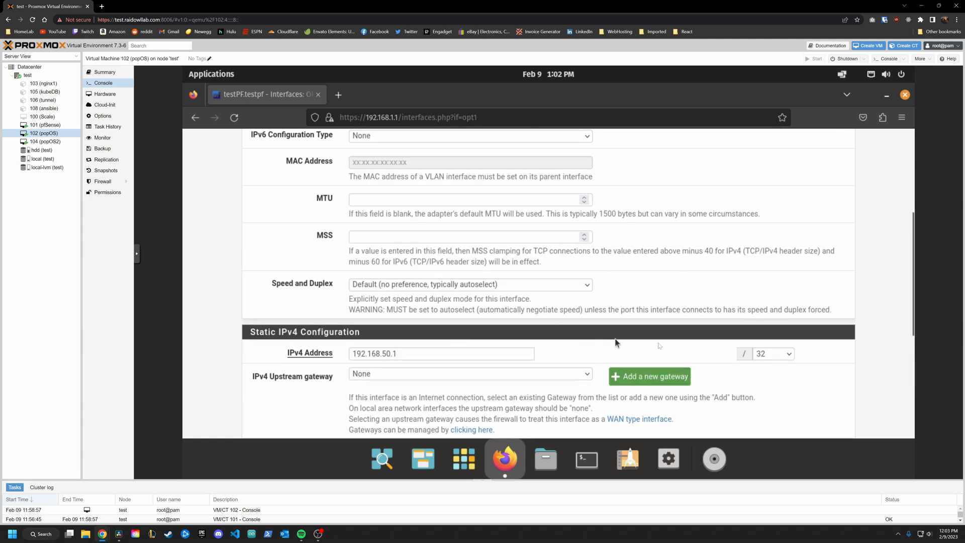
pyautogui.click(773, 353)
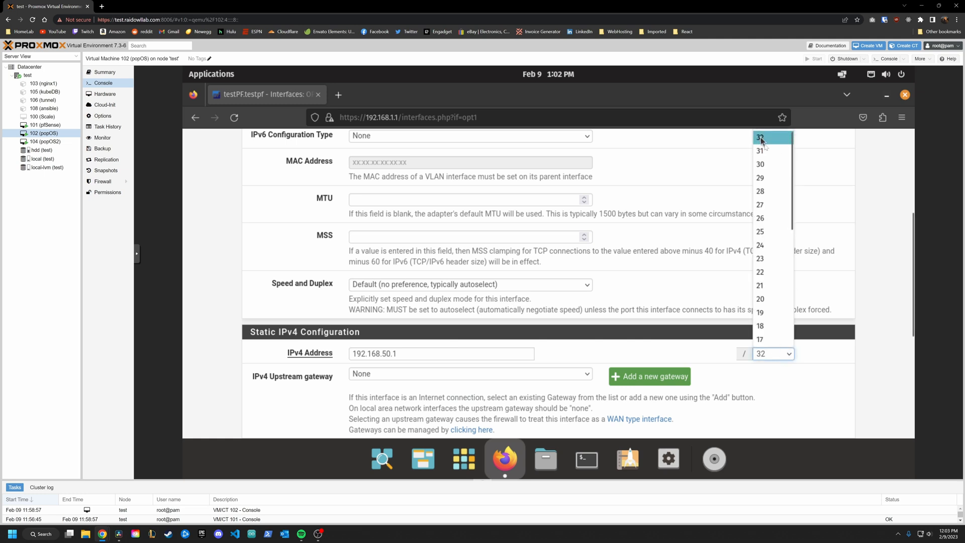
pyautogui.scroll(-3)
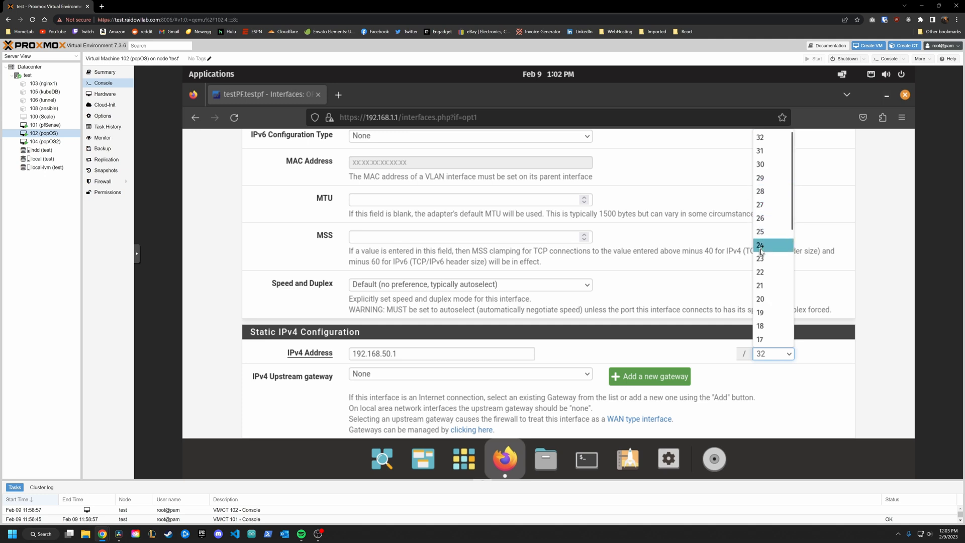
pyautogui.moveTo(765, 246)
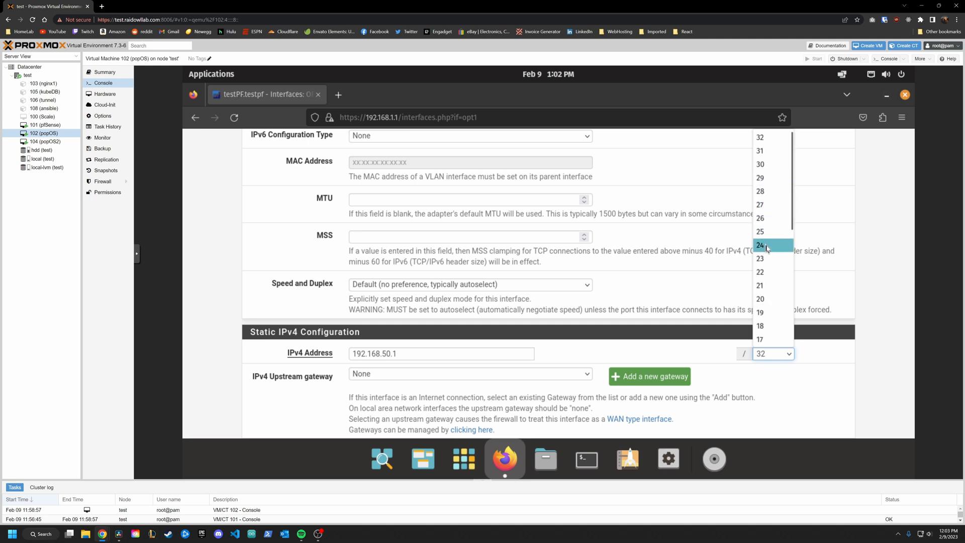
pyautogui.moveTo(769, 249)
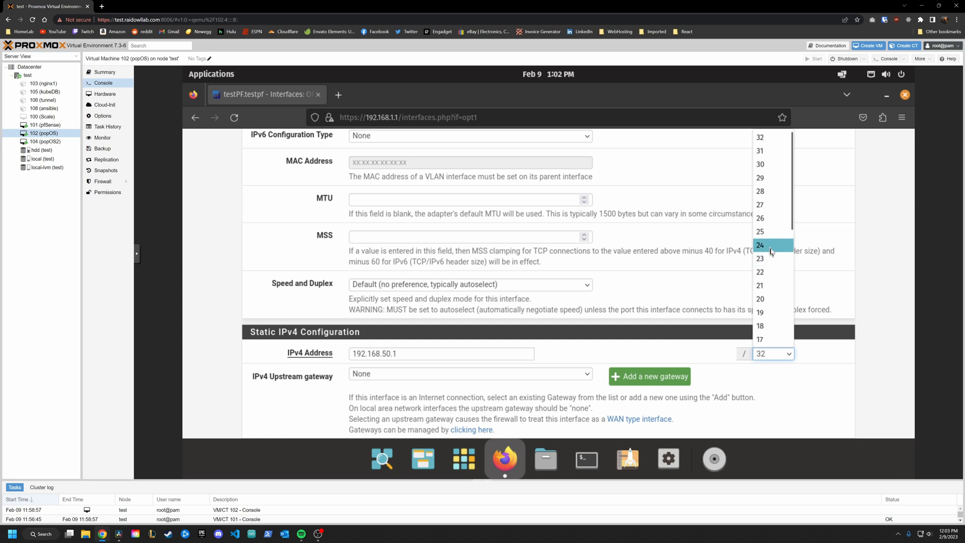
pyautogui.click(759, 245)
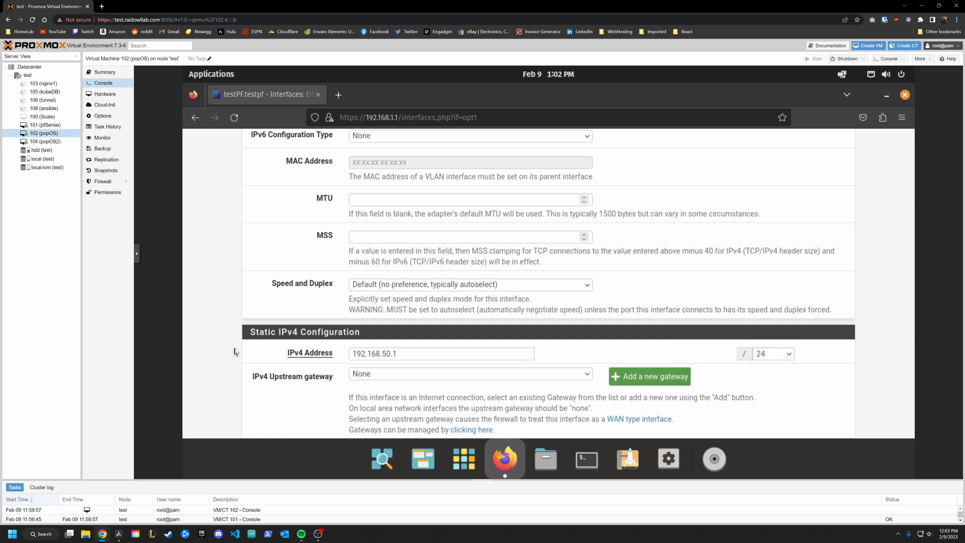
pyautogui.scroll(-3)
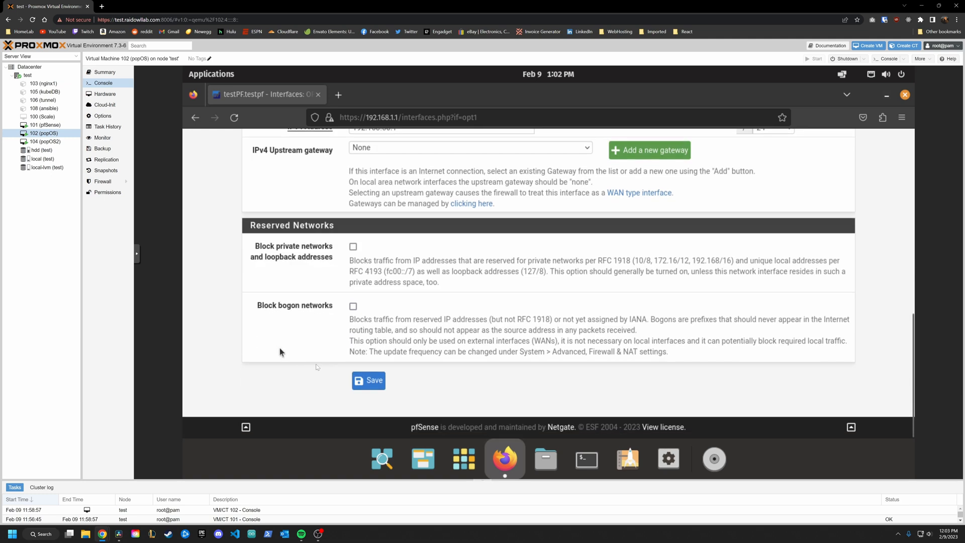
pyautogui.click(368, 380)
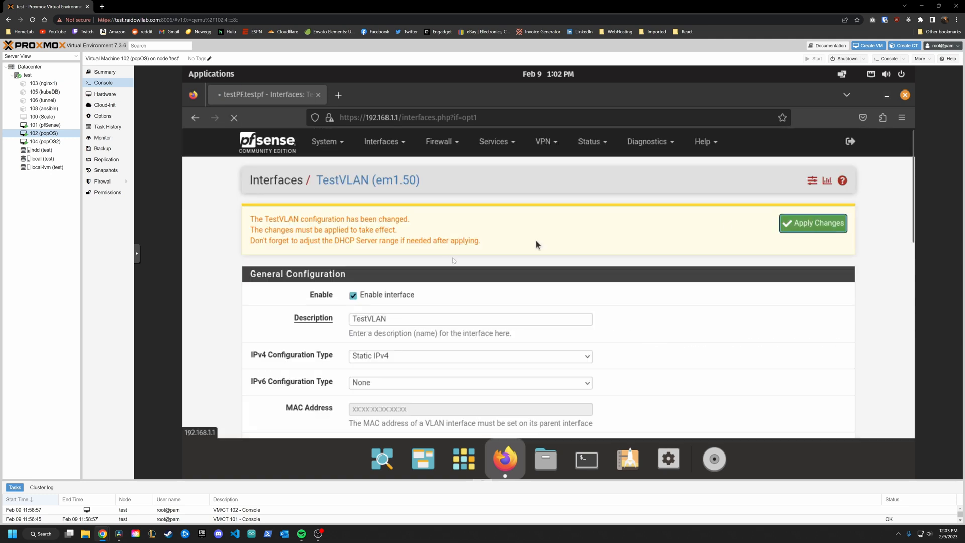
# Apply the pending changes, check LAN's 192.168.1.1 address, then reopen TESTVLAN settings.
pyautogui.click(383, 140)
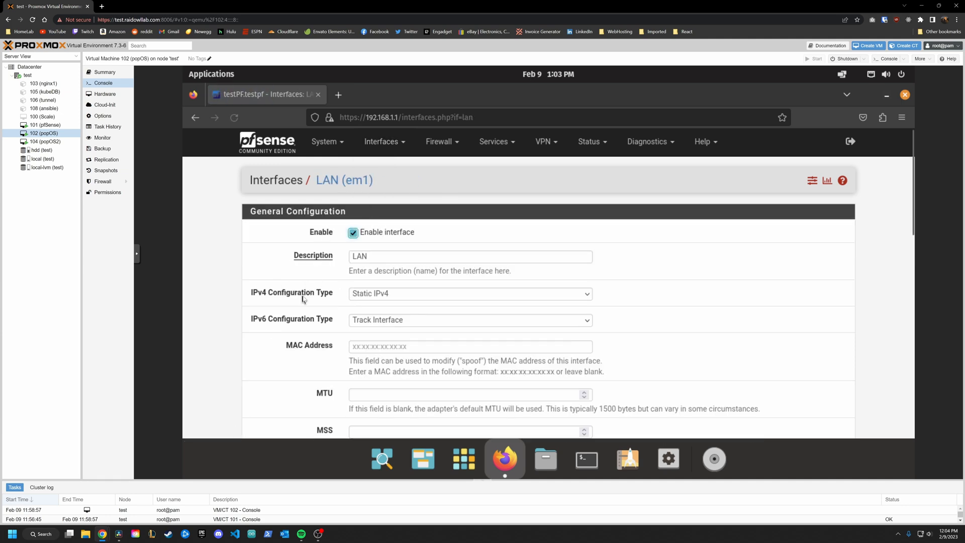
pyautogui.scroll(-3)
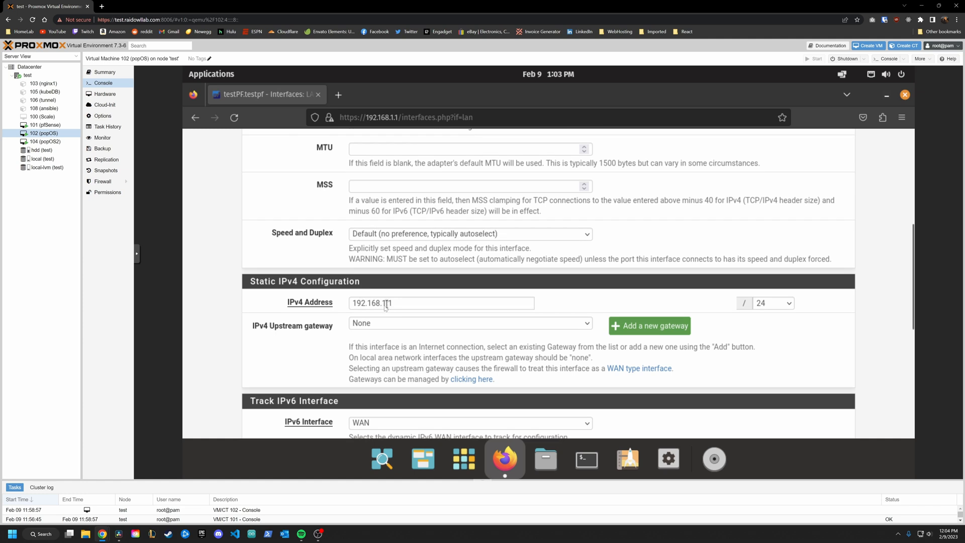
pyautogui.write('192.168.1.1')
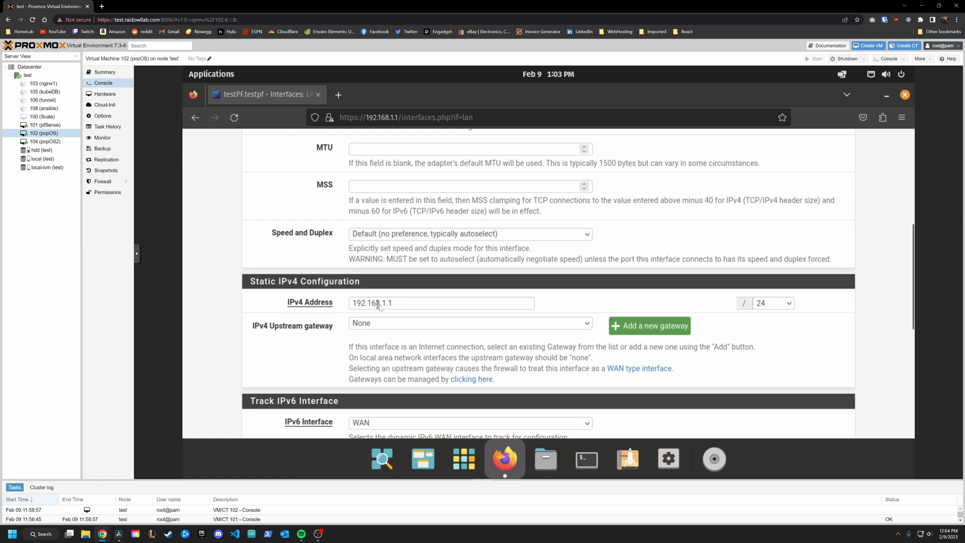
pyautogui.moveTo(337, 299)
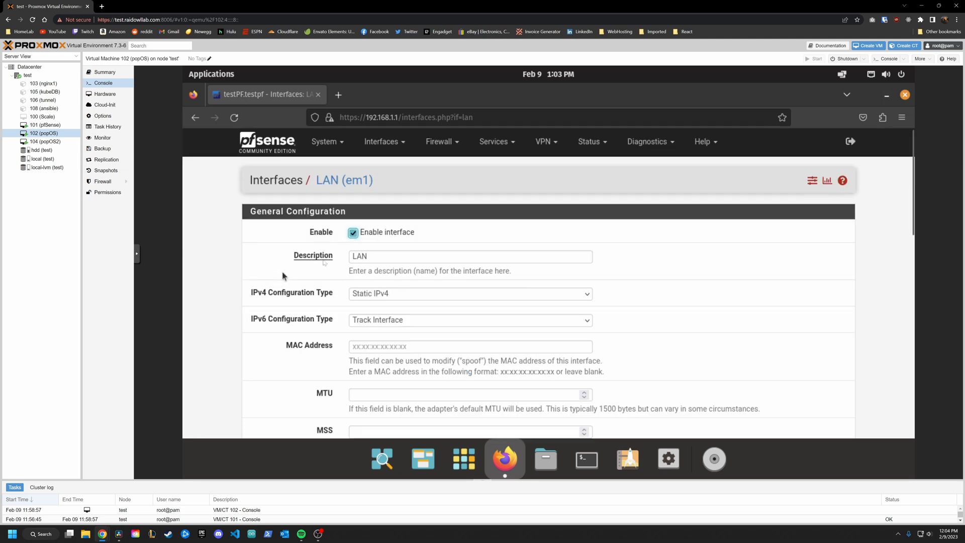
pyautogui.click(381, 140)
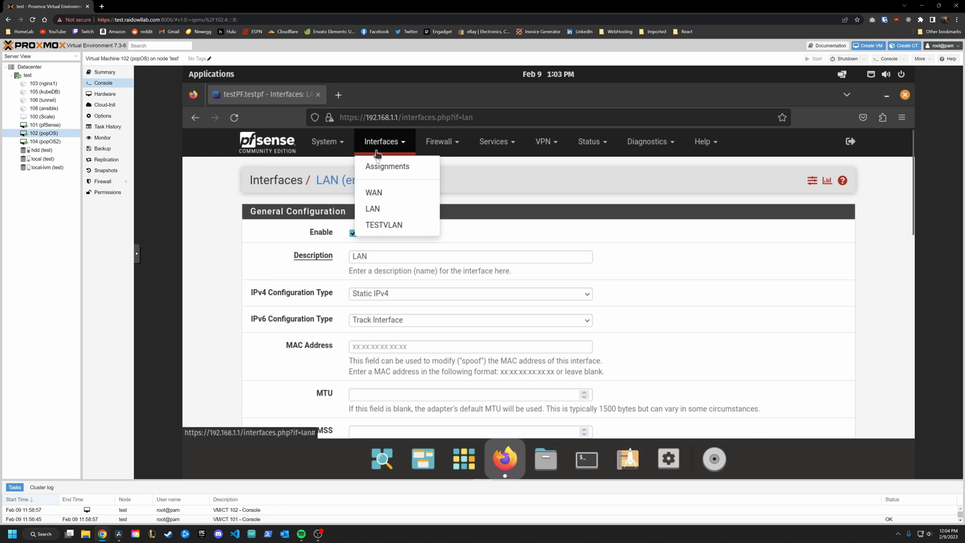
pyautogui.click(373, 208)
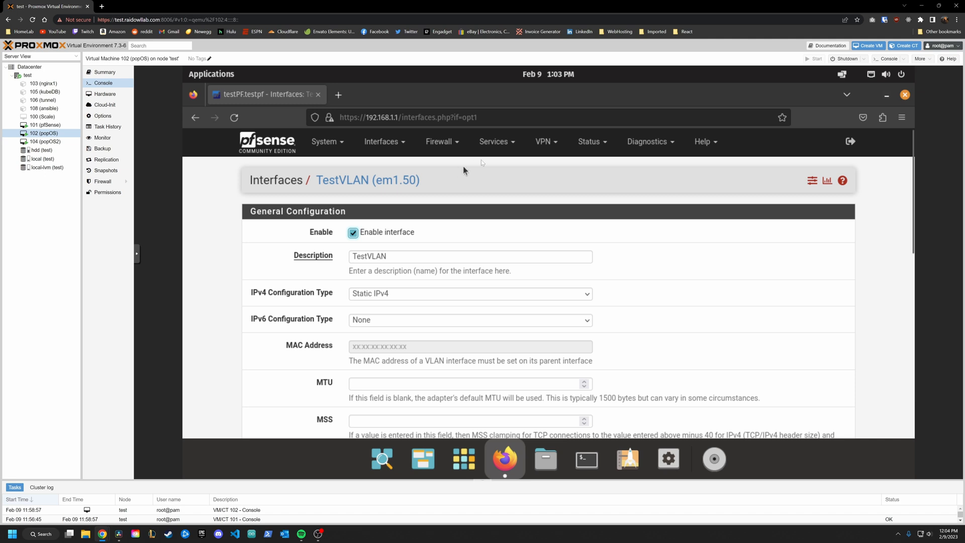
# Enable the DHCP server for TESTVLAN under Services > DHCP Server.
pyautogui.click(496, 141)
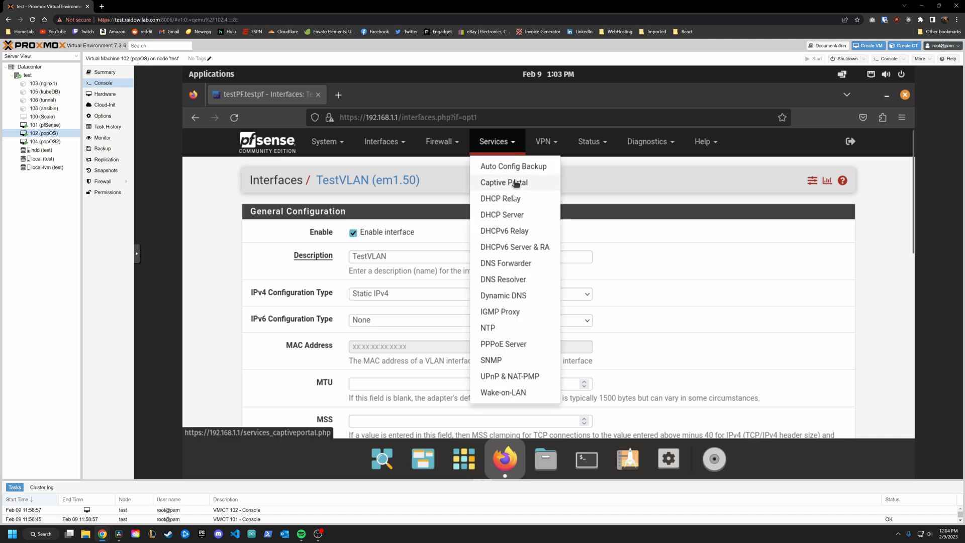
pyautogui.click(501, 214)
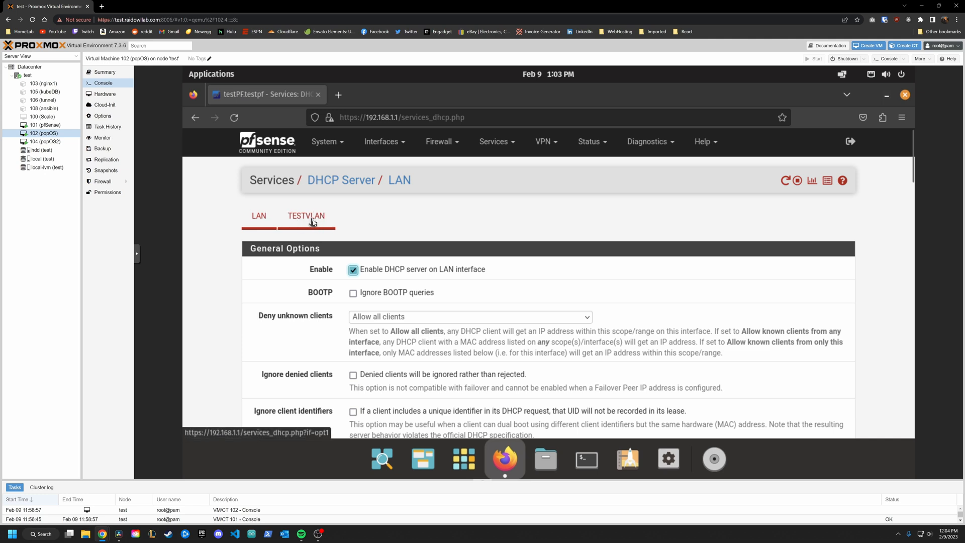
pyautogui.click(306, 216)
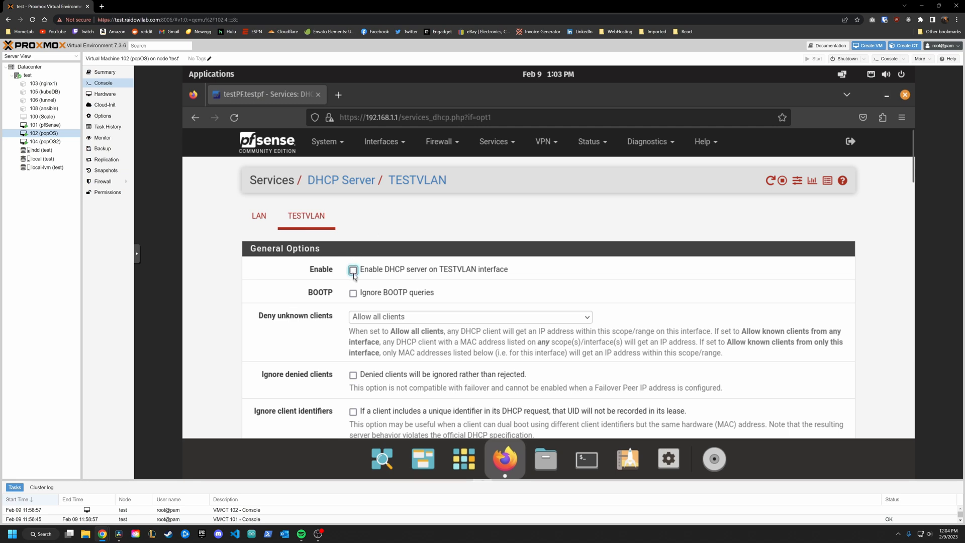
pyautogui.click(352, 270)
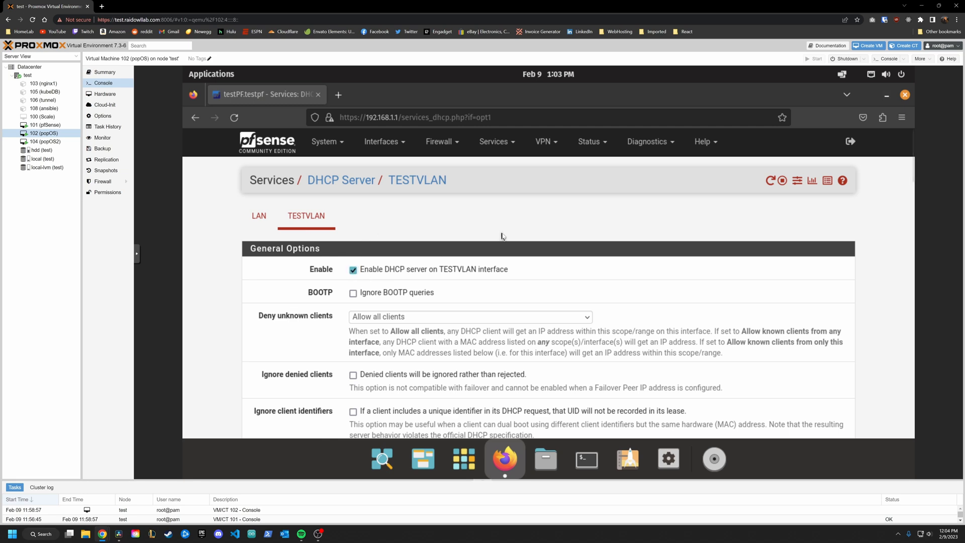
# Enter the DHCP range 192.168.50.10 to 192.168.50.250.
pyautogui.scroll(-3)
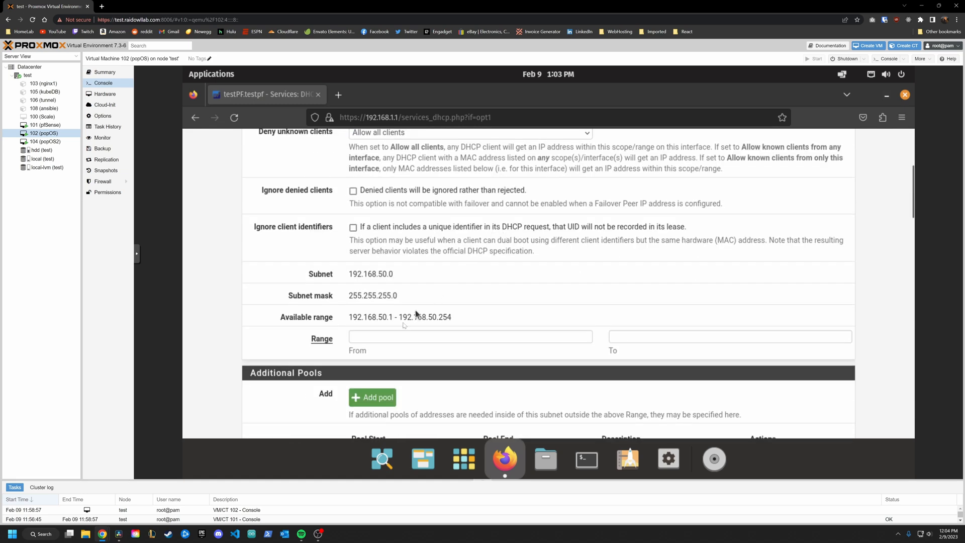
pyautogui.click(468, 336)
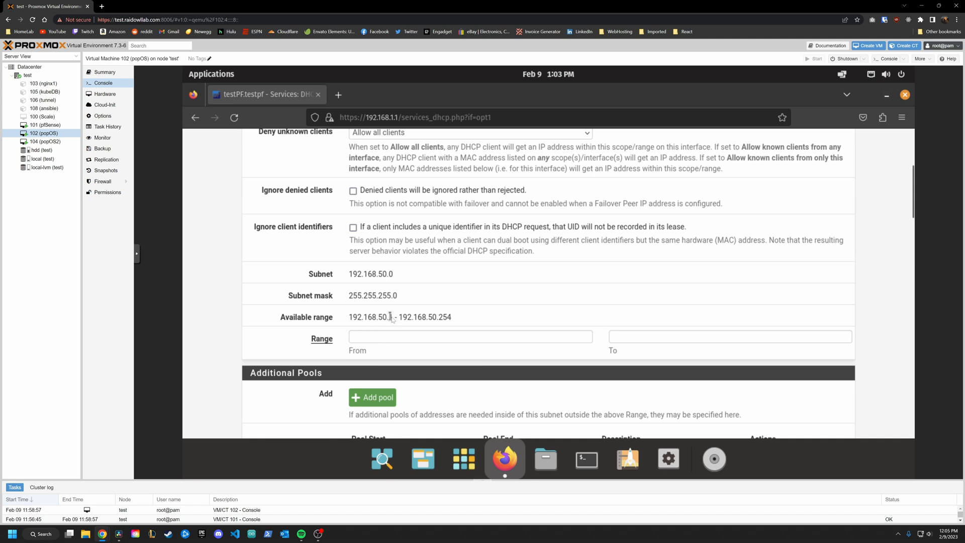
pyautogui.click(469, 336)
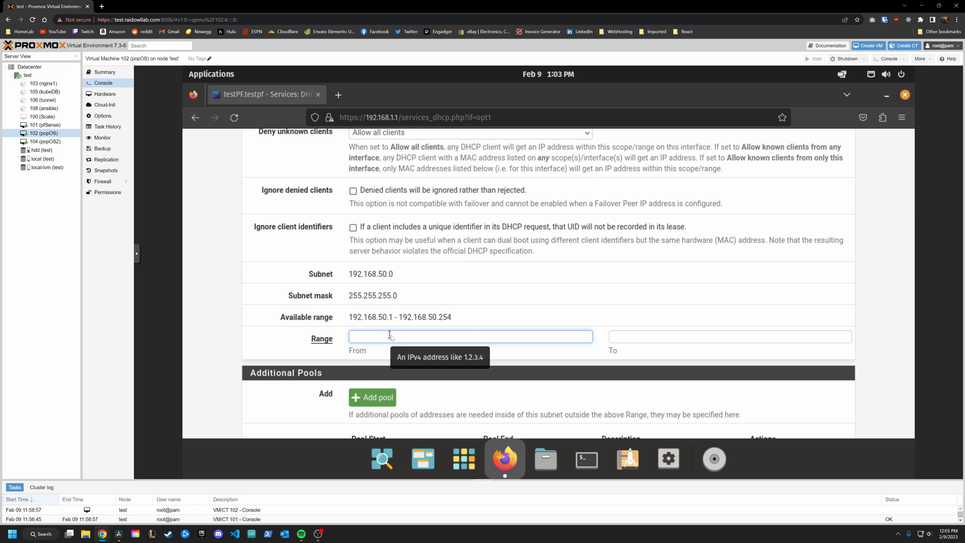
pyautogui.write('192.168.50.10')
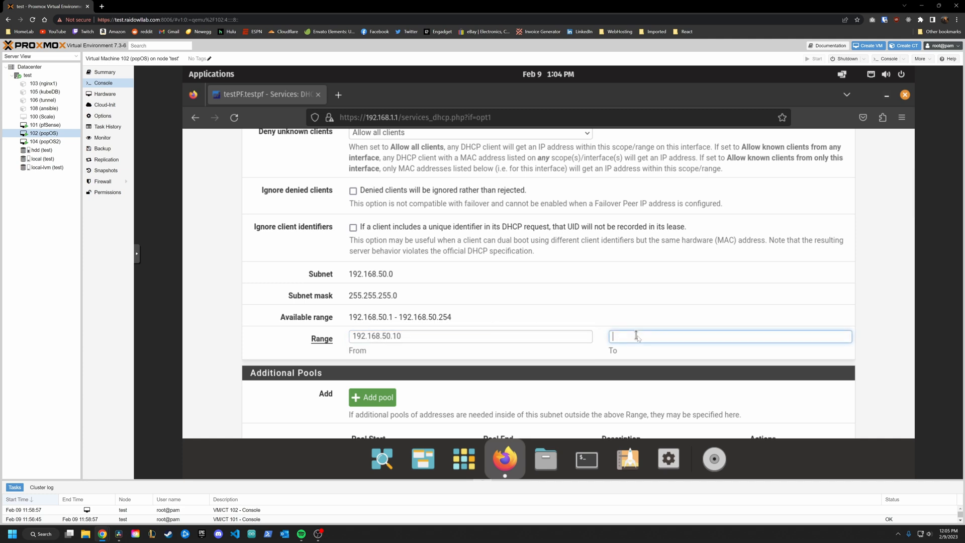
pyautogui.write('192.168.50.250')
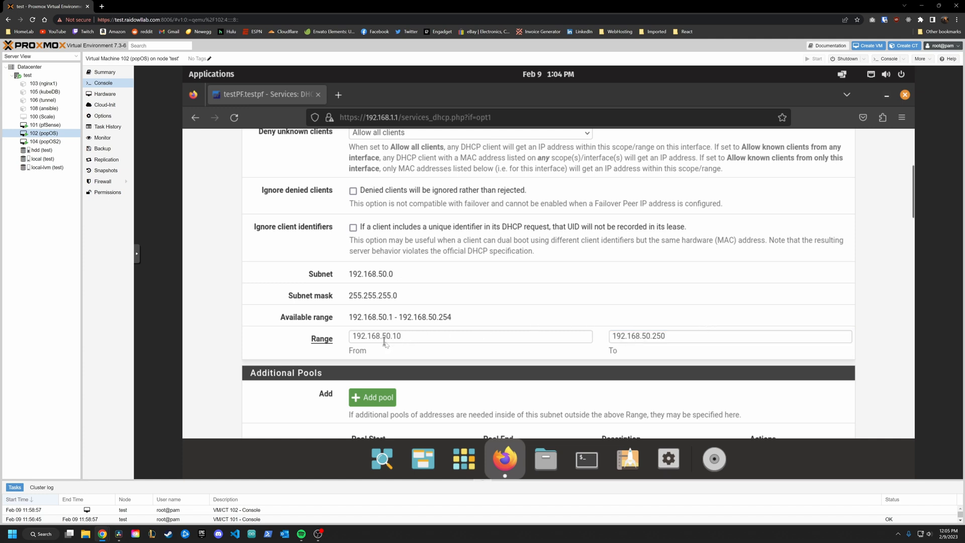
pyautogui.click(677, 336)
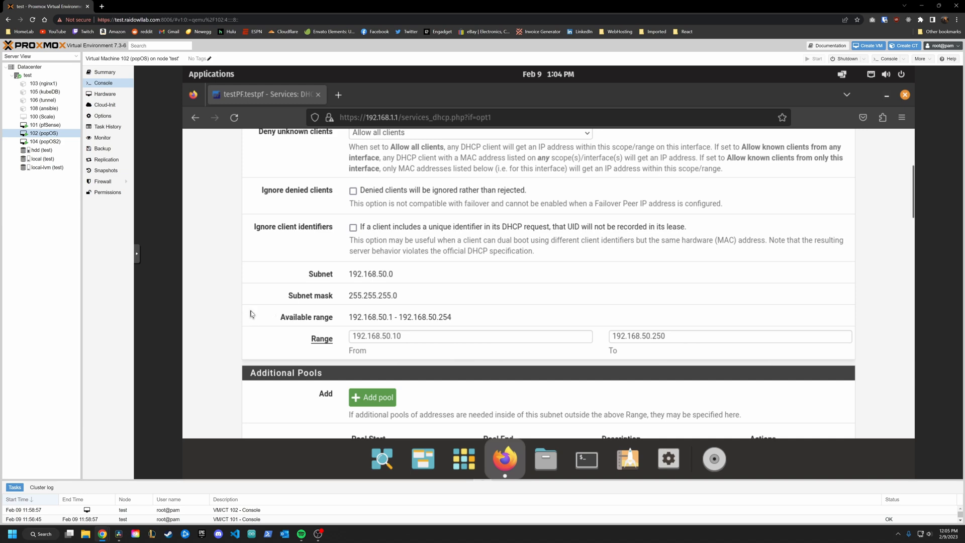
# Save the TESTVLAN DHCP settings and confirm the 192.168.50.10–250 range remains.
pyautogui.scroll(-3)
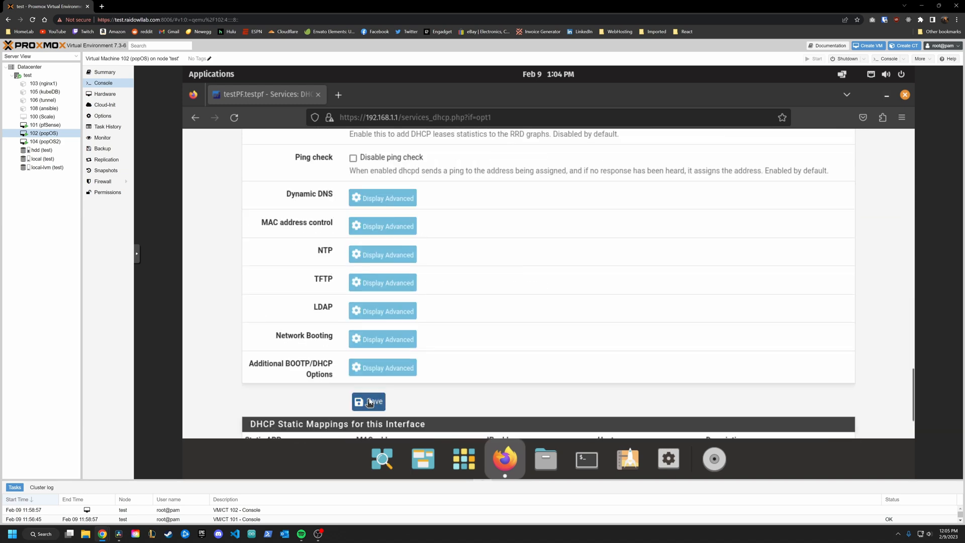
pyautogui.click(368, 400)
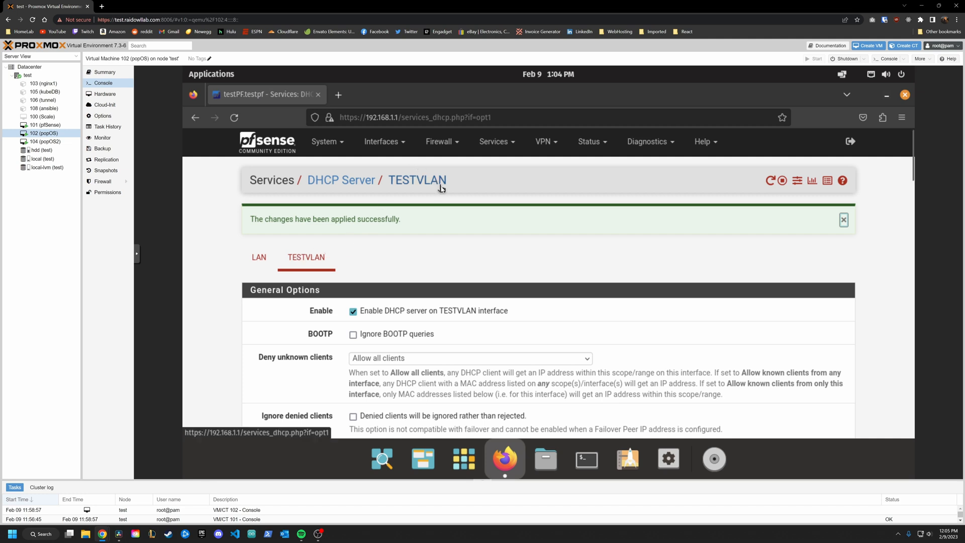
pyautogui.moveTo(472, 230)
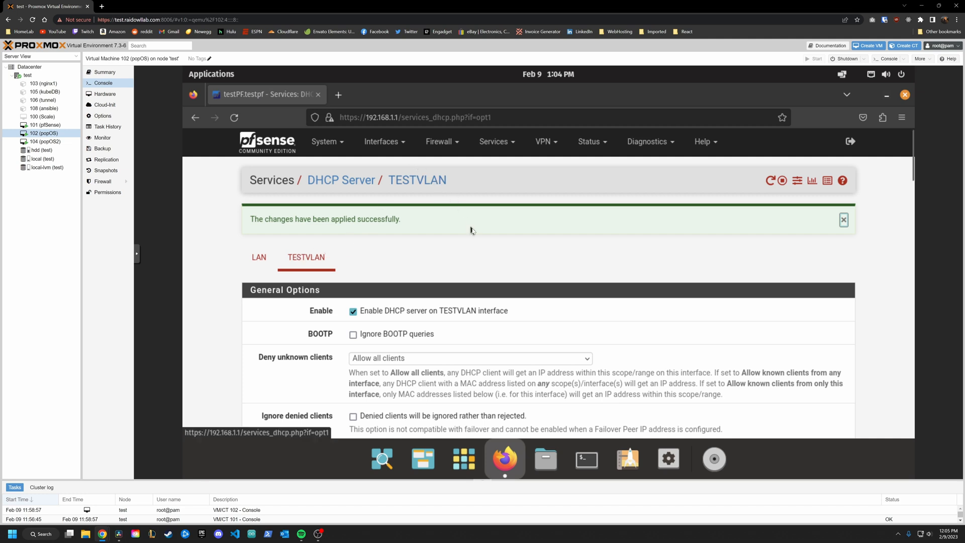
pyautogui.scroll(-3)
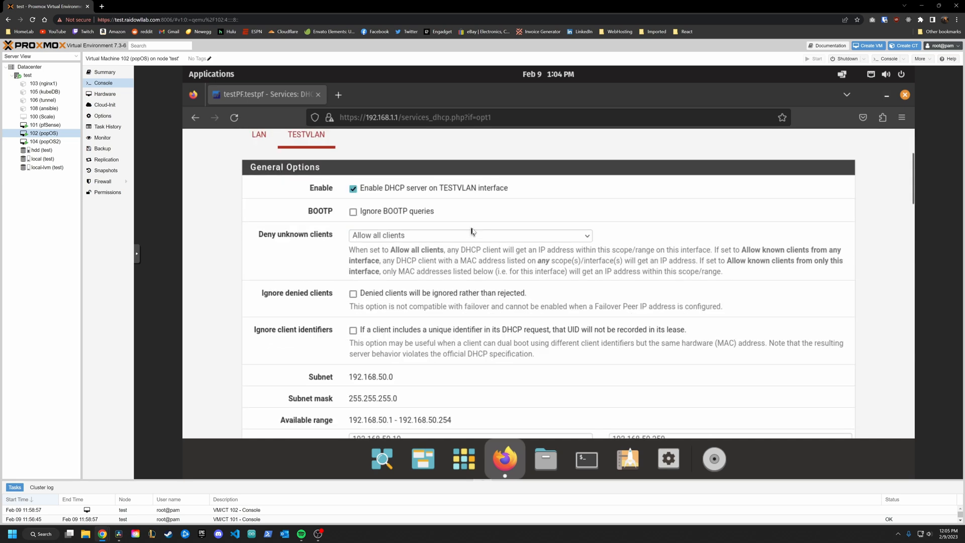
pyautogui.scroll(-3)
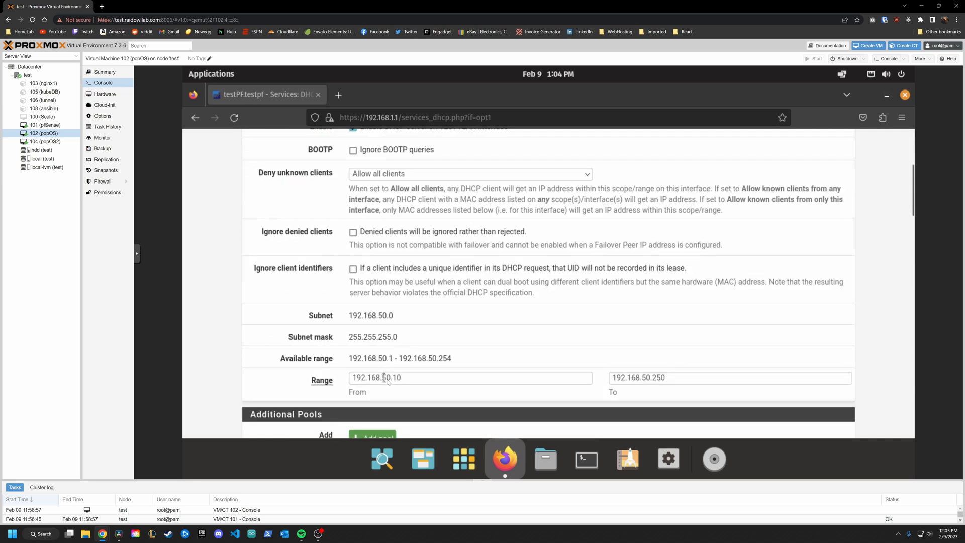
pyautogui.moveTo(621, 374)
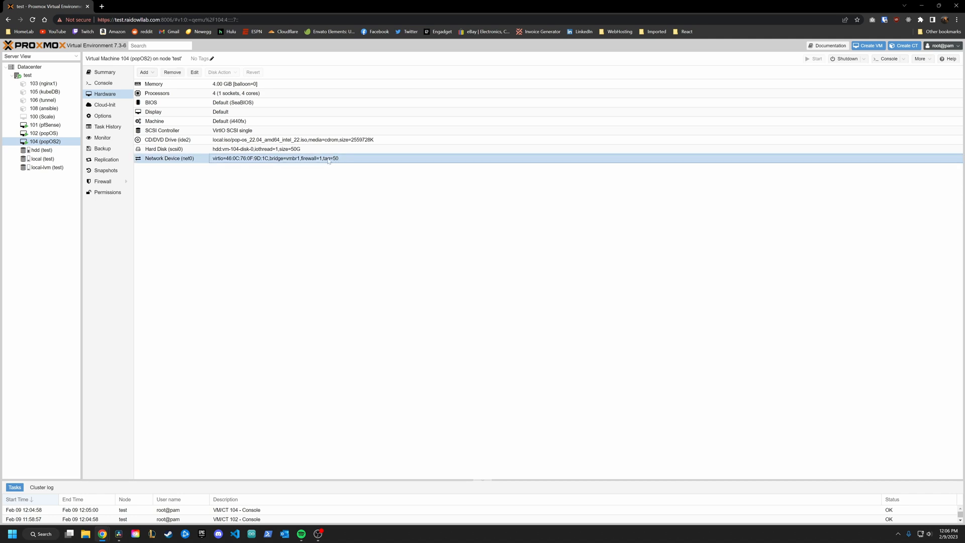
# Open the VM 104 (popOS2) console and highlight its 192.168.50.10 address.
pyautogui.click(102, 83)
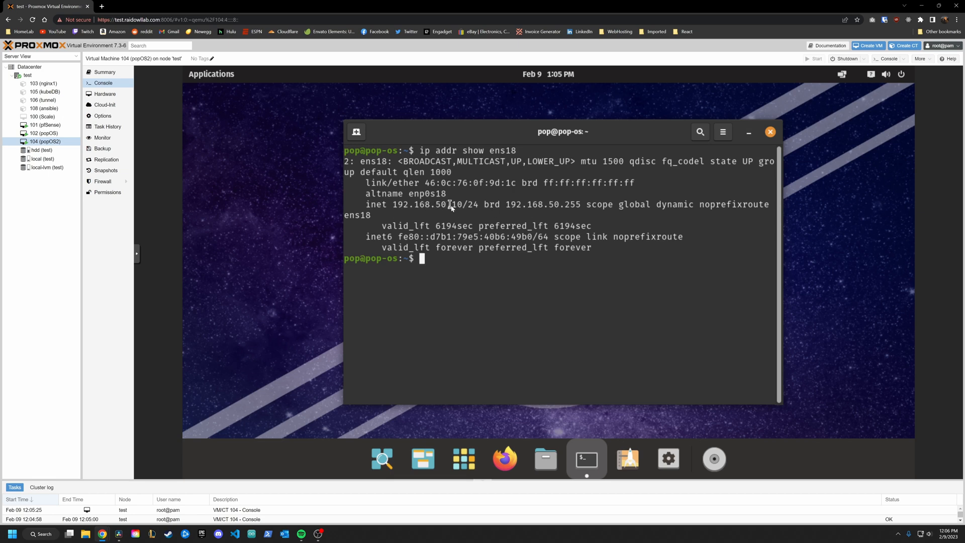
pyautogui.doubleClick(456, 204)
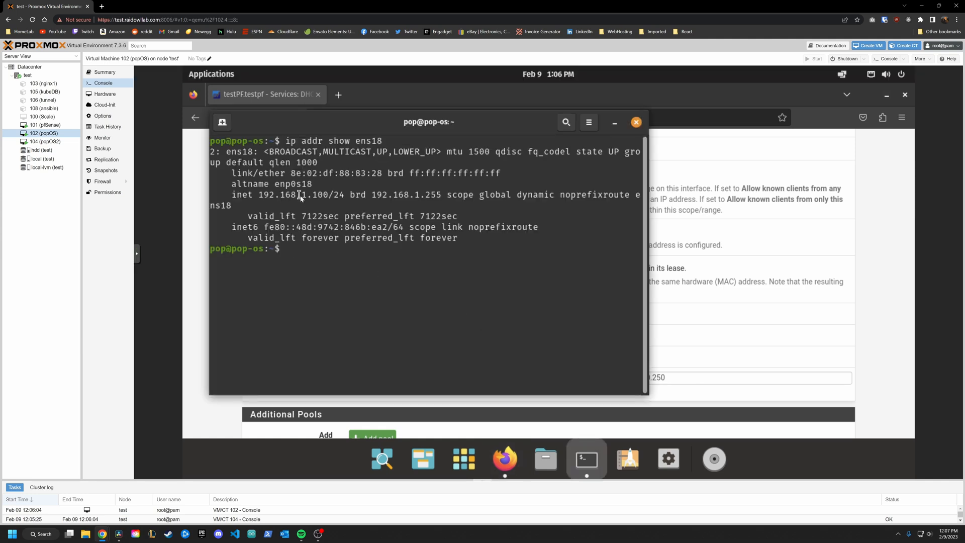
# Ping 192.168.50.10 from the LAN VM, then ping 192.168.1.100 from popOS2.
pyautogui.doubleClick(313, 195)
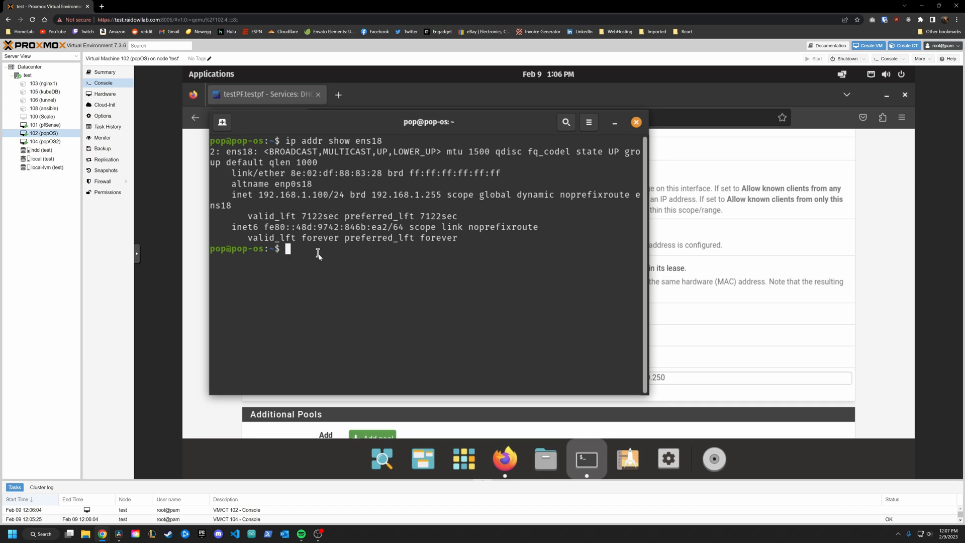
pyautogui.write('ping')
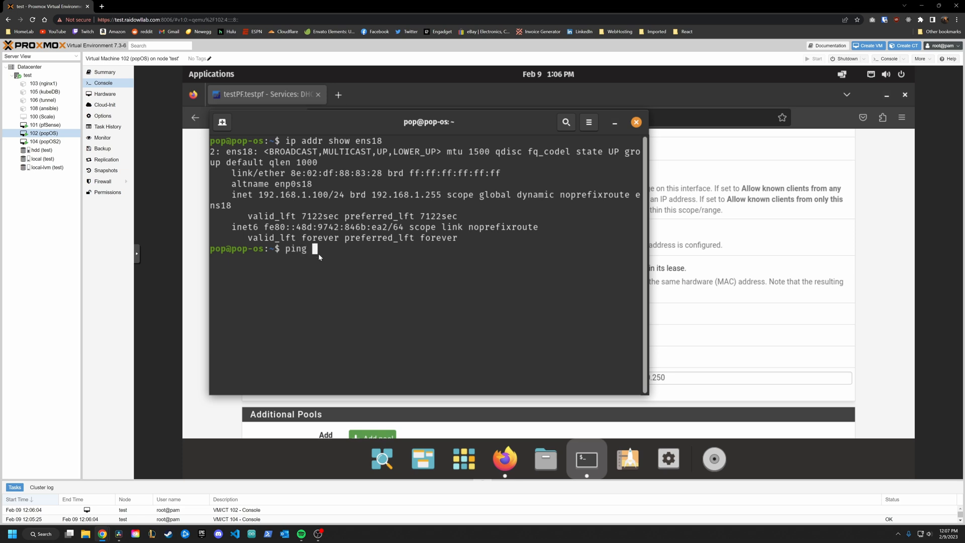
pyautogui.write('192.168.50.10')
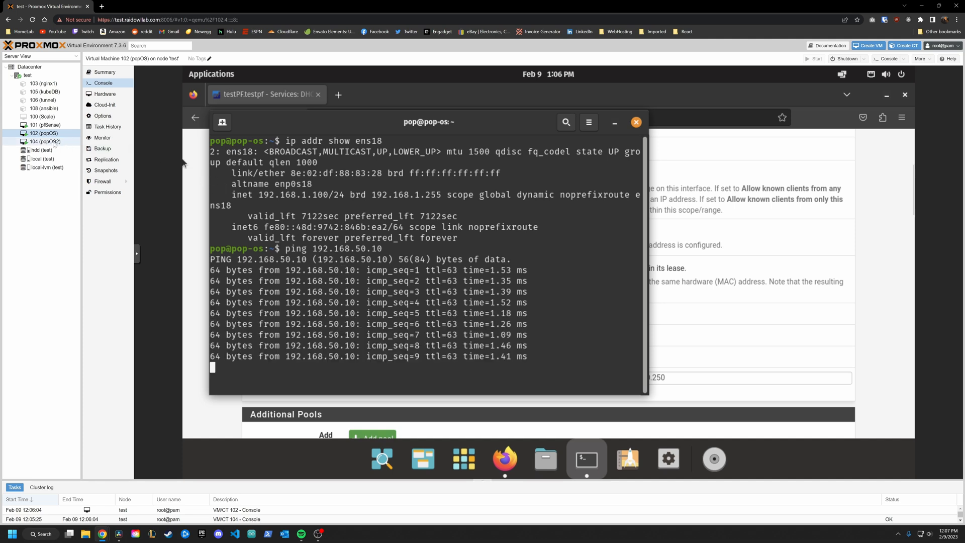
pyautogui.click(44, 142)
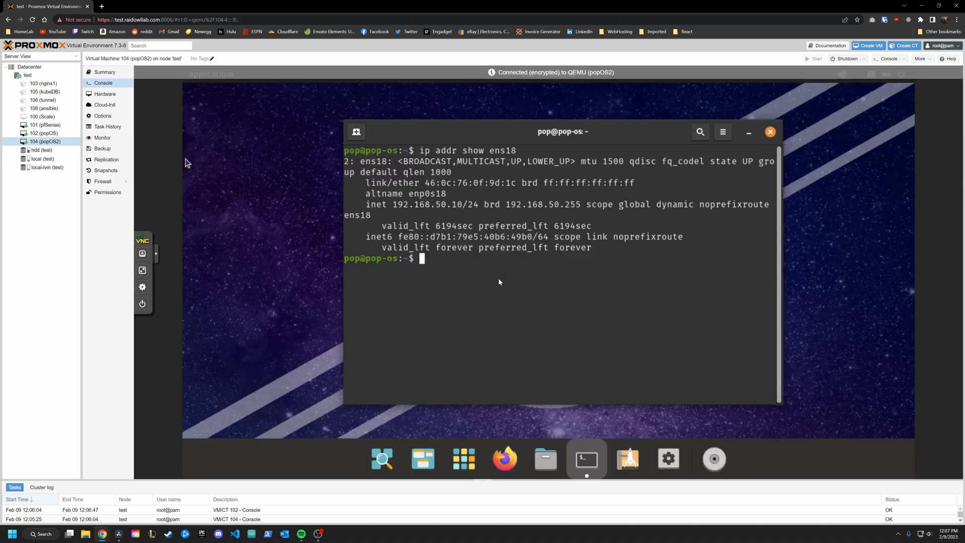
pyautogui.write('ping 192.168.1.100')
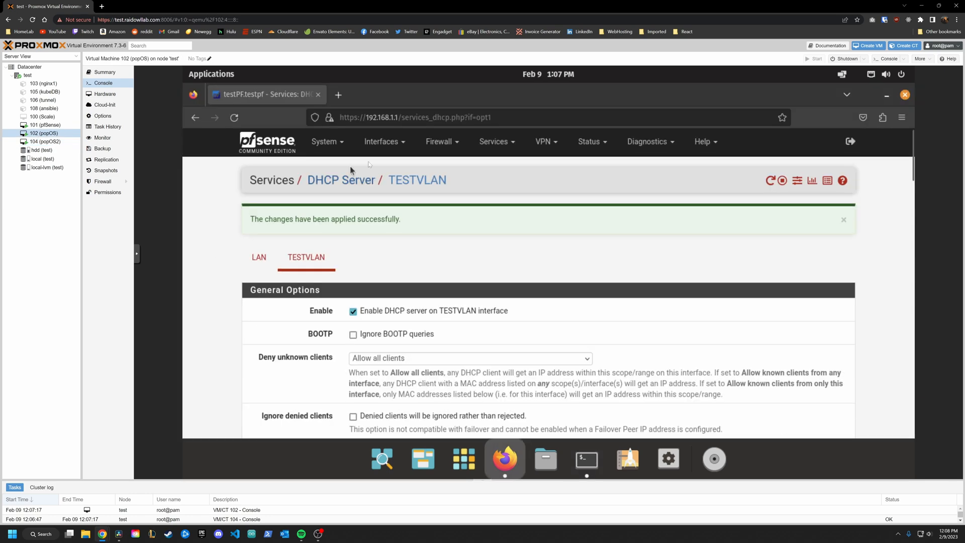
# View Firewall > Rules, confirm TESTVLAN has no rules, and return to LAN's rules.
pyautogui.click(441, 141)
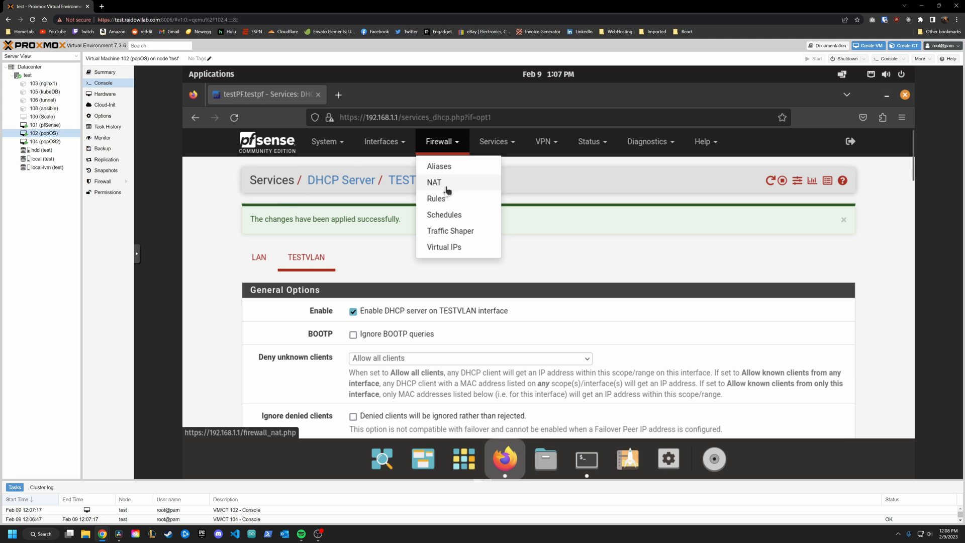
pyautogui.click(436, 198)
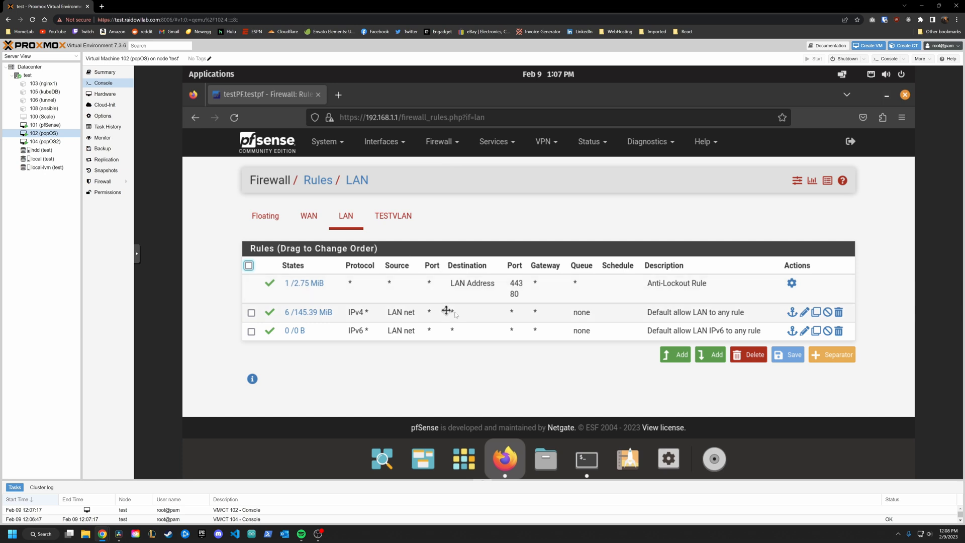
pyautogui.moveTo(392, 314)
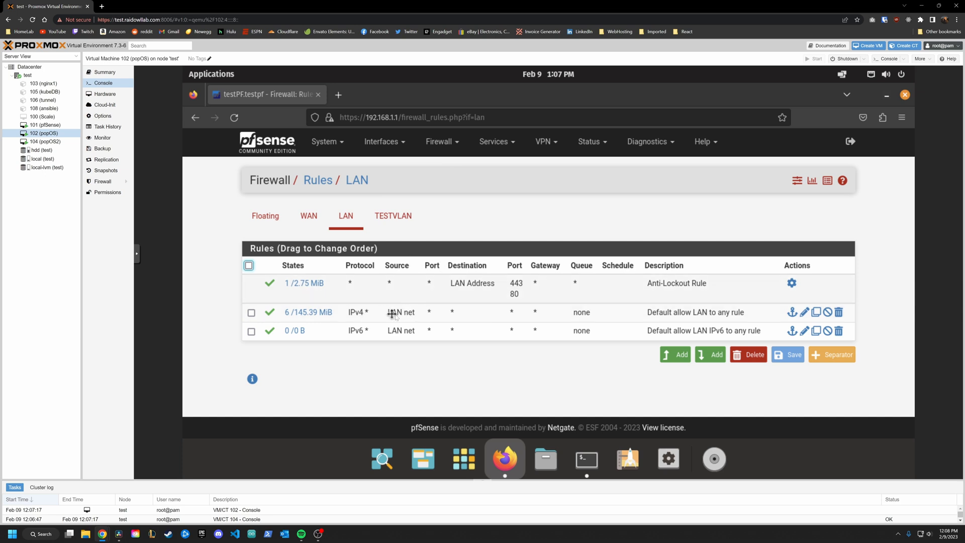
pyautogui.moveTo(404, 313)
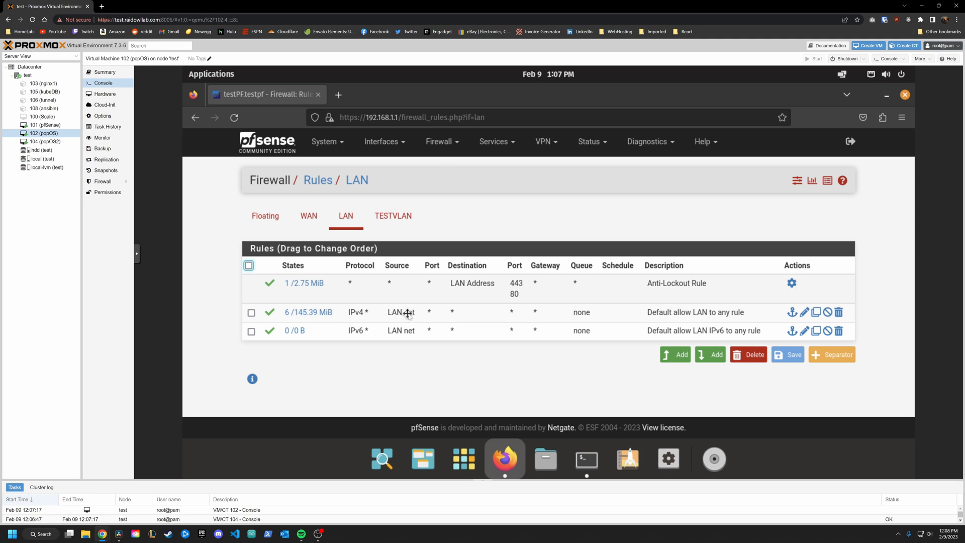
pyautogui.moveTo(271, 313)
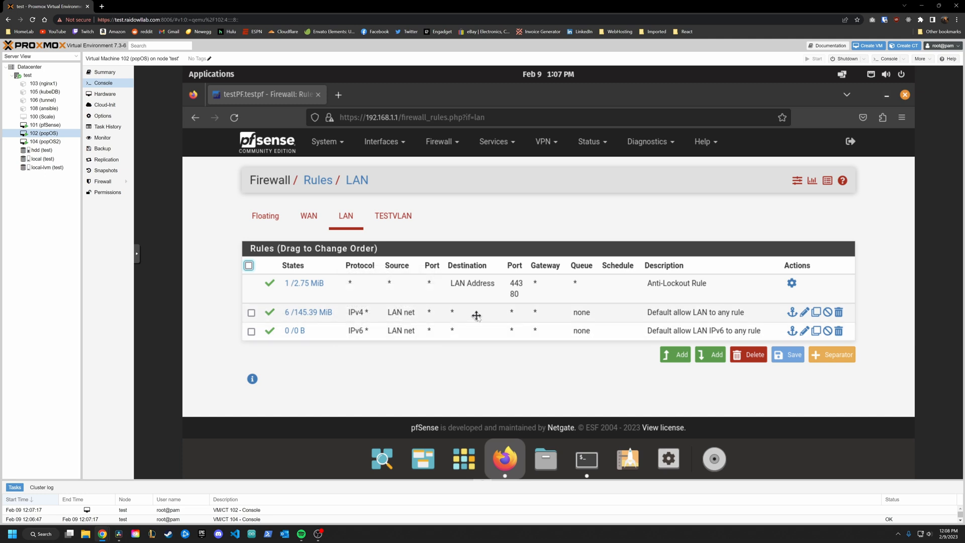
pyautogui.moveTo(486, 220)
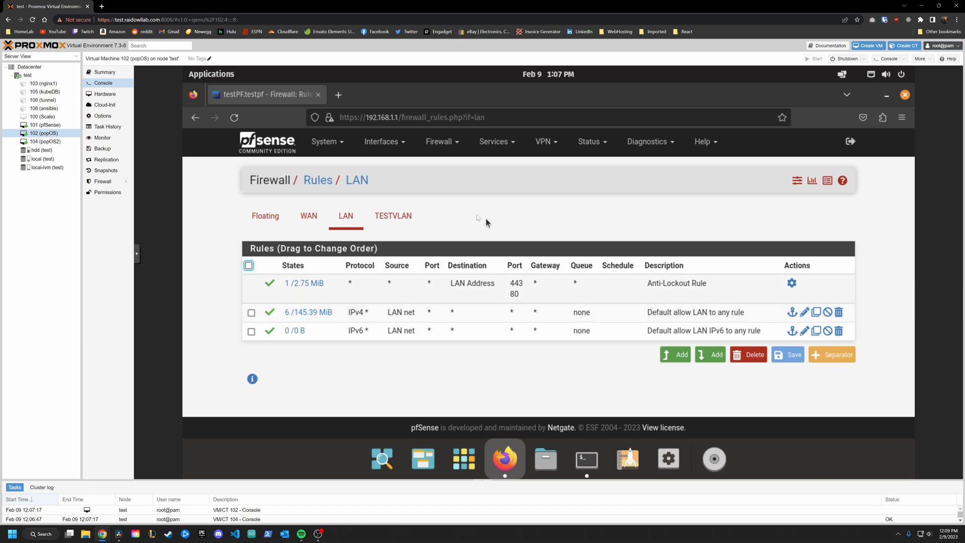
pyautogui.click(393, 216)
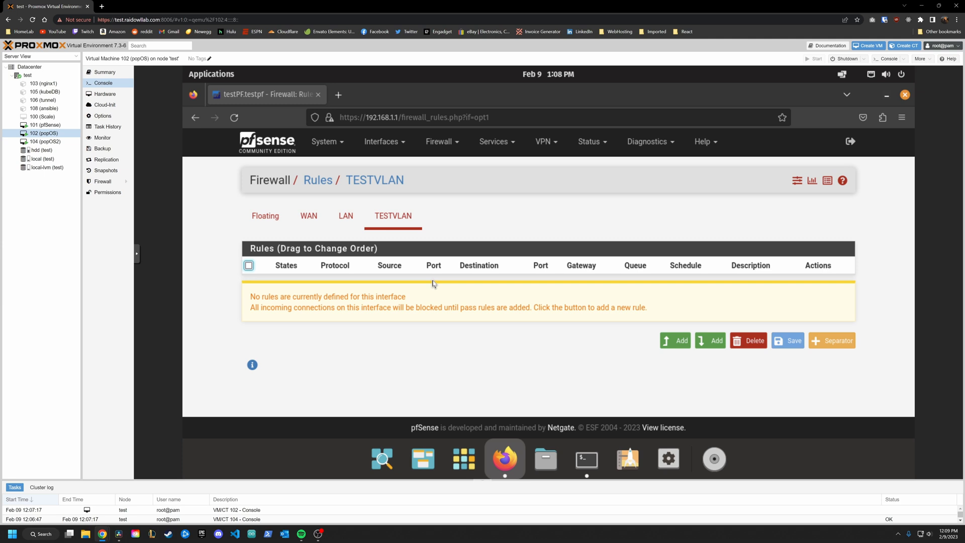
pyautogui.click(345, 215)
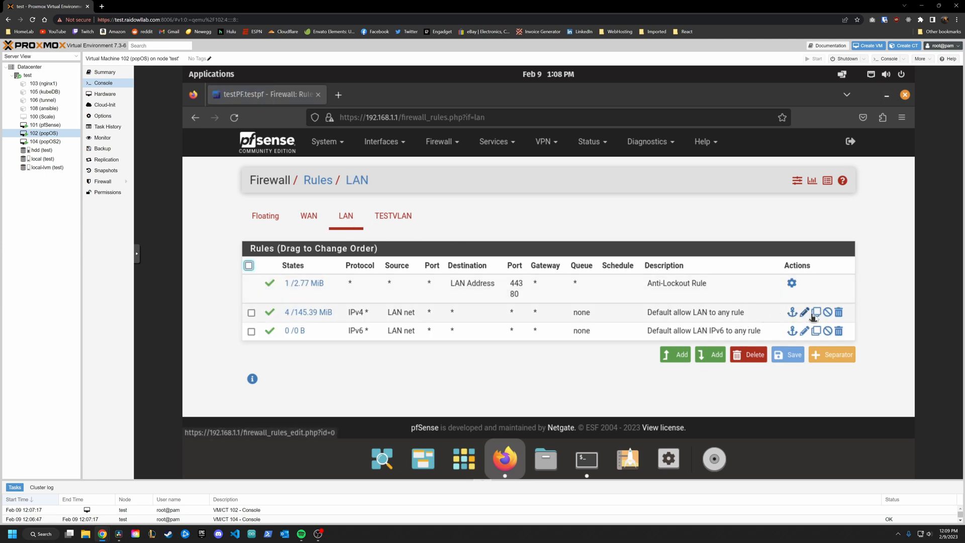
# Copy the Default allow LAN to any rule onto TESTVLAN with TESTVLAN net source, then ping 192.168.1.100.
pyautogui.click(816, 312)
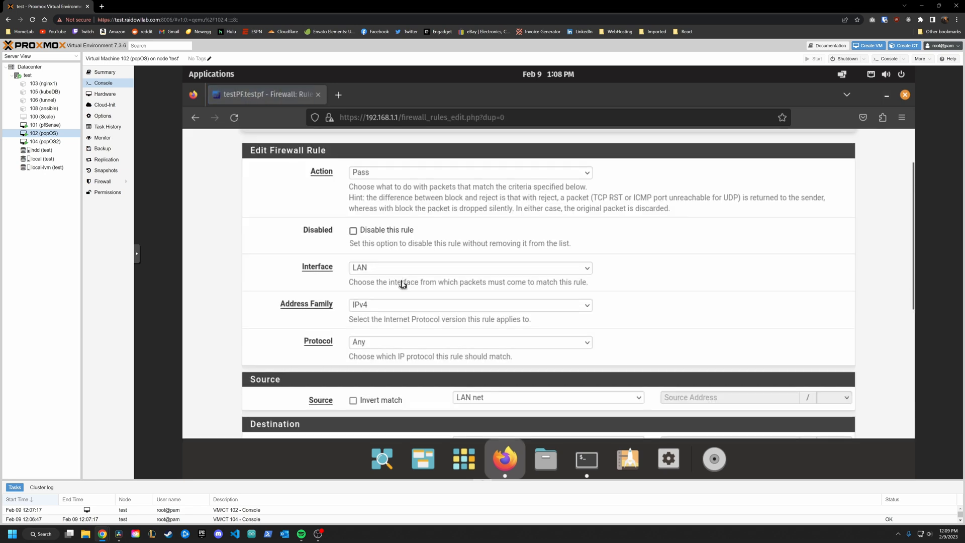
pyautogui.click(468, 267)
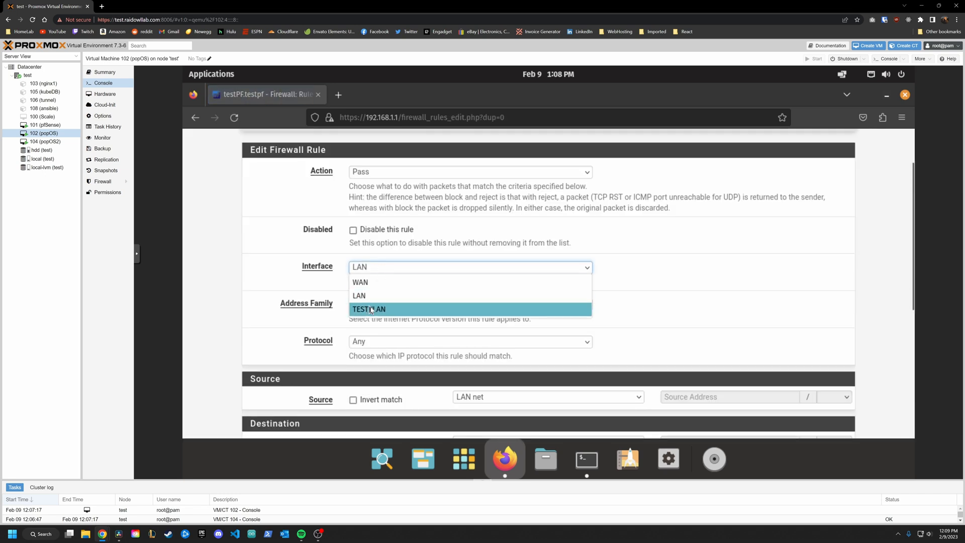
pyautogui.click(546, 396)
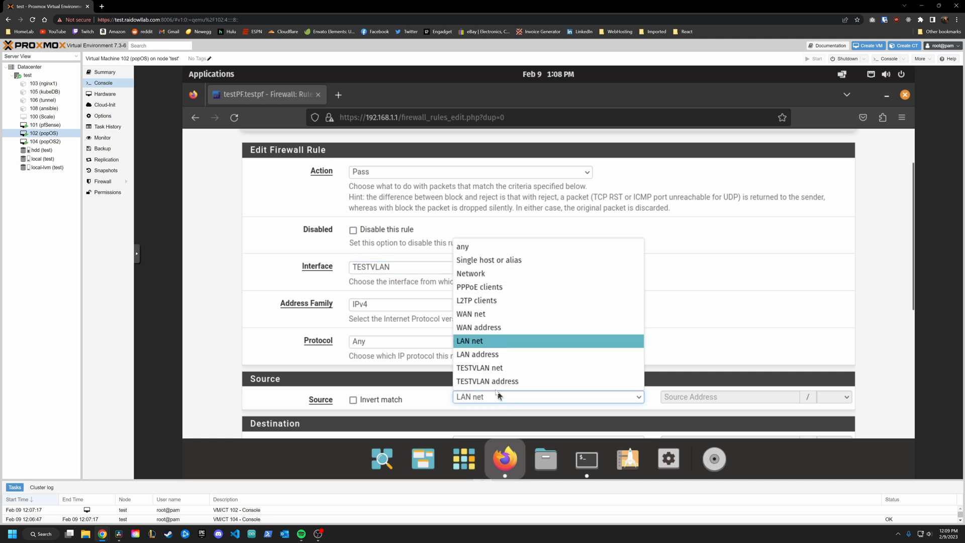
pyautogui.click(479, 367)
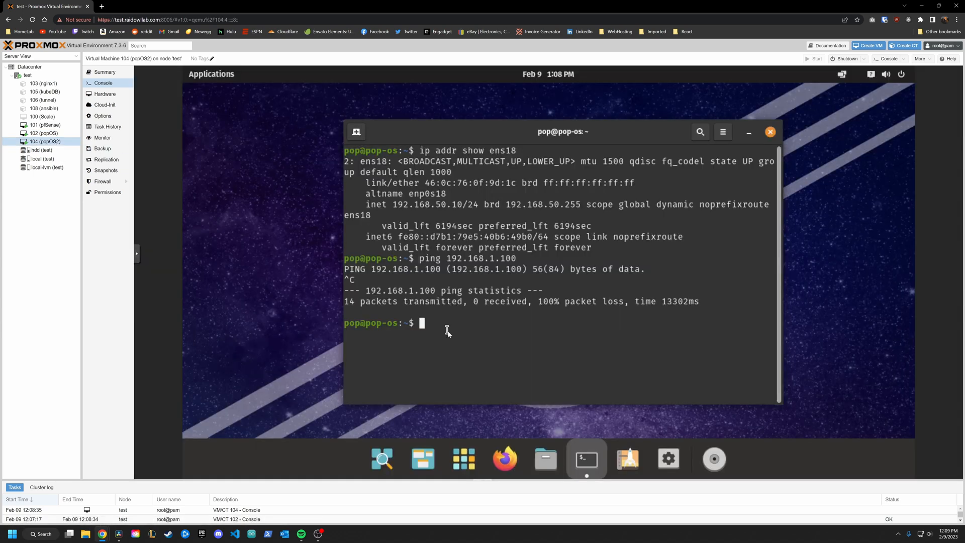
pyautogui.write('ping 192.168.1.100')
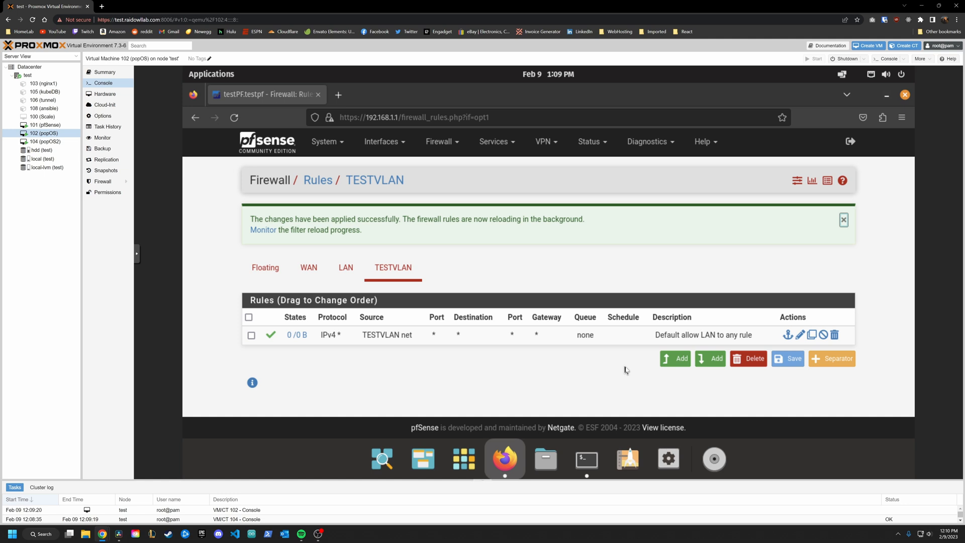
pyautogui.moveTo(561, 361)
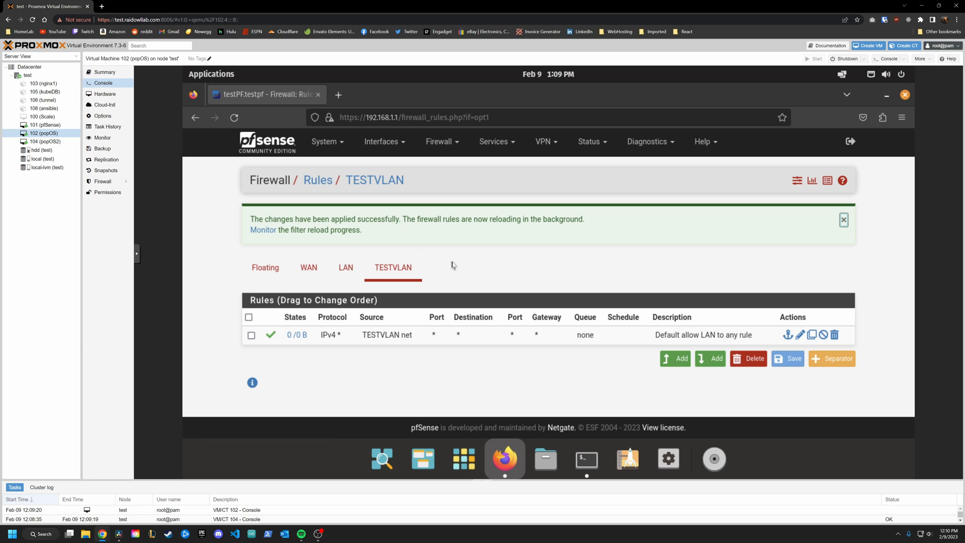
pyautogui.moveTo(400, 317)
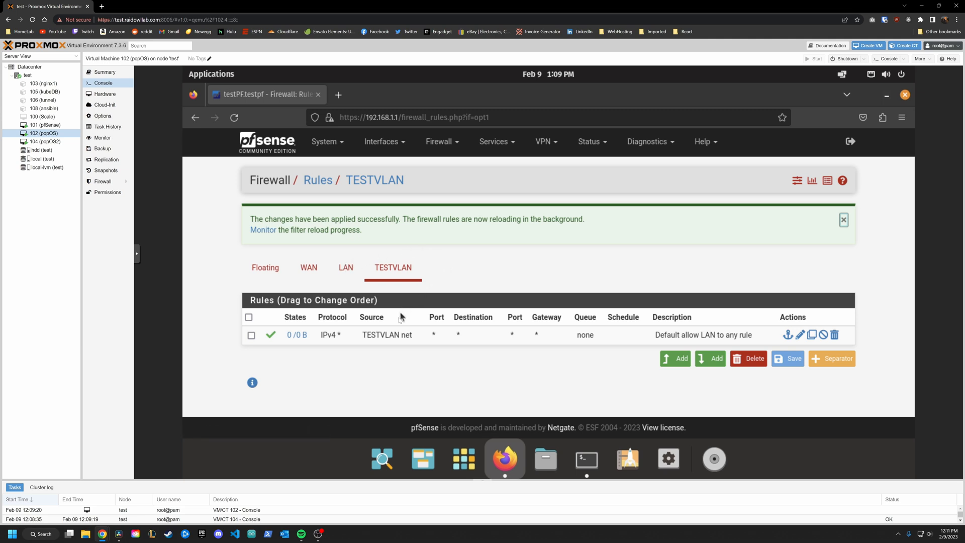
pyautogui.moveTo(446, 334)
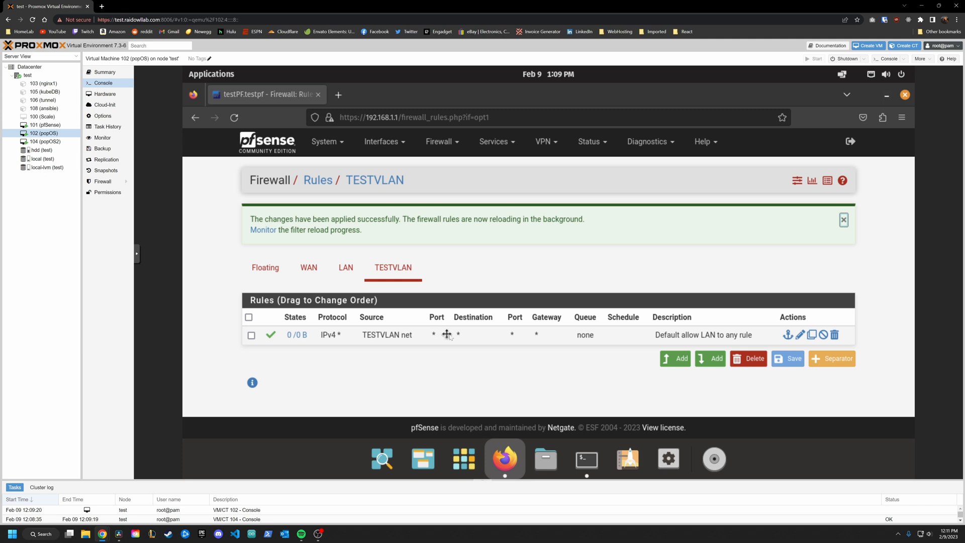
pyautogui.moveTo(481, 313)
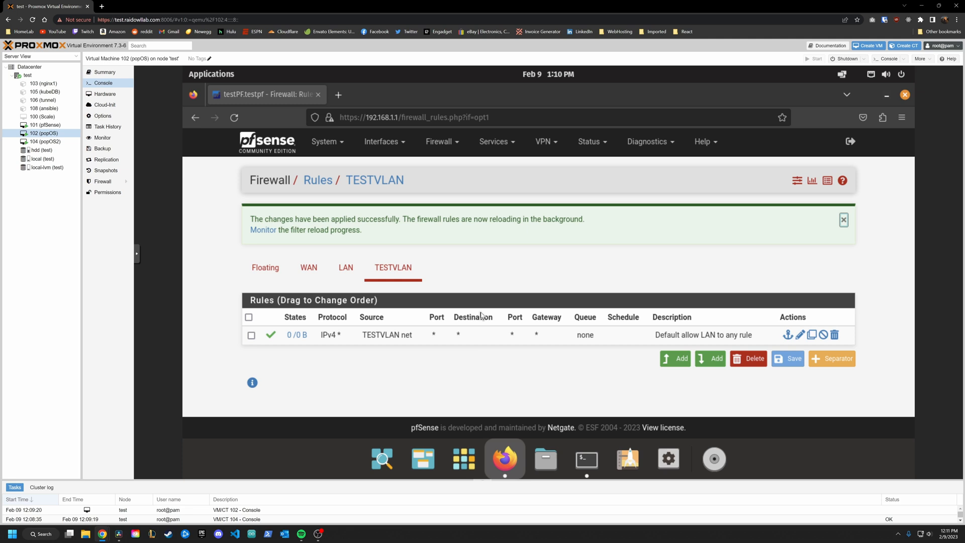
pyautogui.moveTo(446, 409)
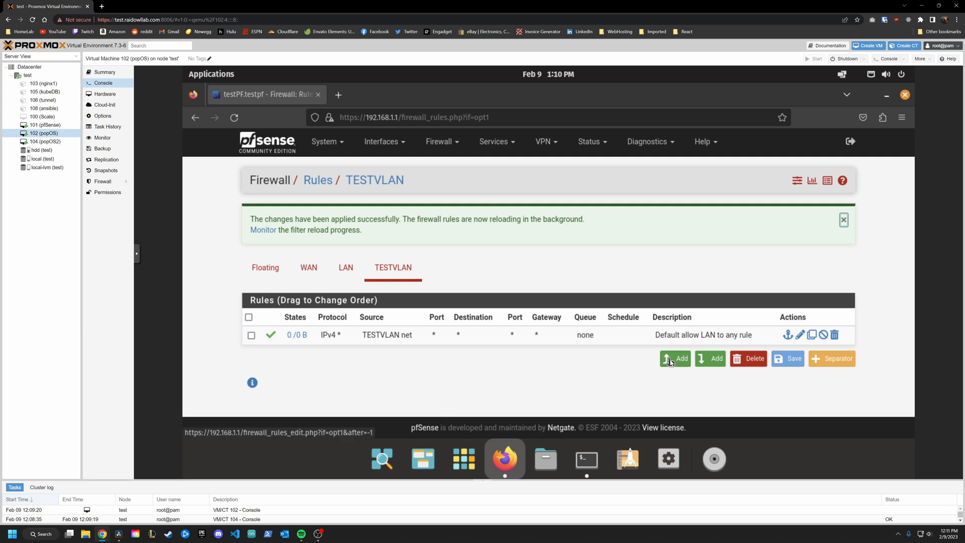
# Add a top TESTVLAN rule blocking any protocol to LAN net, save, and apply.
pyautogui.click(674, 358)
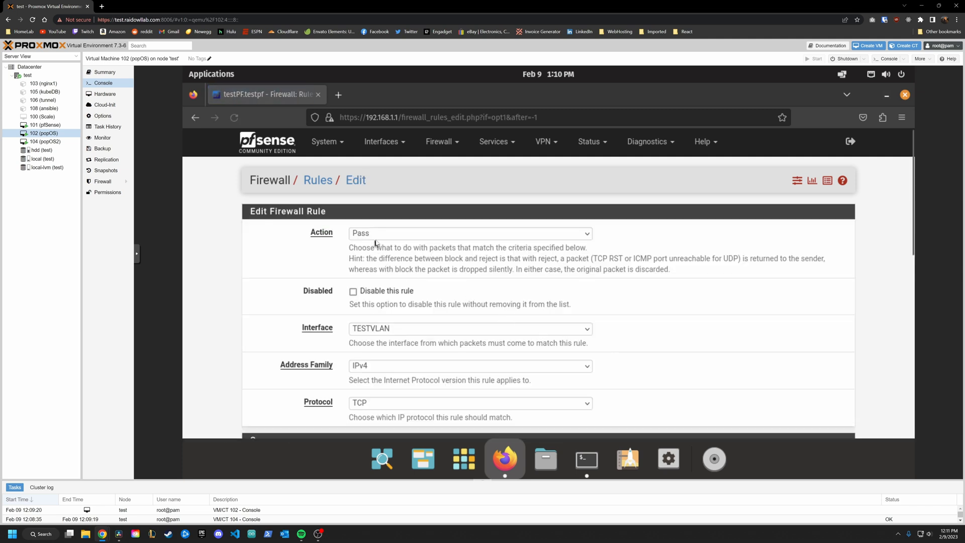
pyautogui.click(469, 233)
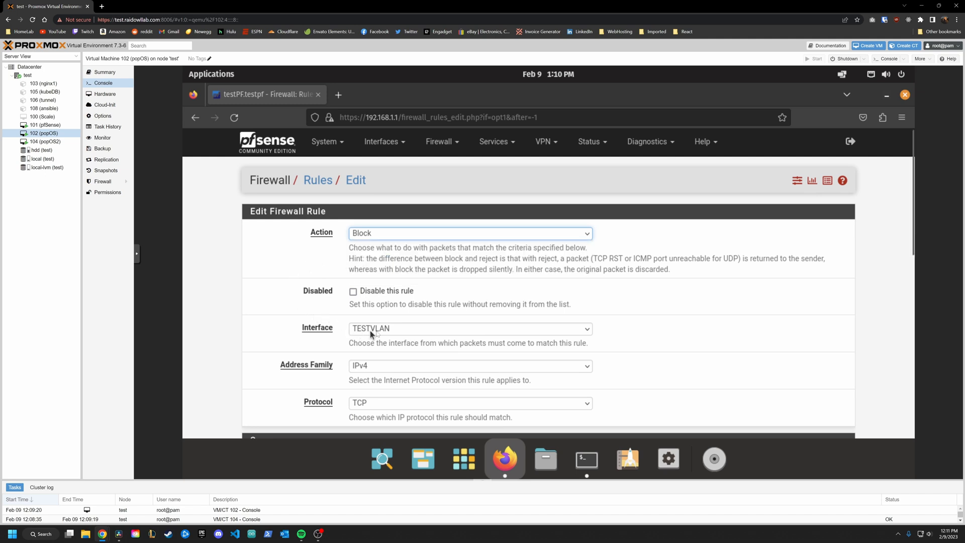
pyautogui.click(468, 402)
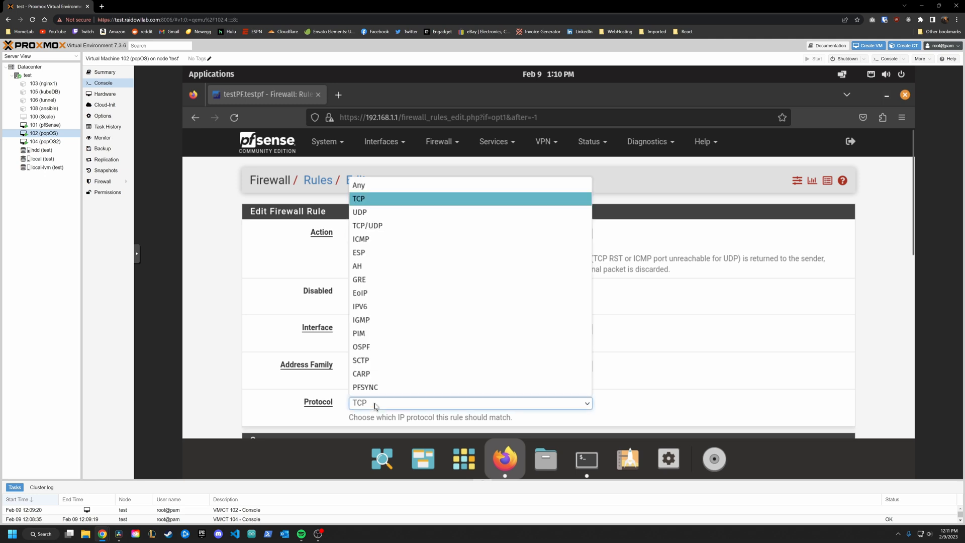
pyautogui.click(358, 185)
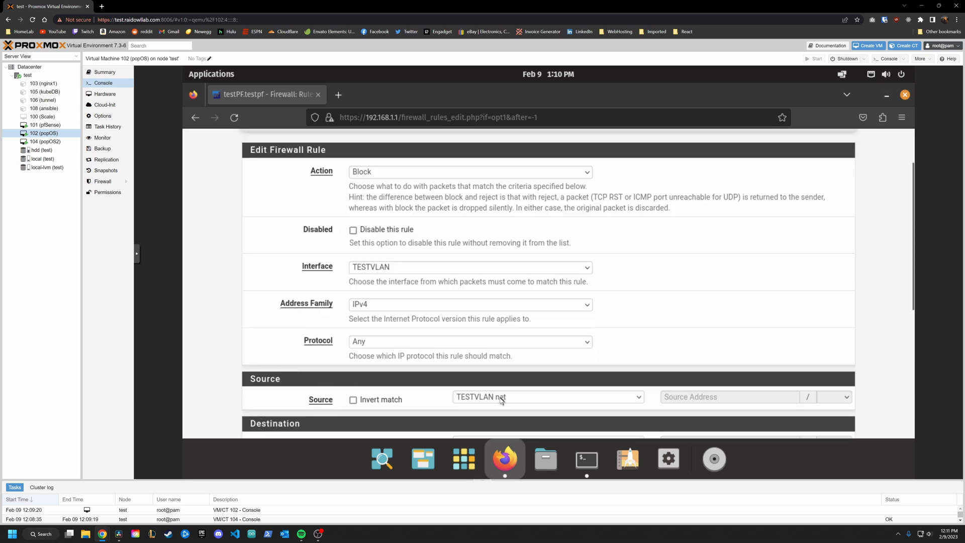
pyautogui.scroll(-3)
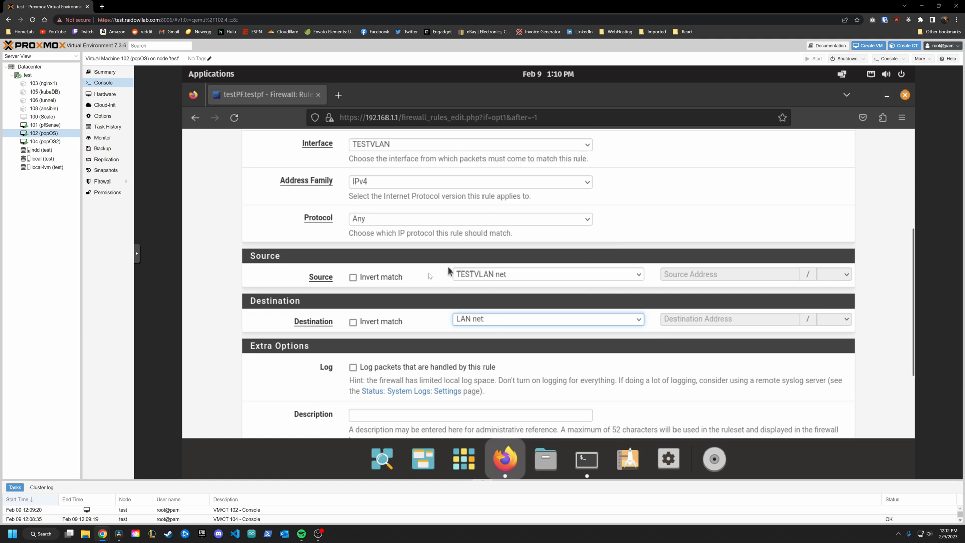
pyautogui.click(793, 376)
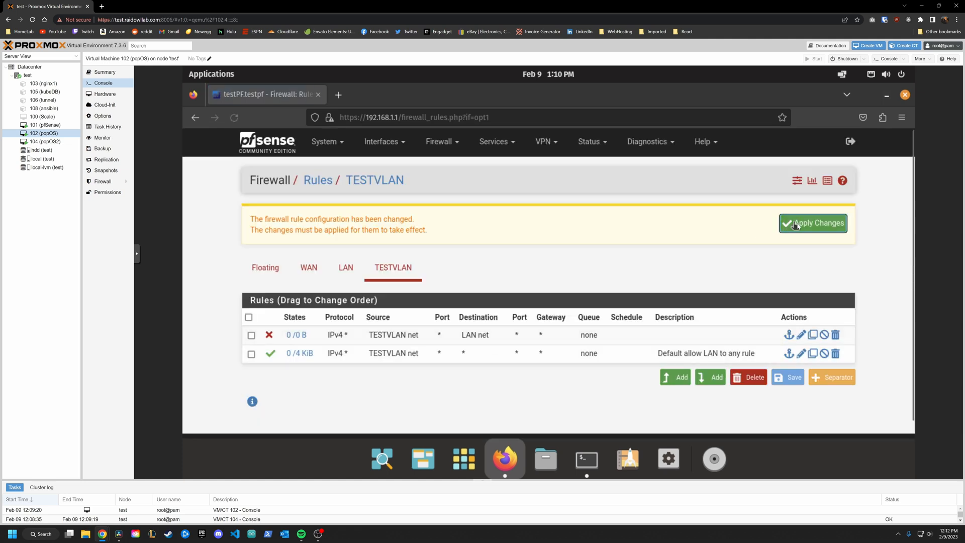
pyautogui.click(811, 222)
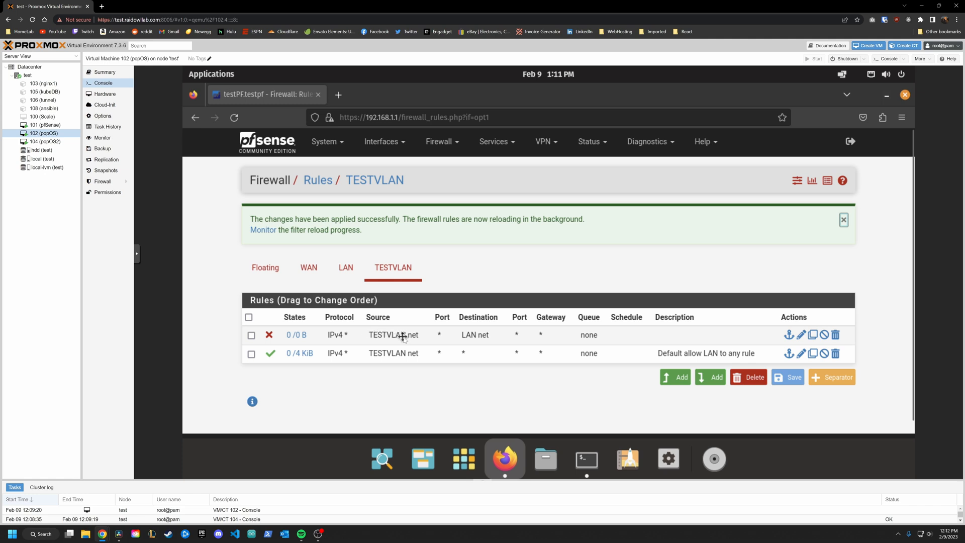
pyautogui.moveTo(455, 335)
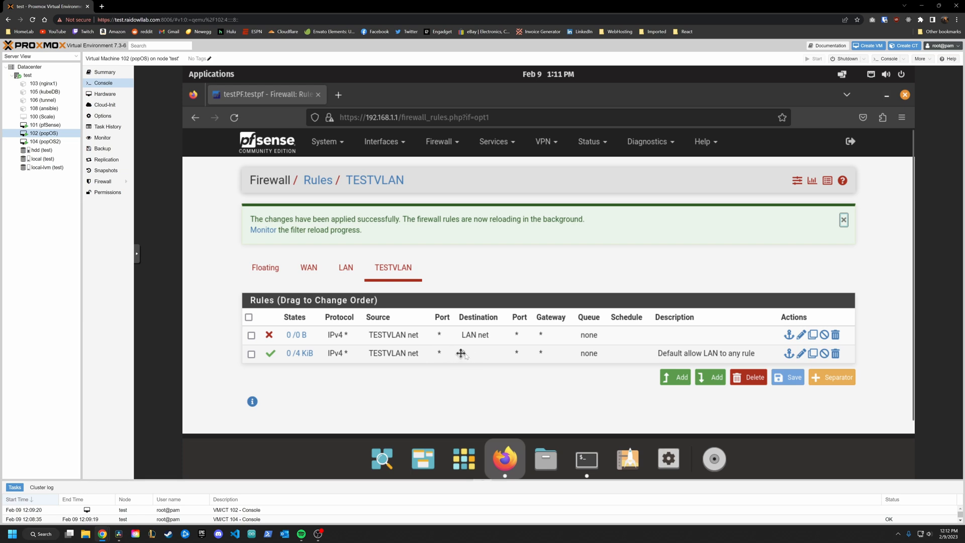
# On popOS2, ping 192.168.1.100 and open YouTube from the new-tab shortcuts.
pyautogui.click(45, 141)
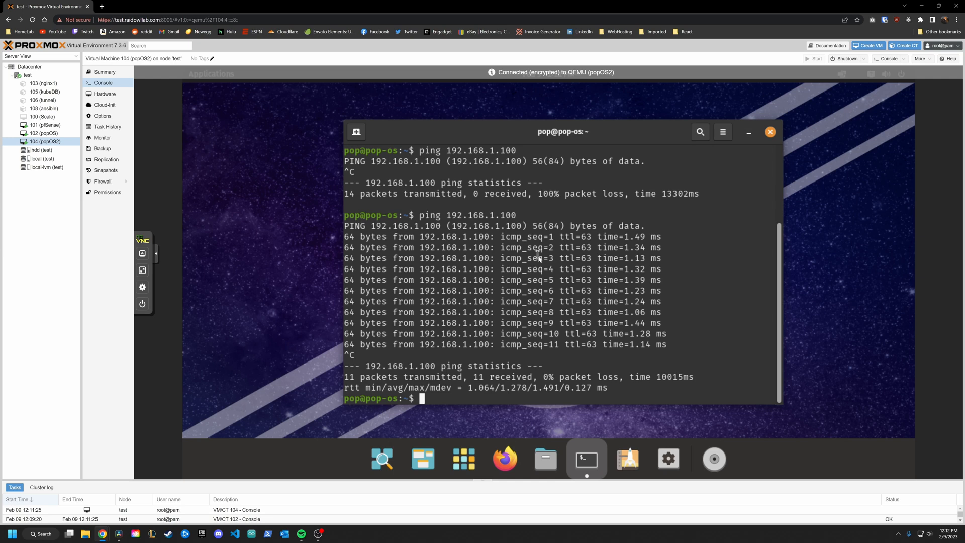
pyautogui.write('ping 192.168.1.100')
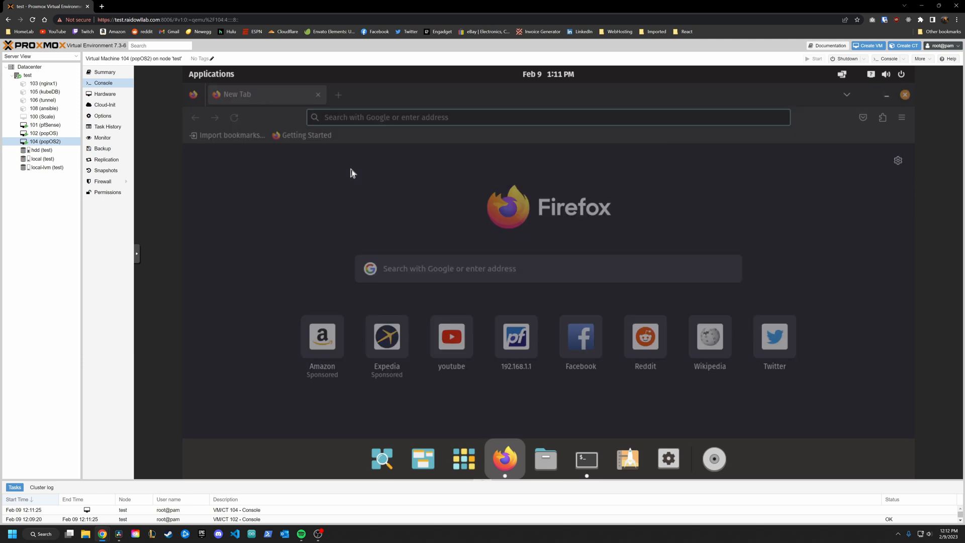
pyautogui.click(452, 336)
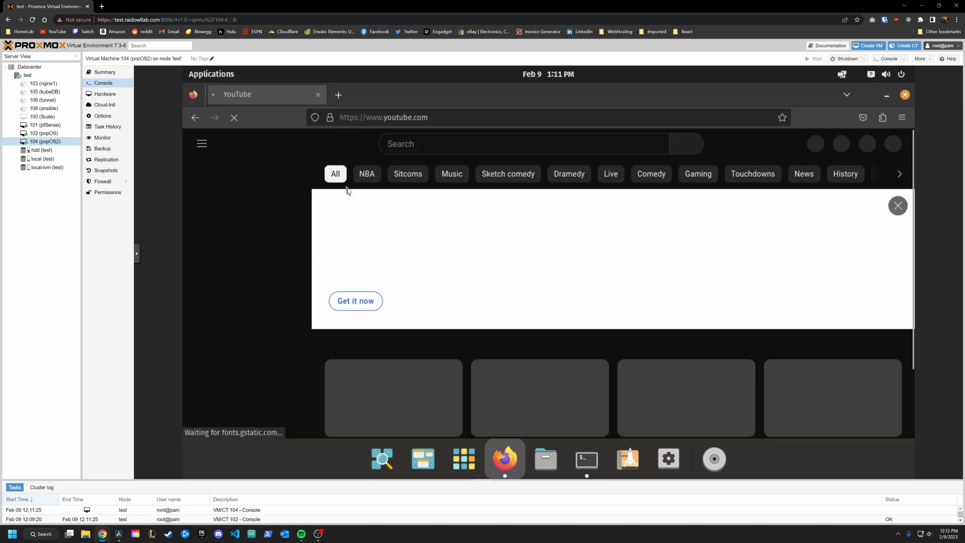
pyautogui.click(44, 134)
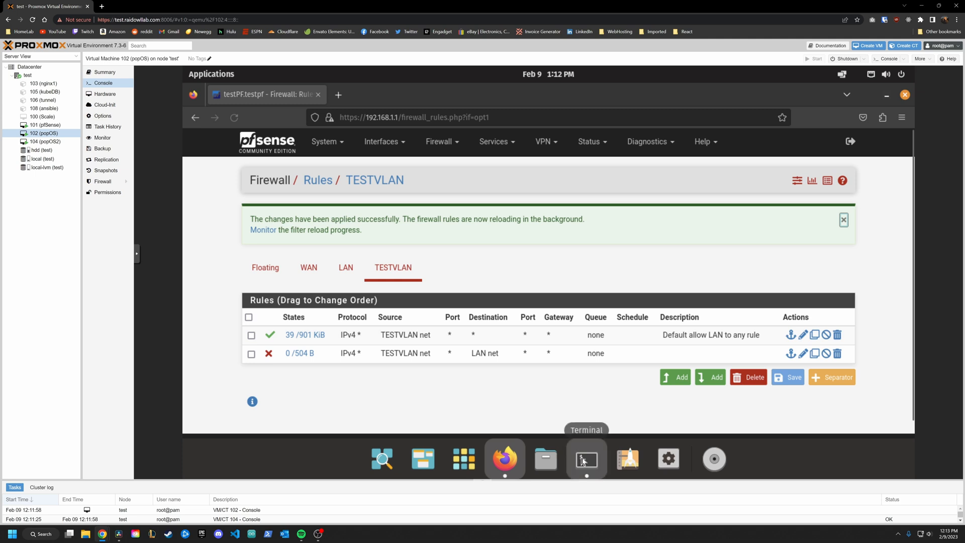
# Retest popOS2 with a terminal and a YouTube reload, then return to the pfSense console.
pyautogui.click(585, 458)
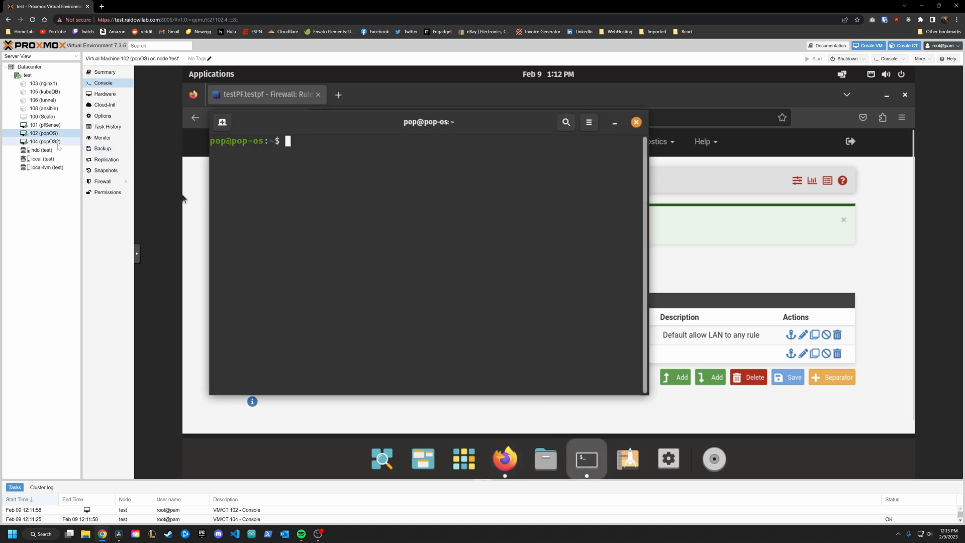
pyautogui.click(44, 141)
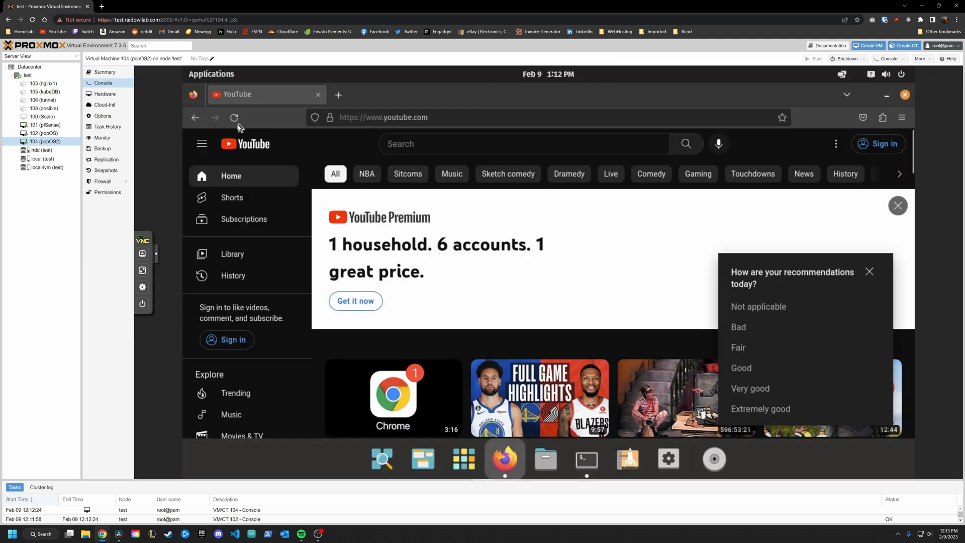
pyautogui.click(233, 117)
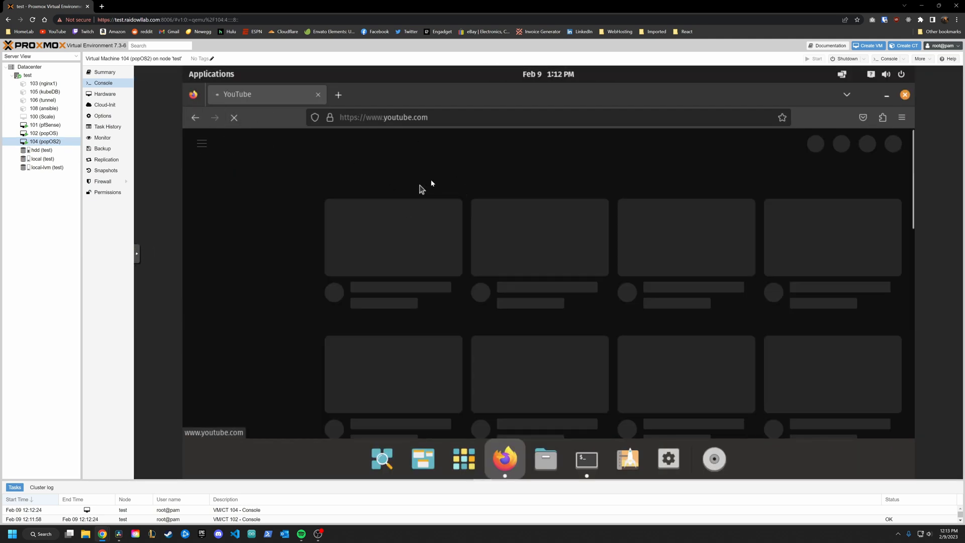
pyautogui.click(585, 458)
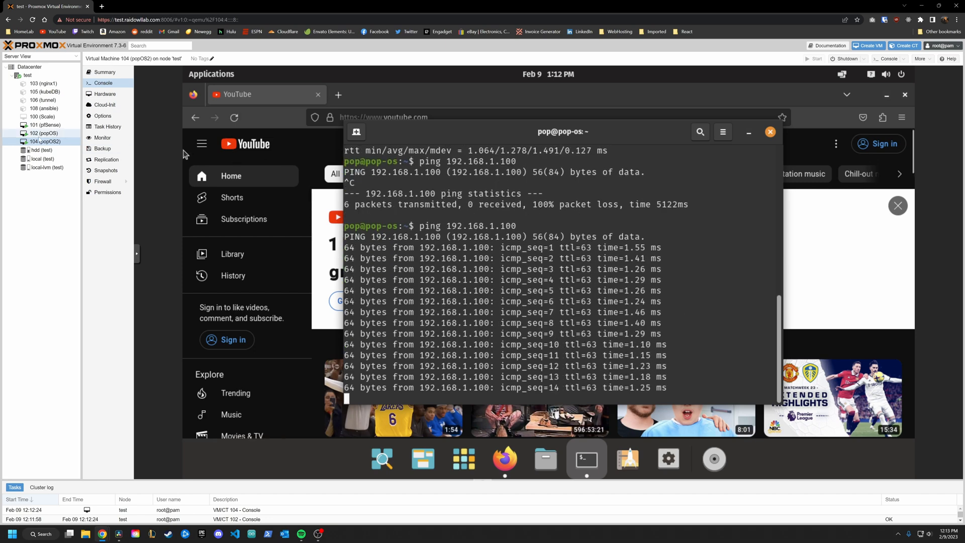
pyautogui.click(44, 133)
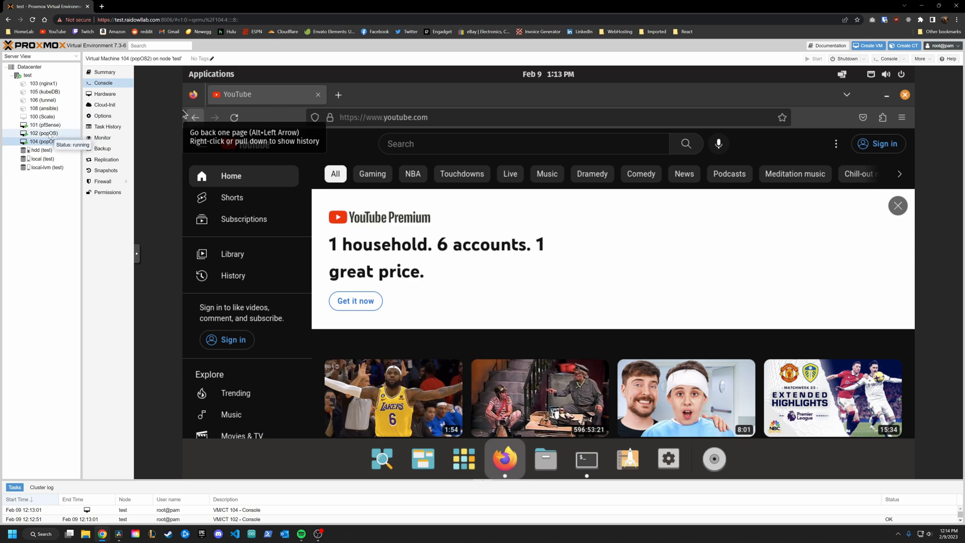
pyautogui.click(43, 132)
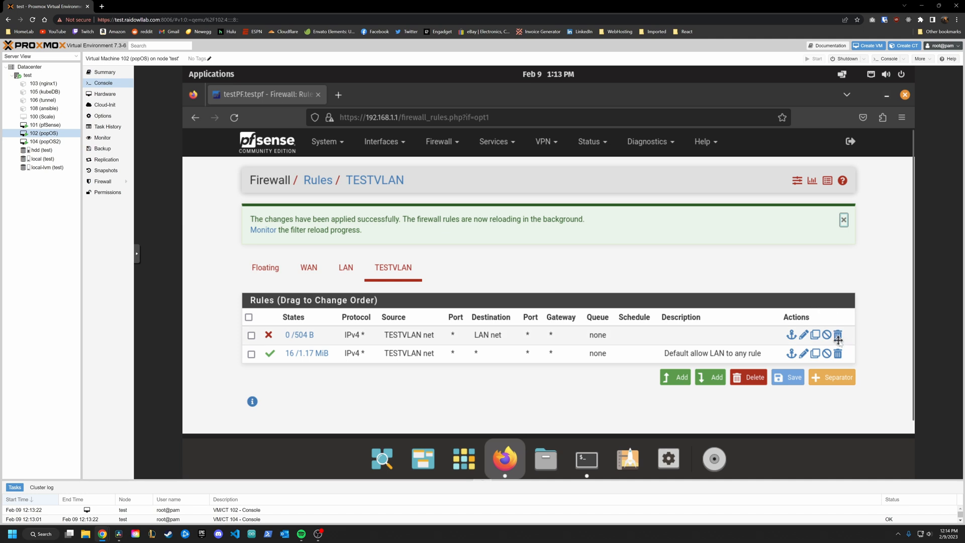
# Delete the TESTVLAN rule blocking traffic to LAN net.
pyautogui.click(838, 335)
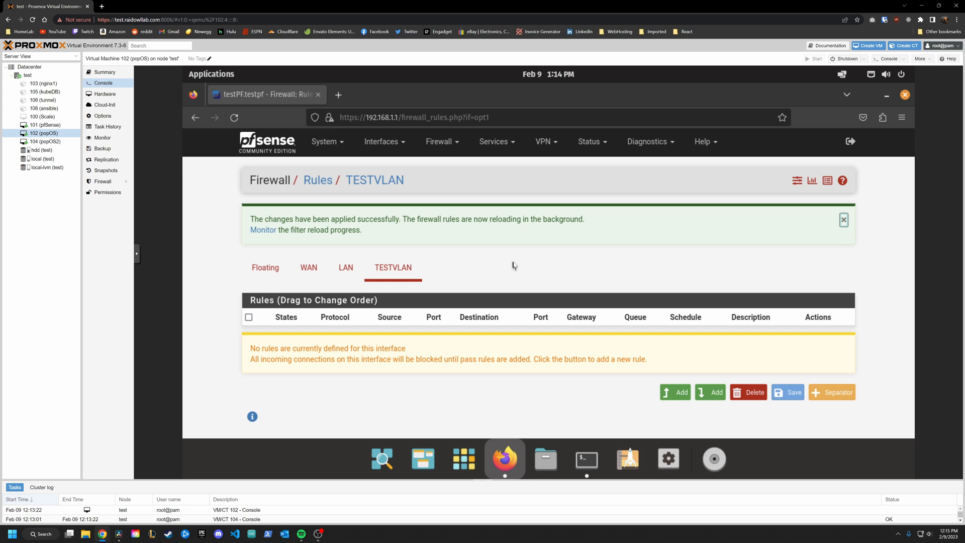
pyautogui.moveTo(515, 168)
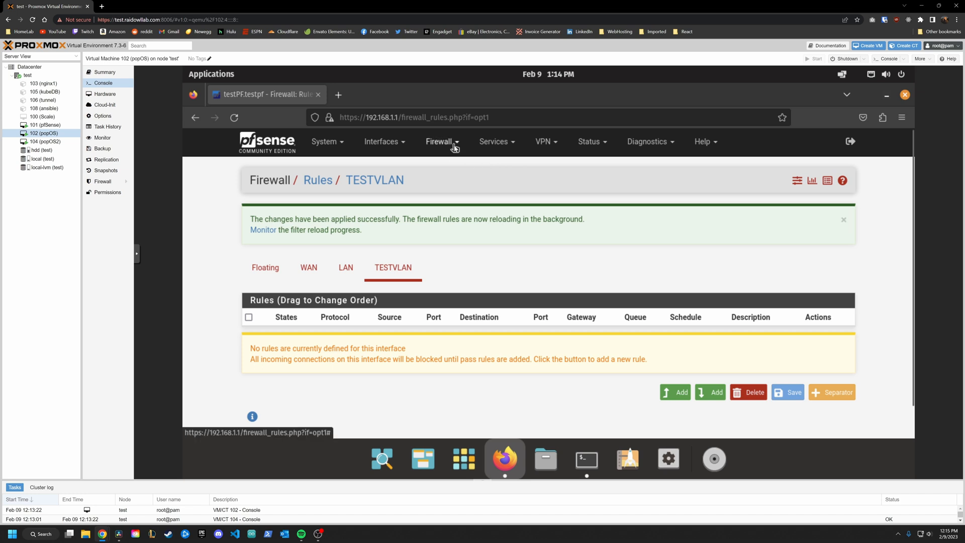
# Review PrivateIPs alias networks 10.0.0.0/8, 172.16.0.0/12, 192.168.0.0/16, then open the Firewall menu.
pyautogui.click(439, 141)
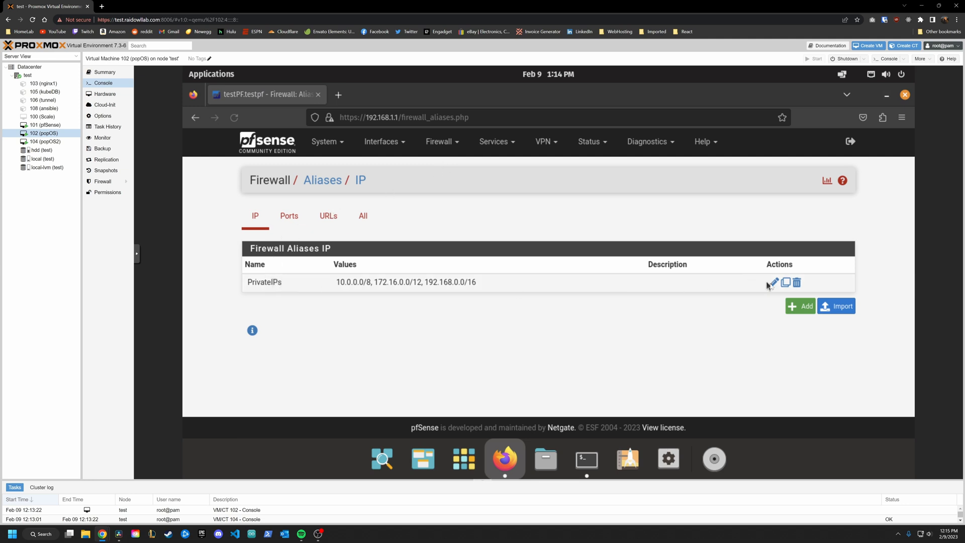
pyautogui.click(773, 283)
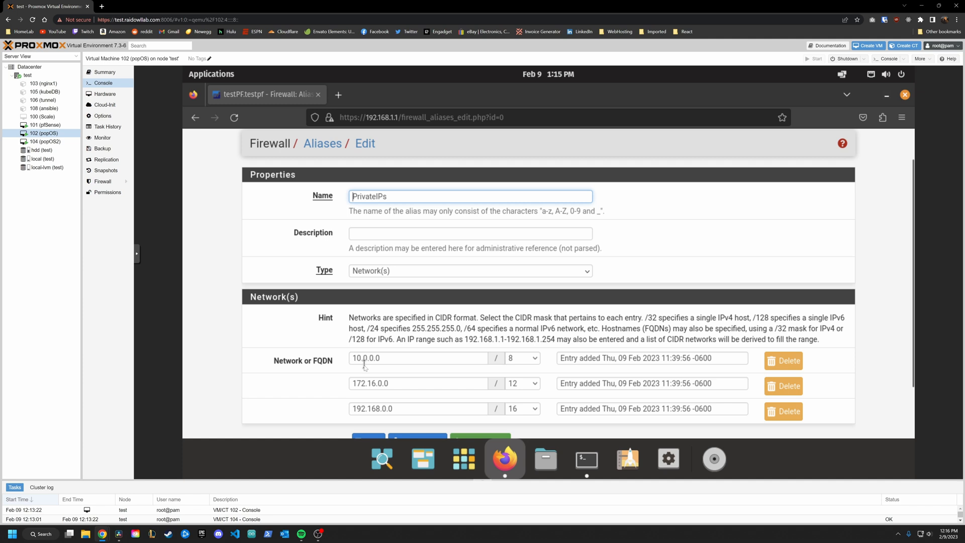
pyautogui.moveTo(435, 361)
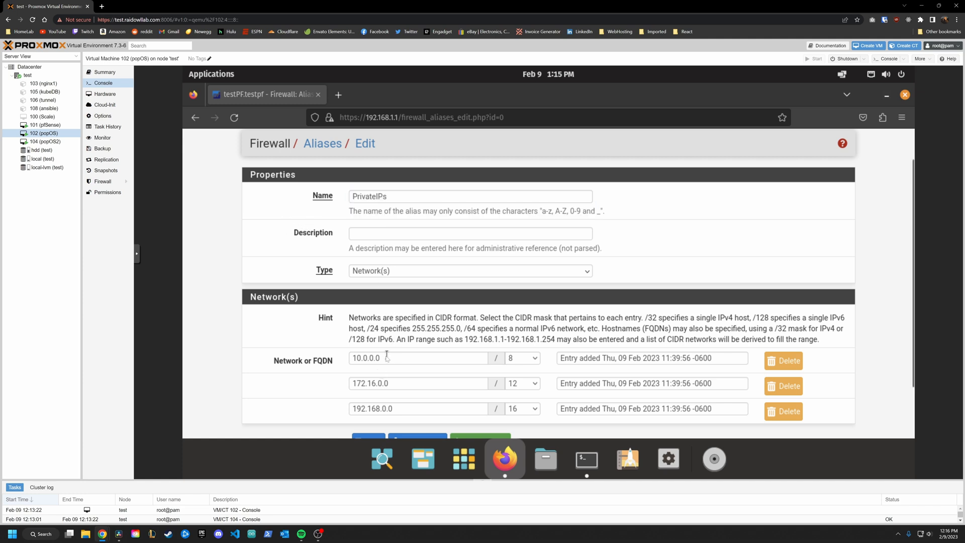
pyautogui.moveTo(339, 403)
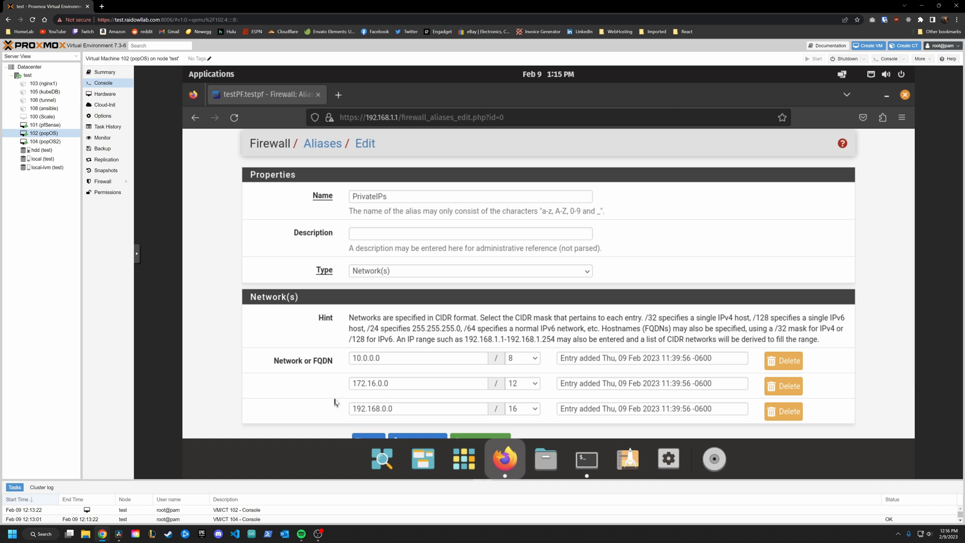
pyautogui.moveTo(317, 367)
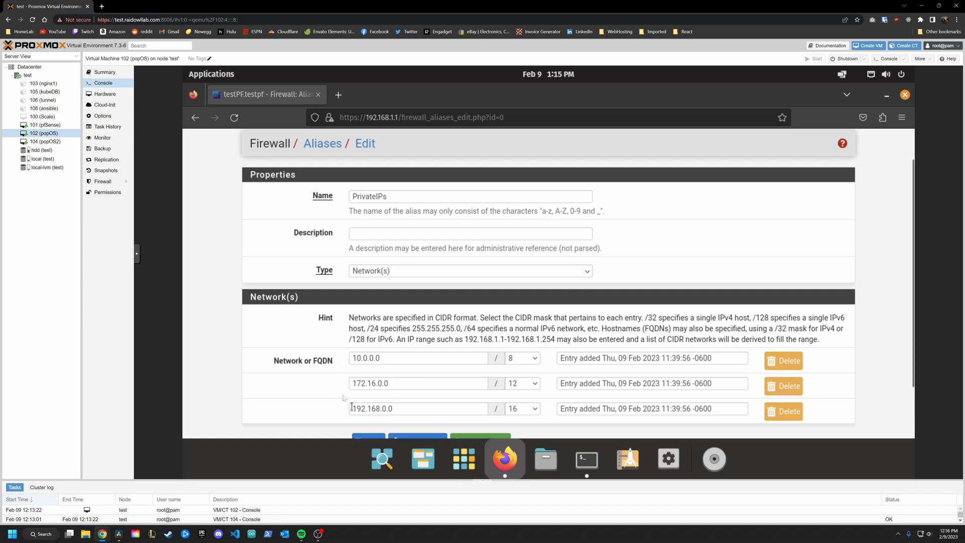
pyautogui.moveTo(405, 374)
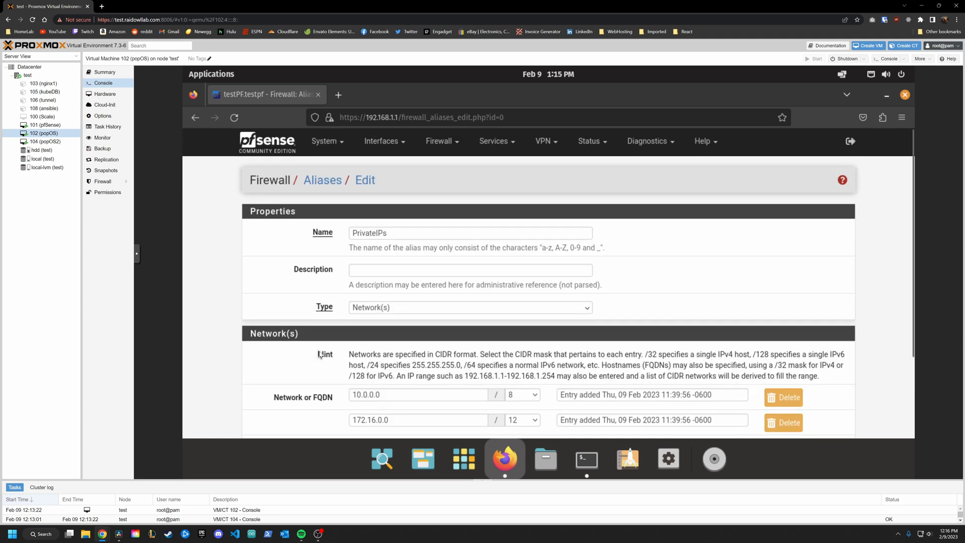
pyautogui.click(439, 141)
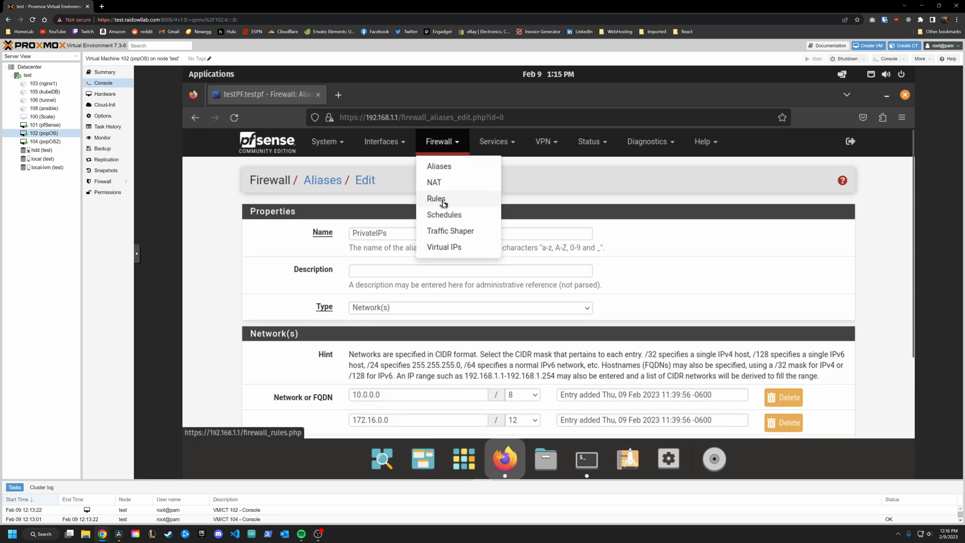
# Add and apply a TESTVLAN rule passing TESTVLAN net to everything except the PrivateIPs alias.
pyautogui.click(435, 199)
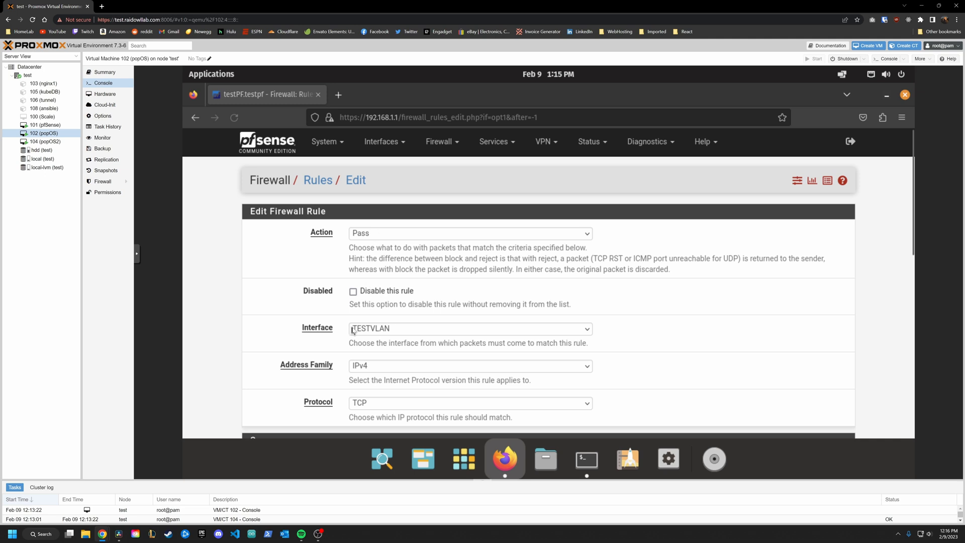
pyautogui.click(468, 403)
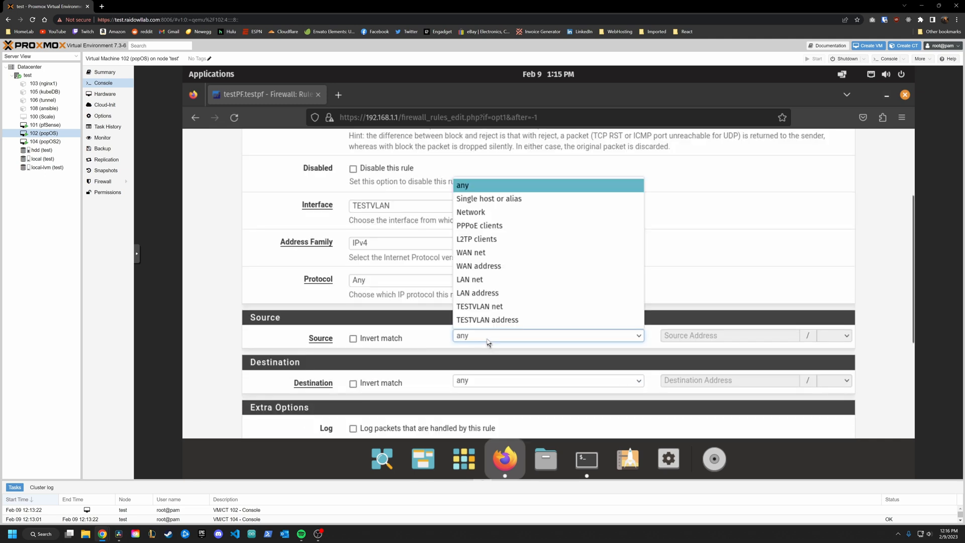
pyautogui.click(479, 306)
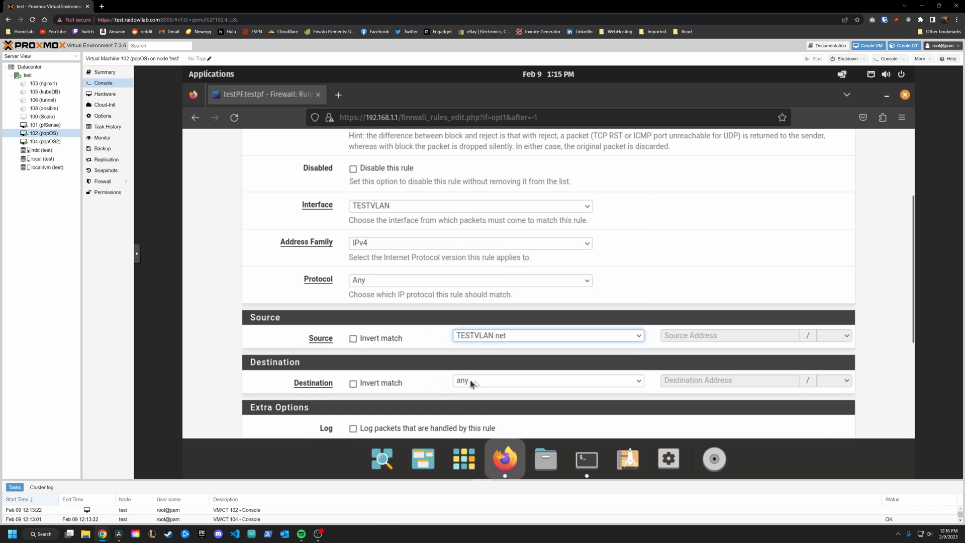
pyautogui.click(546, 380)
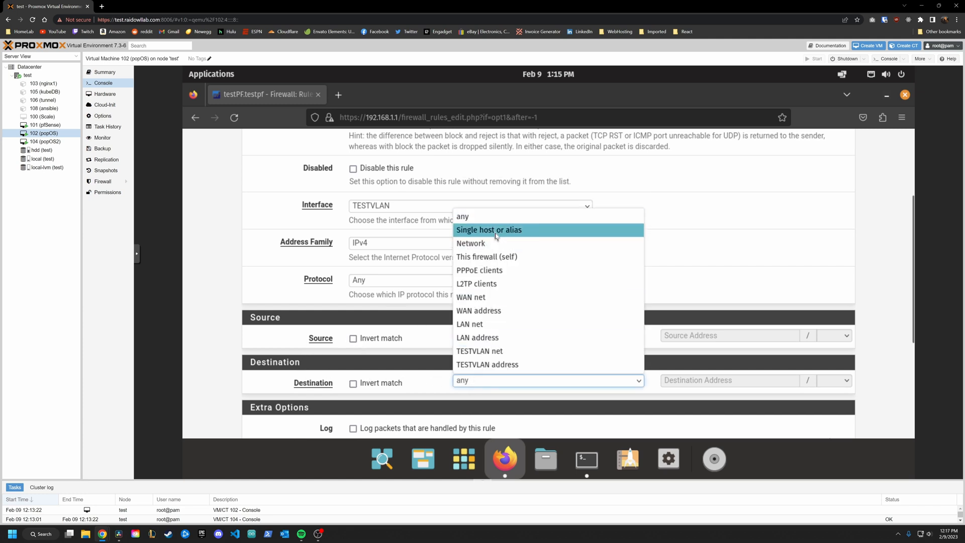
pyautogui.click(488, 229)
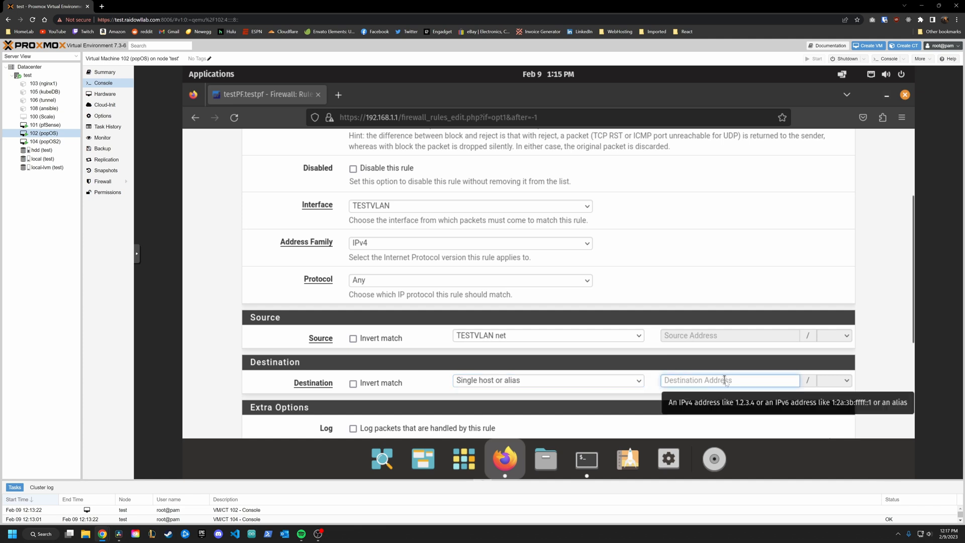
pyautogui.write('Pr')
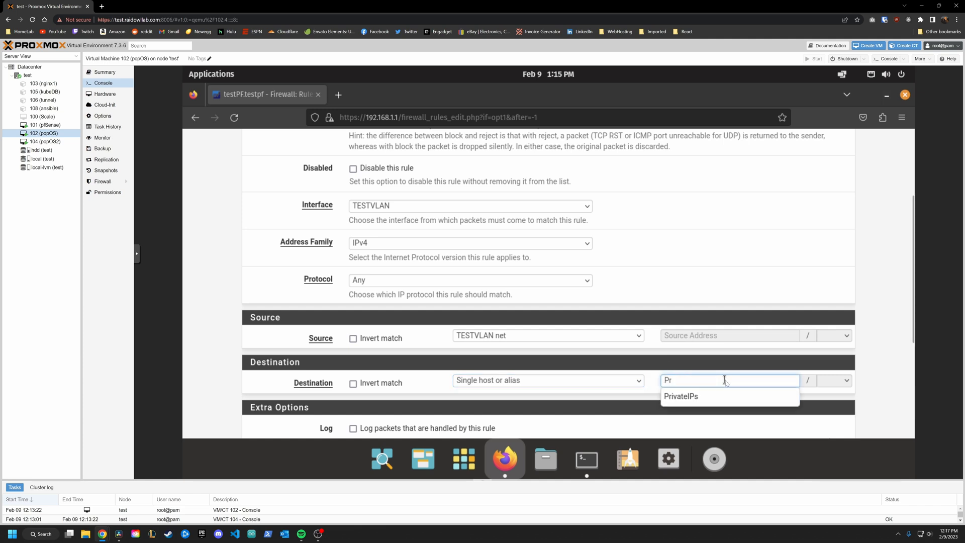
pyautogui.click(680, 395)
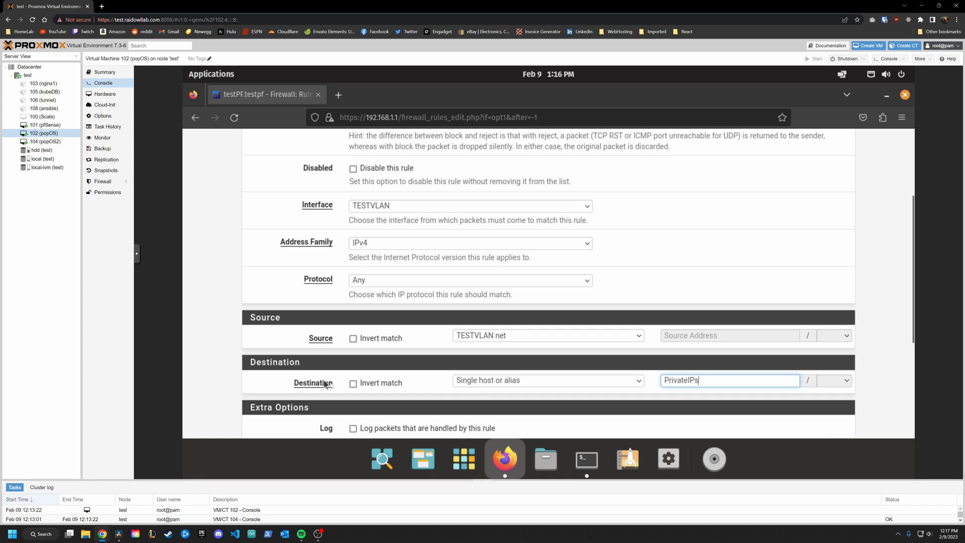
pyautogui.click(353, 383)
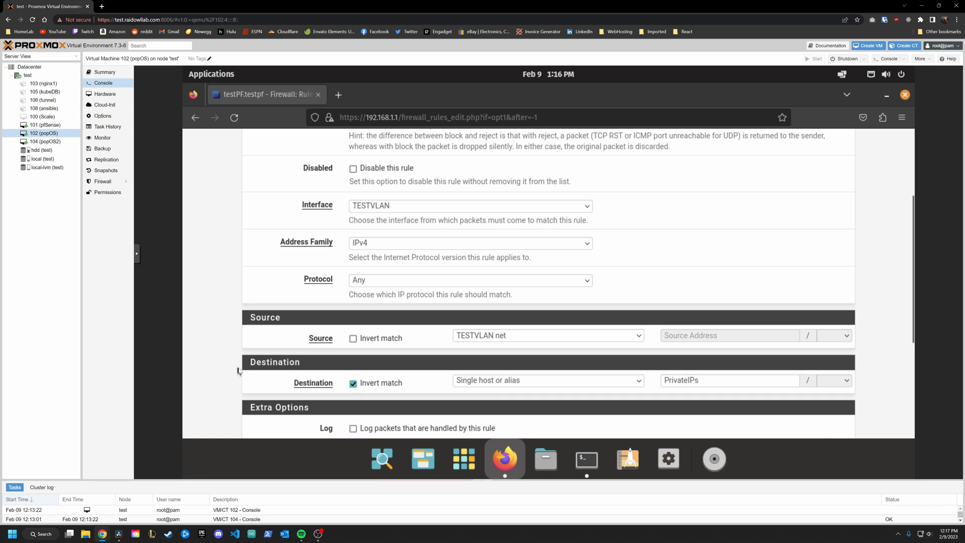
pyautogui.moveTo(433, 333)
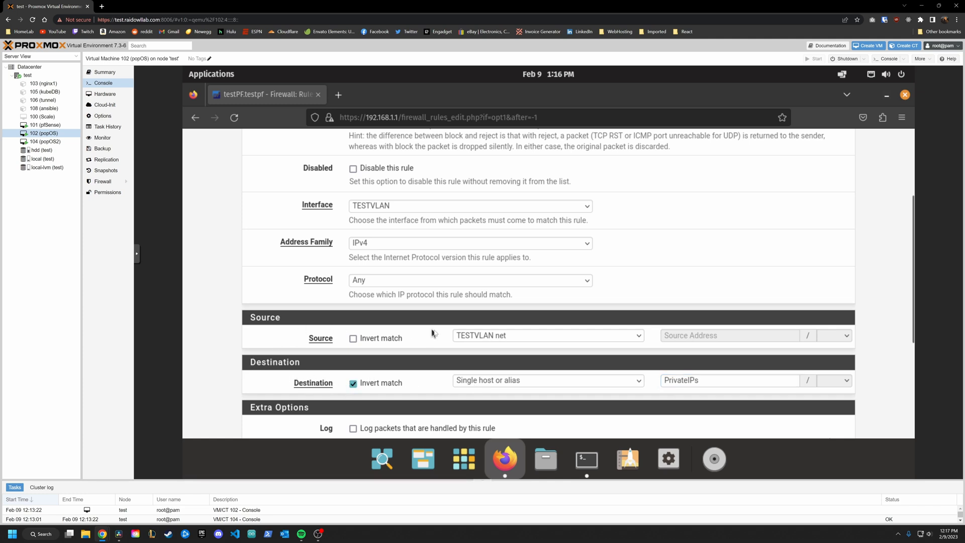
pyautogui.moveTo(492, 313)
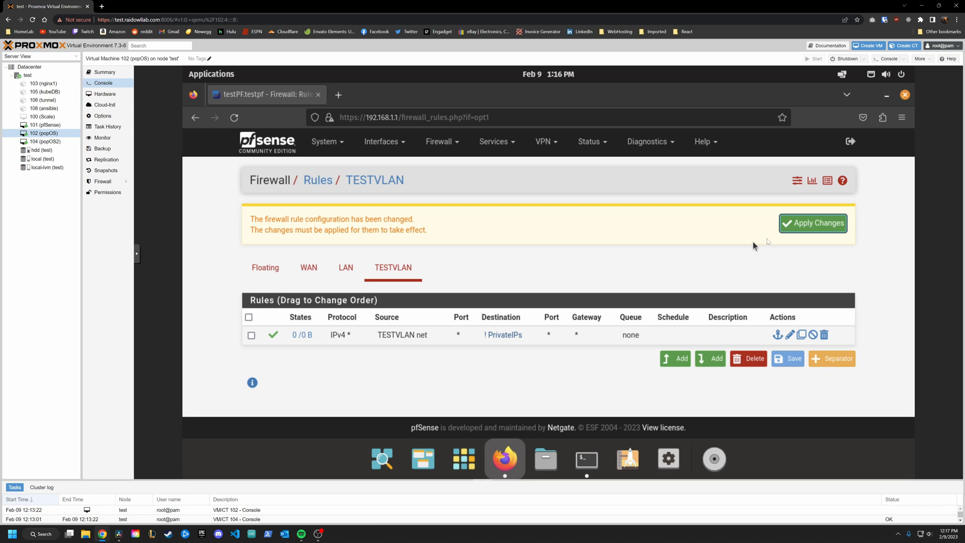
pyautogui.click(812, 223)
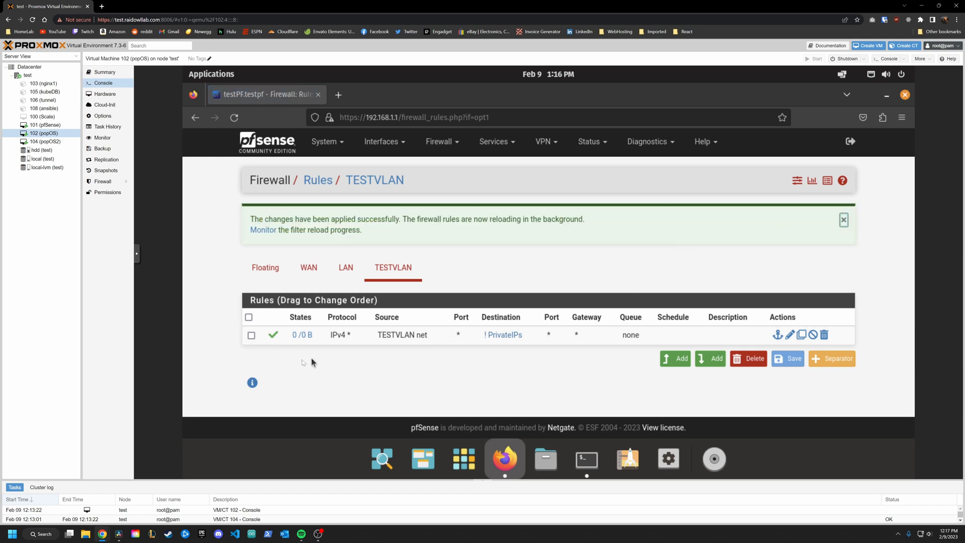
pyautogui.moveTo(337, 351)
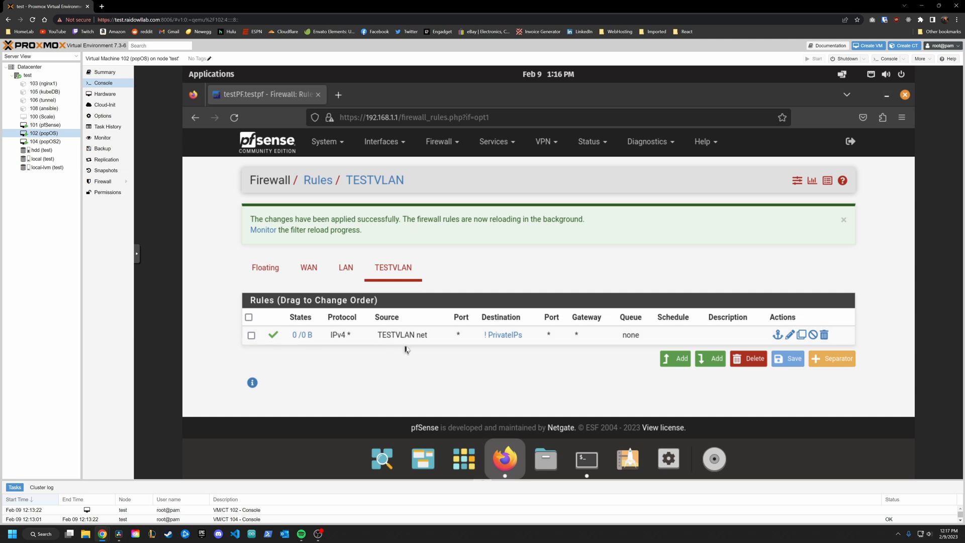
pyautogui.moveTo(417, 349)
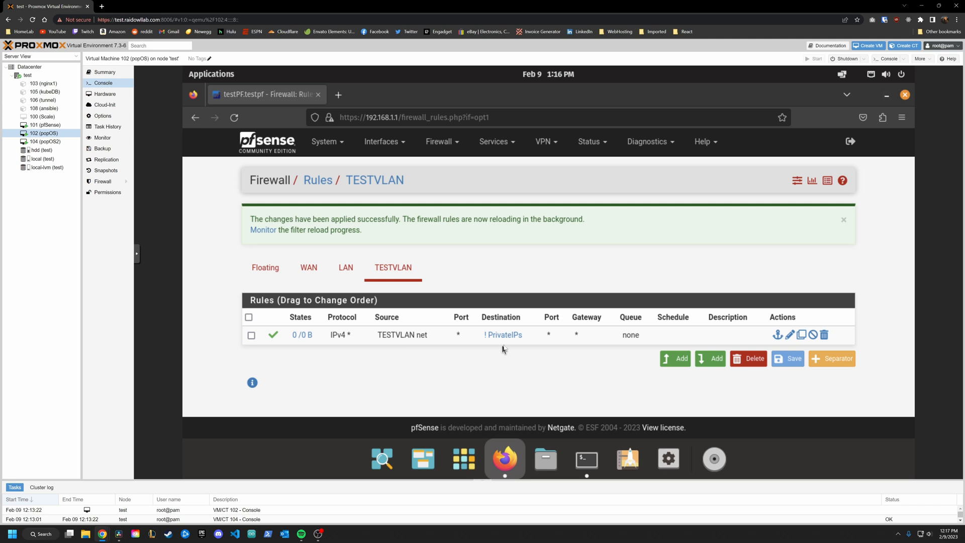
pyautogui.moveTo(502, 334)
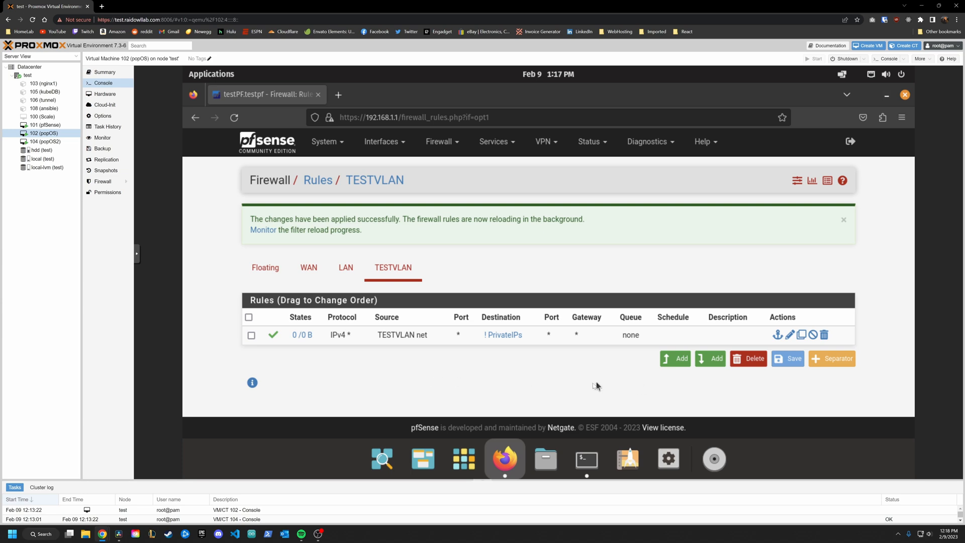
pyautogui.click(44, 142)
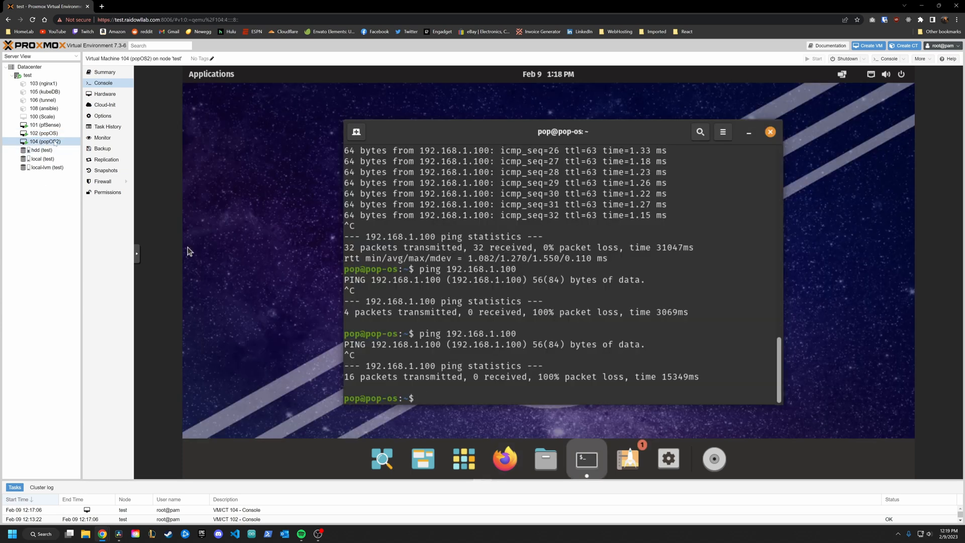
pyautogui.write('ping 192.168.1.100')
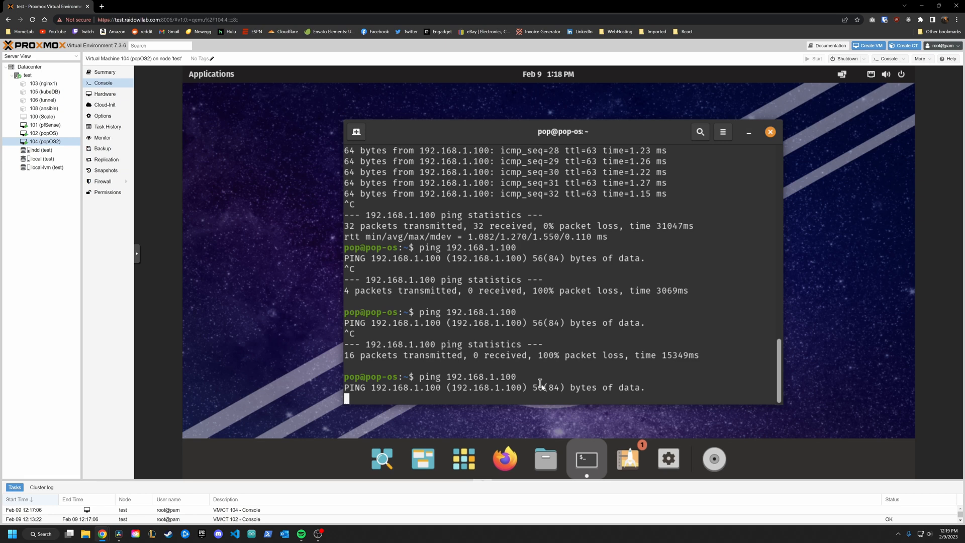
pyautogui.write('ping w')
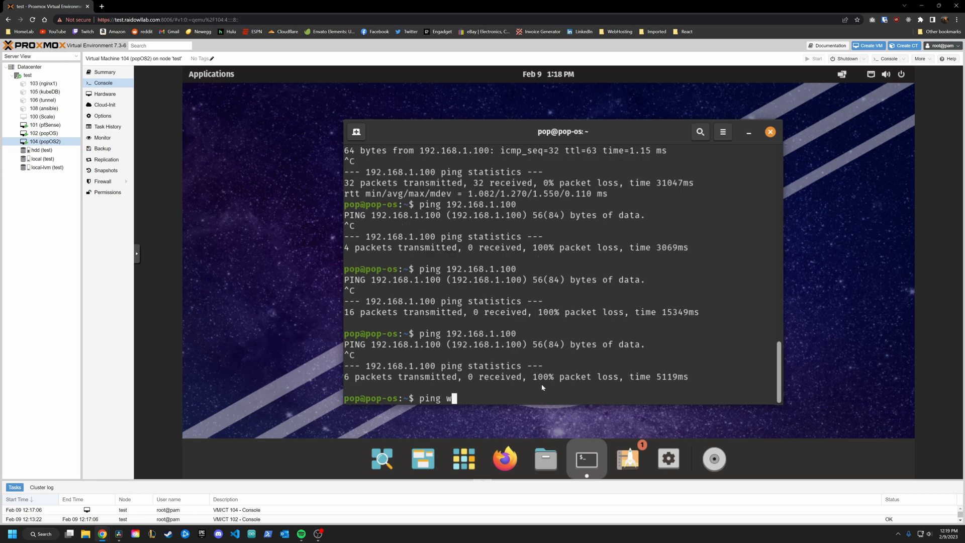
pyautogui.write('ww.google.com')
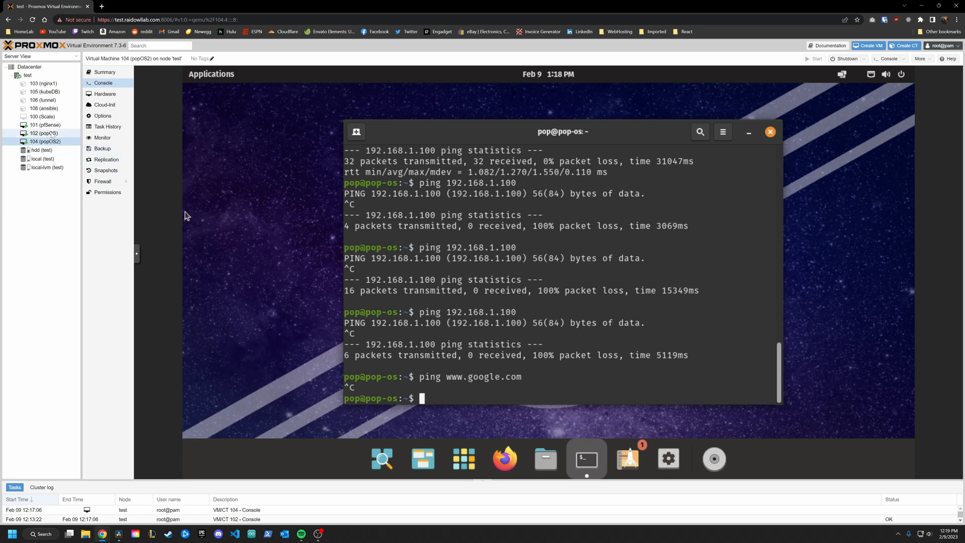
pyautogui.click(44, 132)
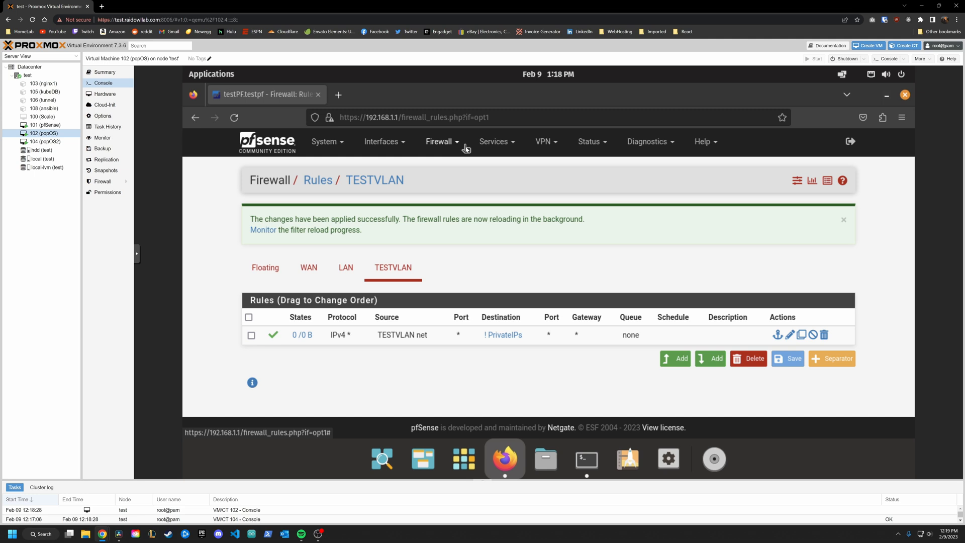
pyautogui.moveTo(535, 147)
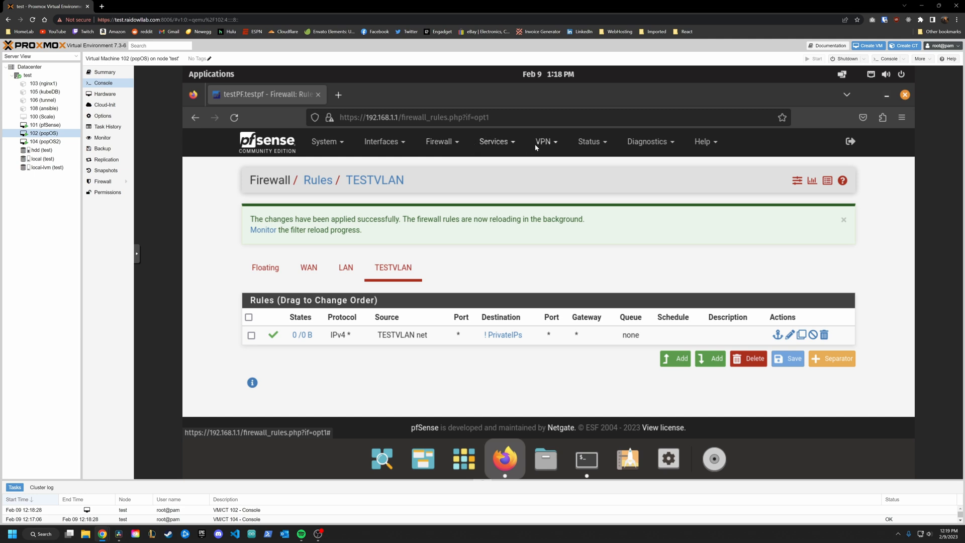
# Review the DNS Resolver settings page.
pyautogui.click(494, 141)
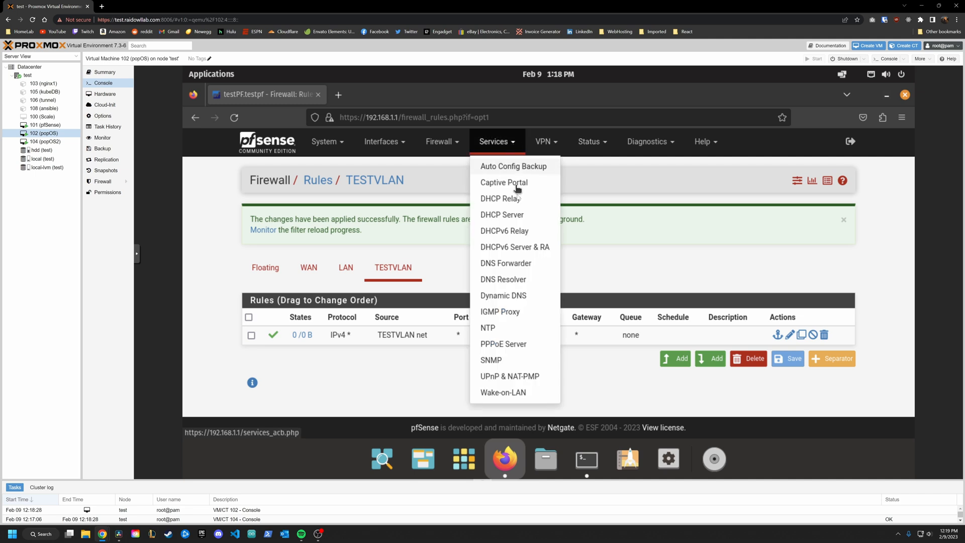
pyautogui.click(502, 278)
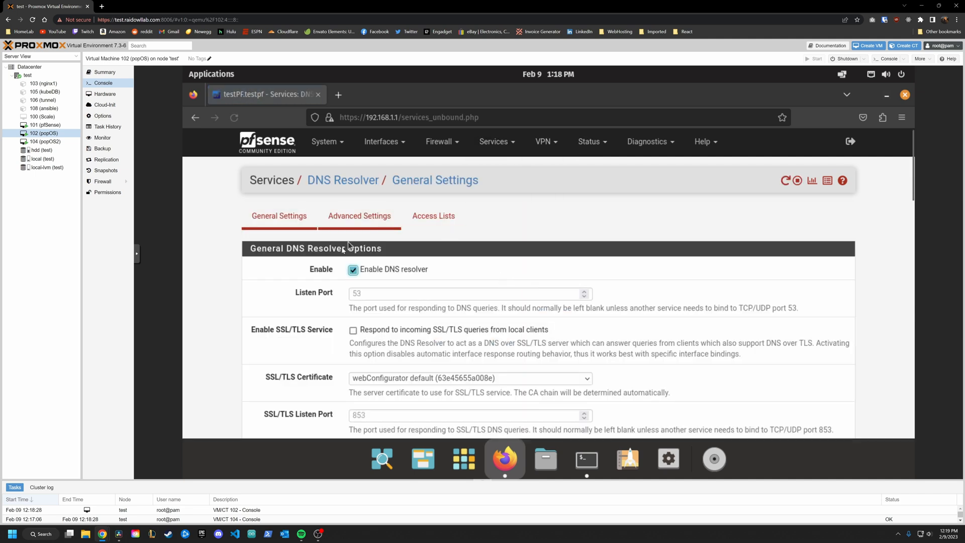
pyautogui.scroll(-3)
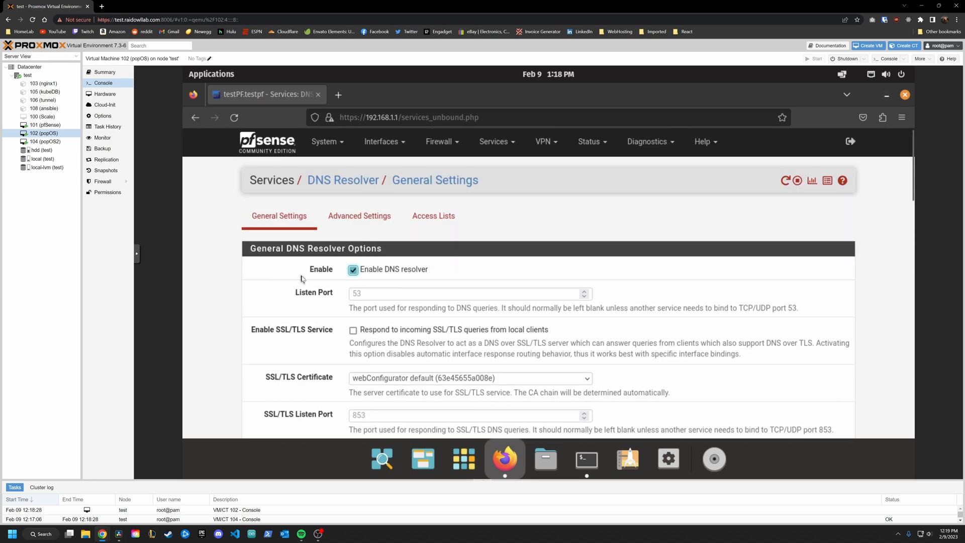
# Check the TESTVLAN interface, then the DHCP Server page's blank DNS server fields.
pyautogui.click(381, 140)
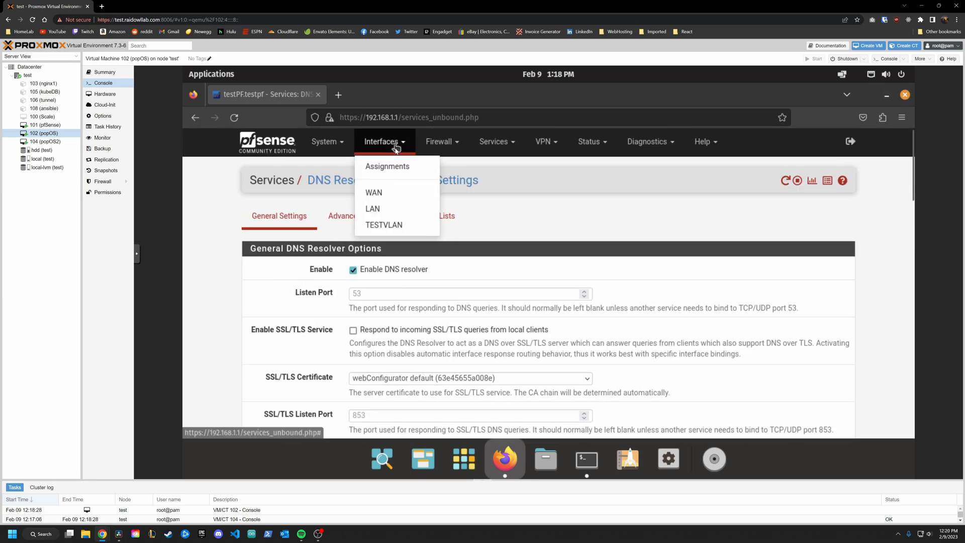
pyautogui.click(384, 225)
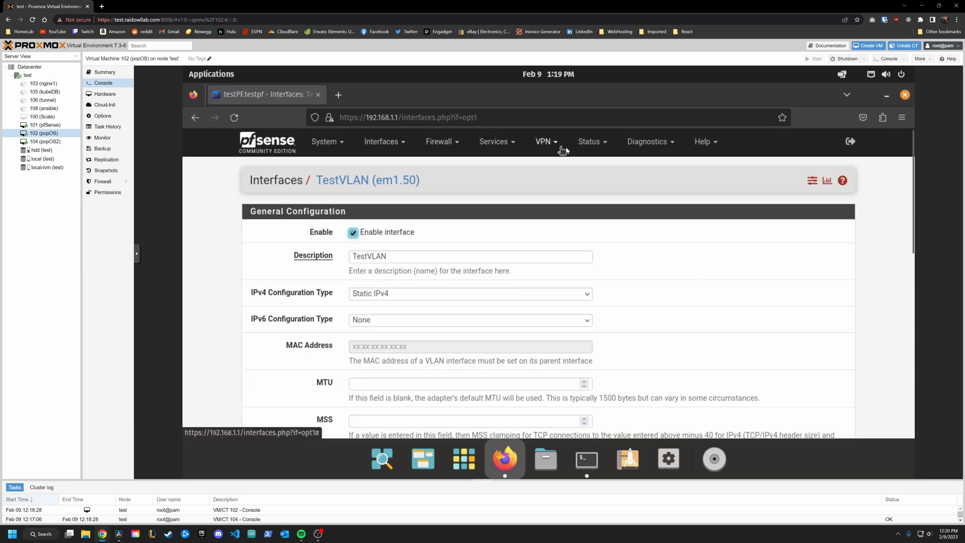
pyautogui.click(494, 141)
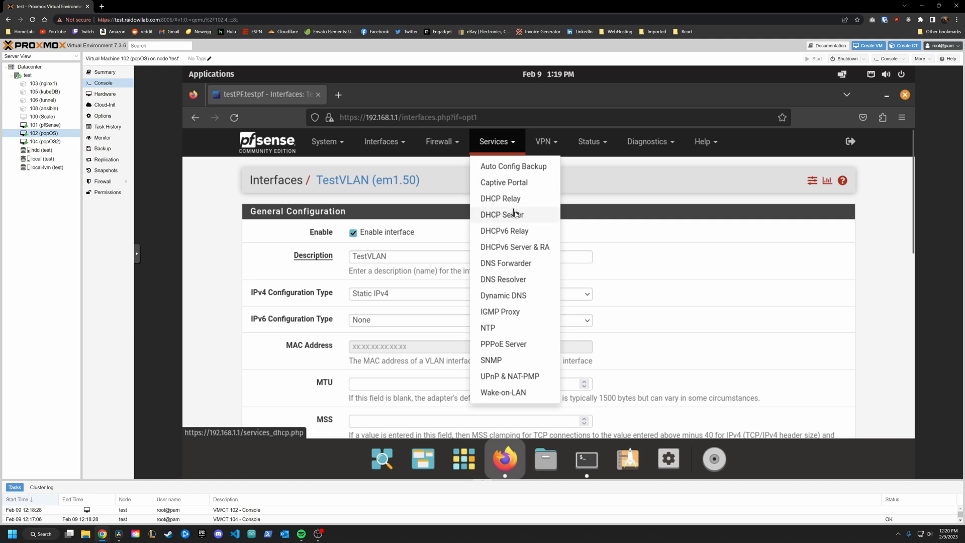
pyautogui.click(501, 214)
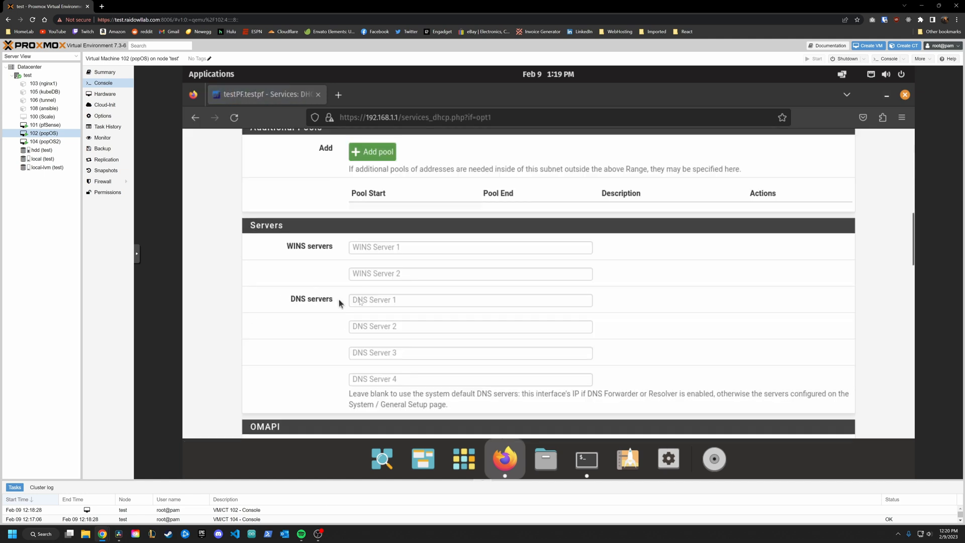
pyautogui.moveTo(384, 313)
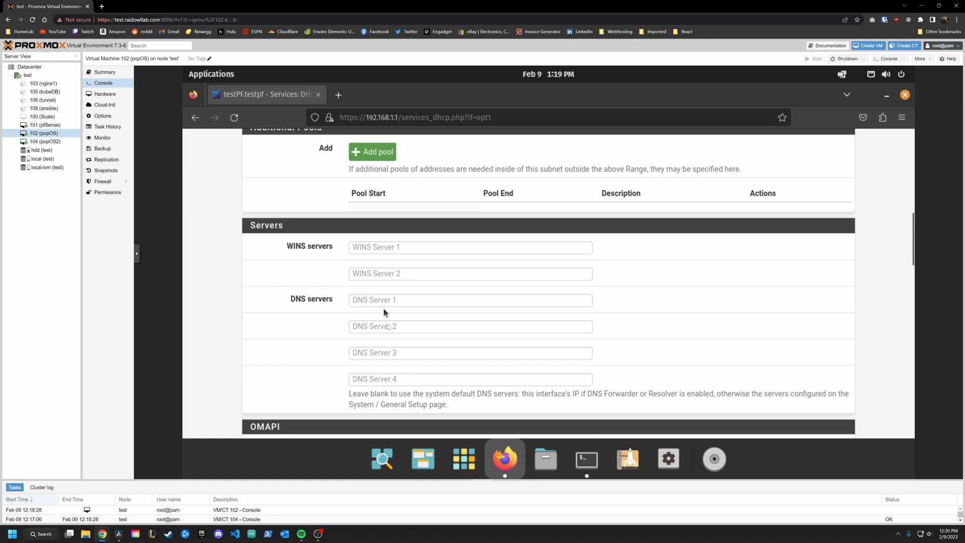
pyautogui.moveTo(328, 327)
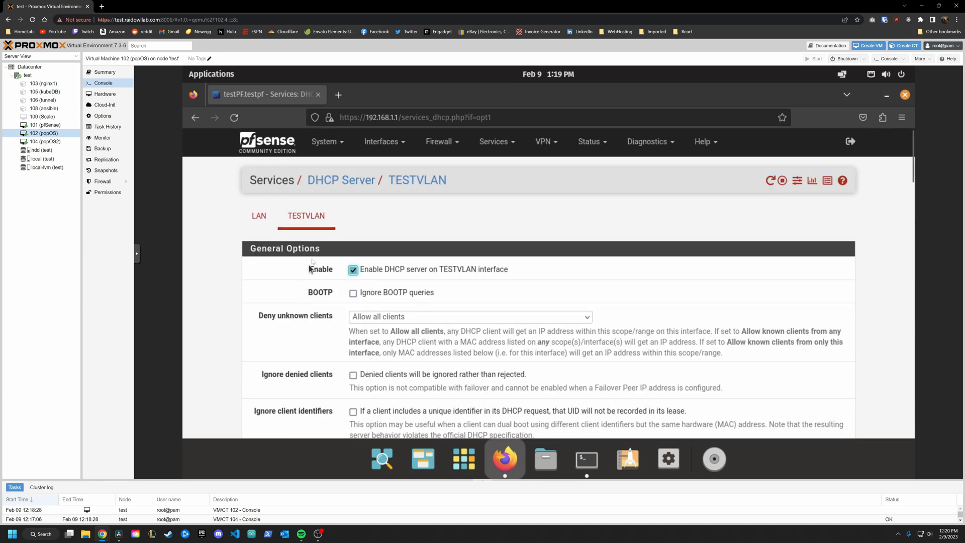
pyautogui.moveTo(285, 161)
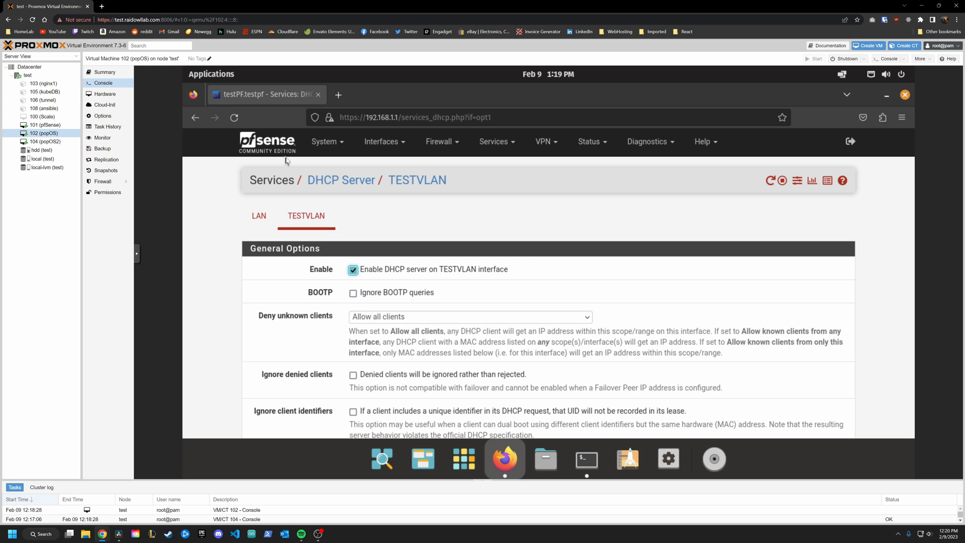
pyautogui.click(439, 141)
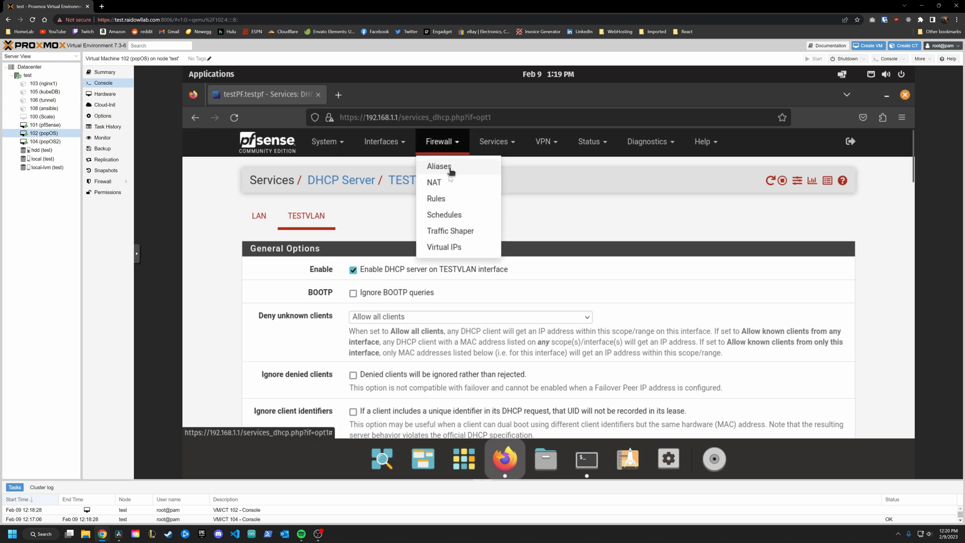
# Add a top TESTVLAN rule: TCP/UDP, TESTVLAN net to TESTVLAN address, port DNS (53).
pyautogui.click(435, 198)
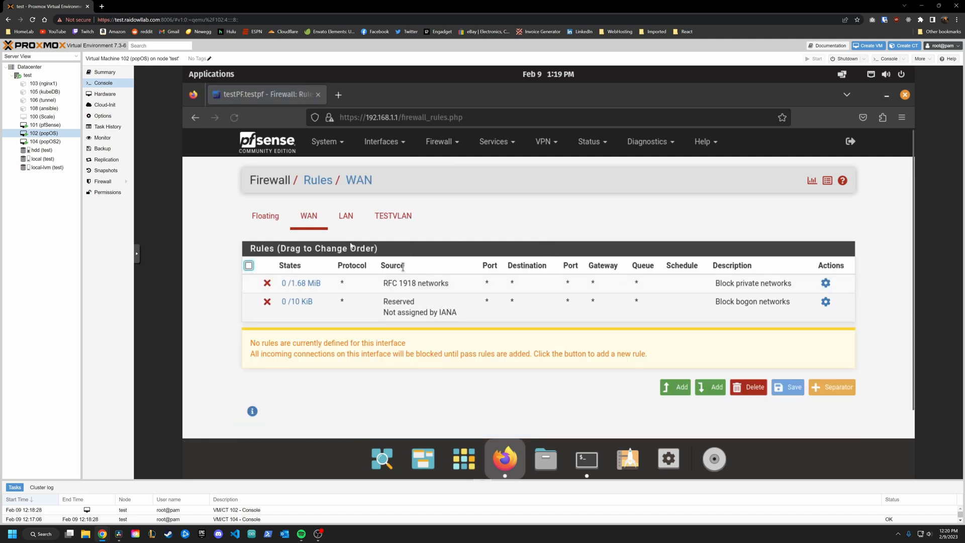
pyautogui.click(393, 216)
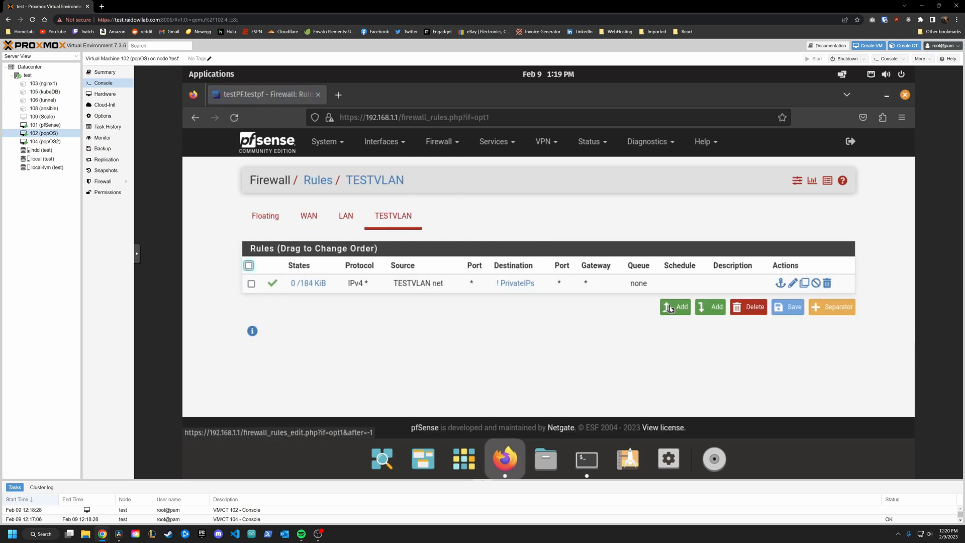
pyautogui.click(674, 306)
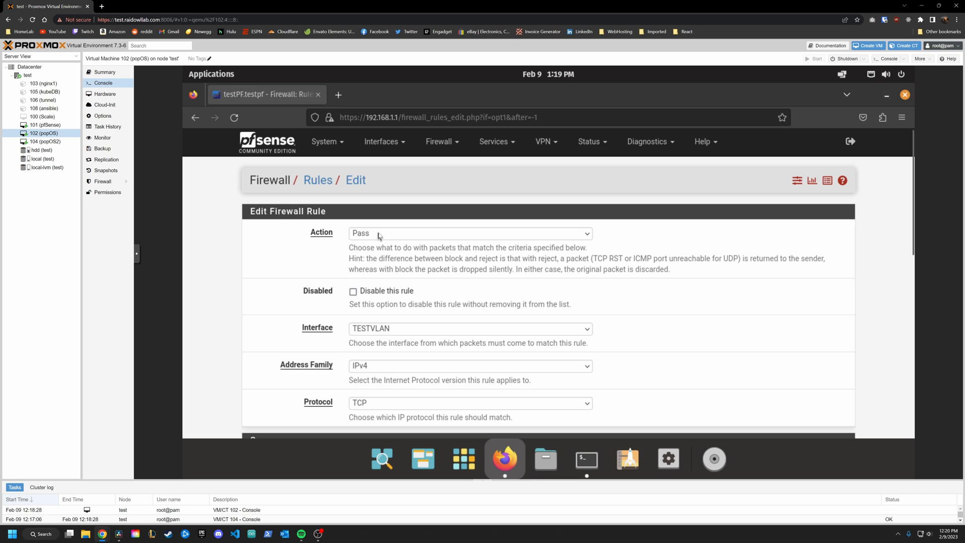
pyautogui.moveTo(315, 257)
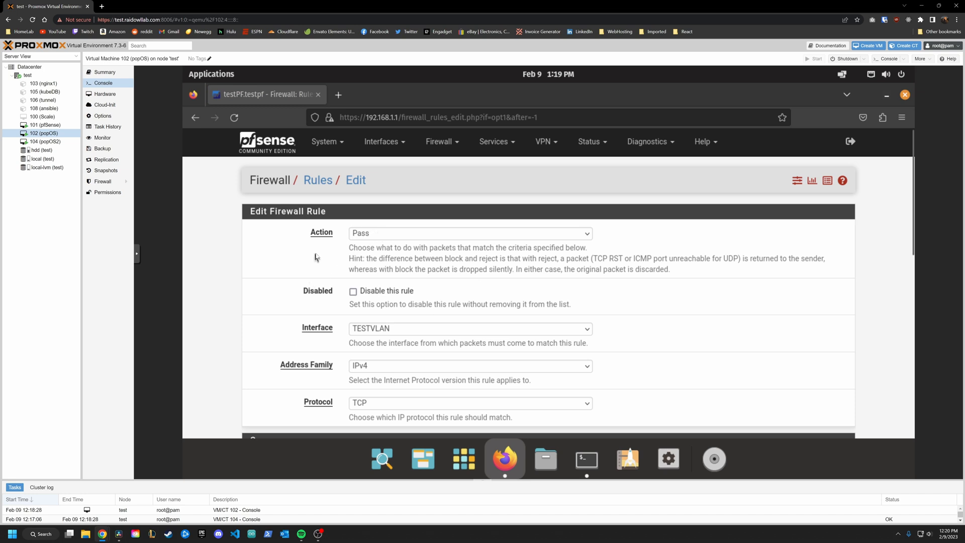
pyautogui.moveTo(298, 309)
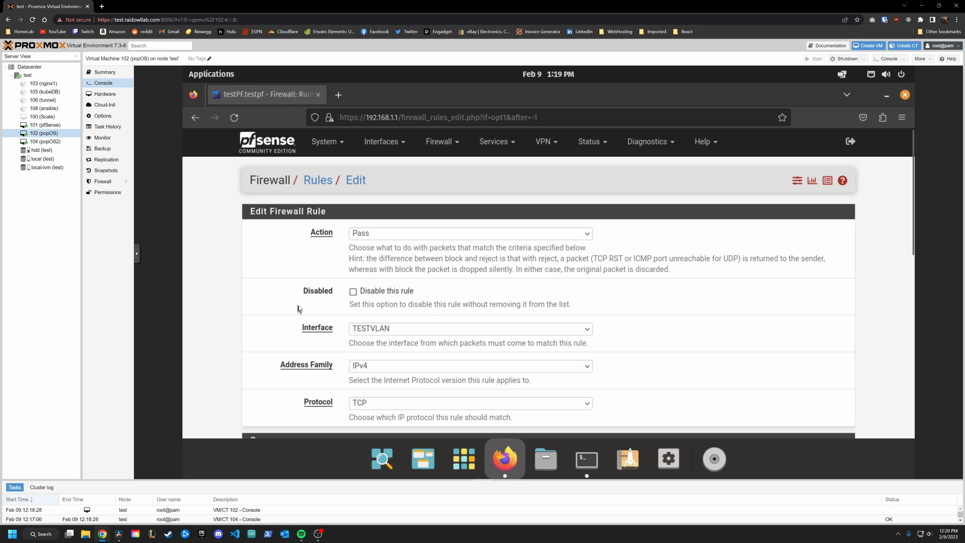
pyautogui.click(469, 402)
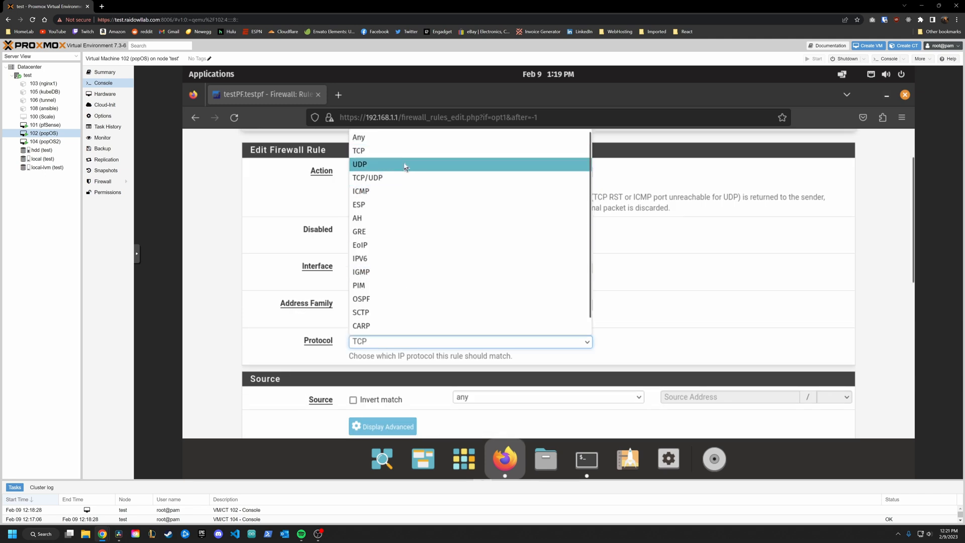
pyautogui.click(367, 178)
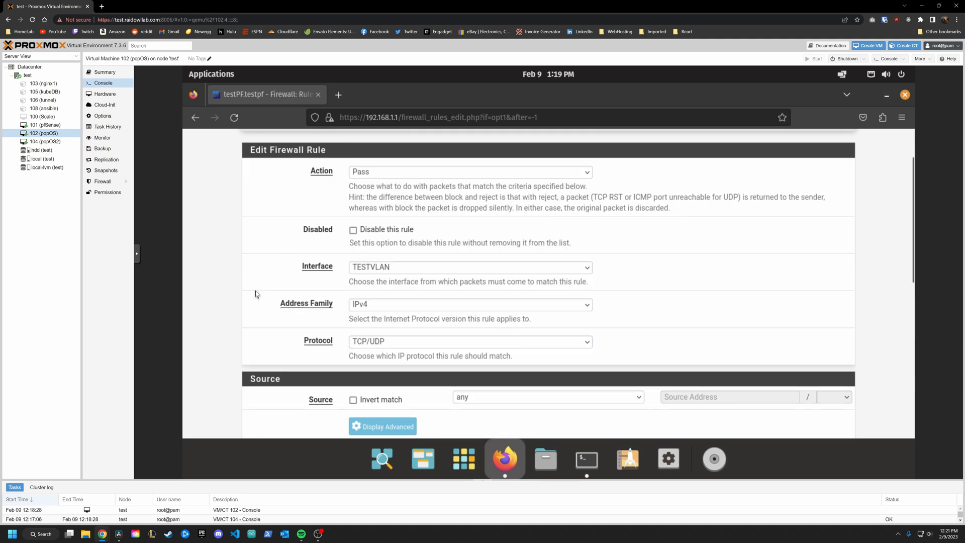
pyautogui.scroll(-3)
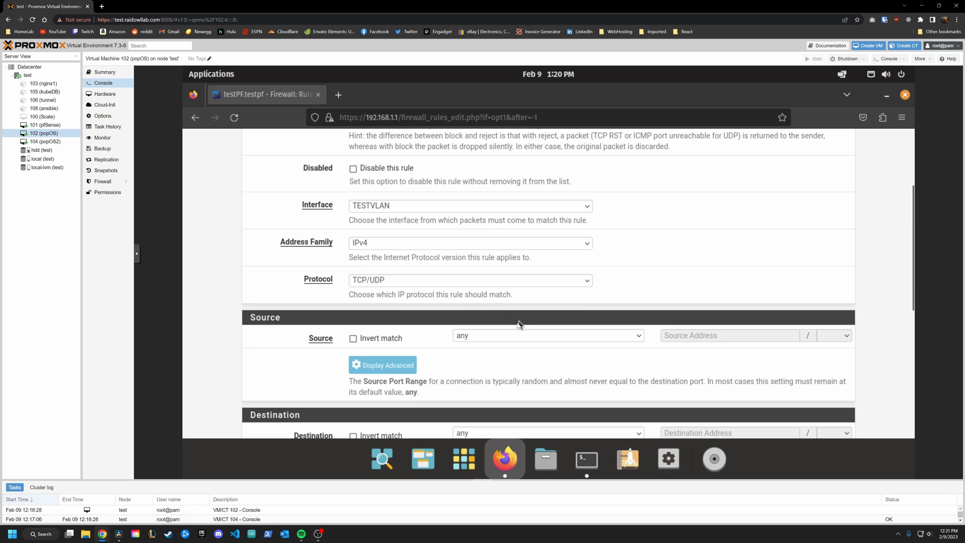
pyautogui.click(546, 335)
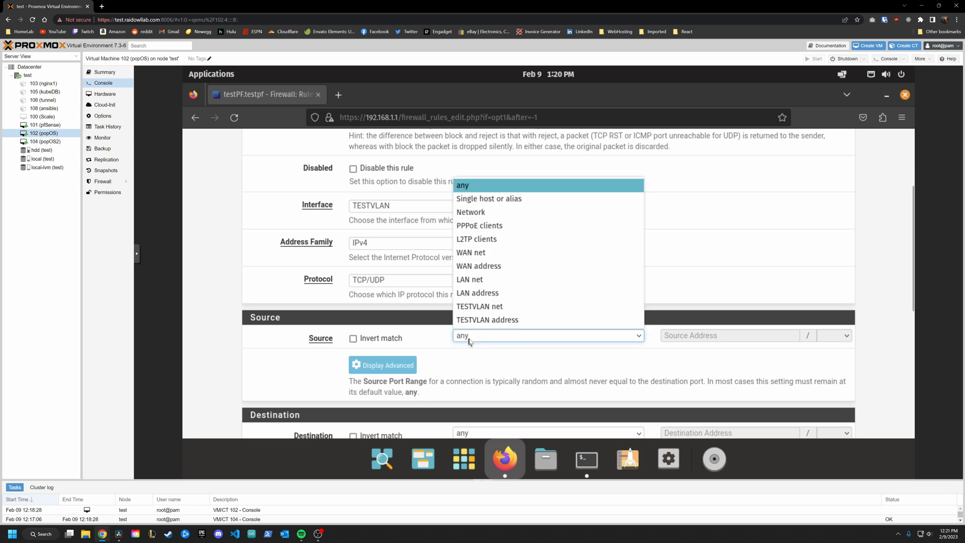
pyautogui.click(479, 306)
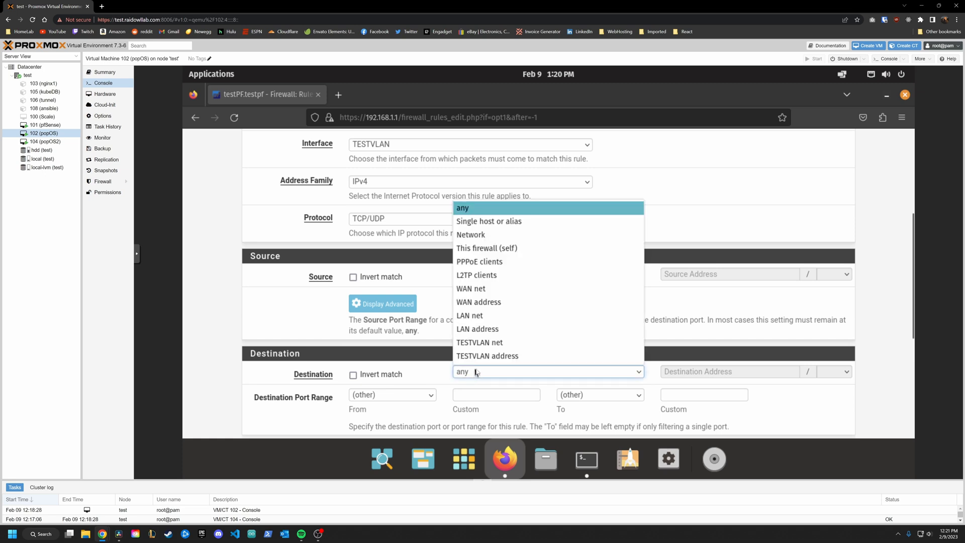
pyautogui.click(487, 355)
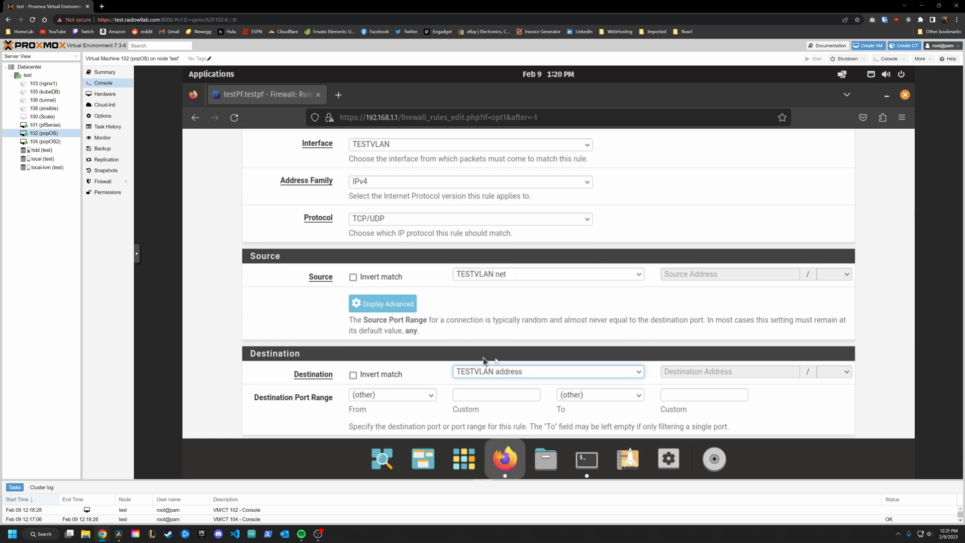
pyautogui.click(391, 394)
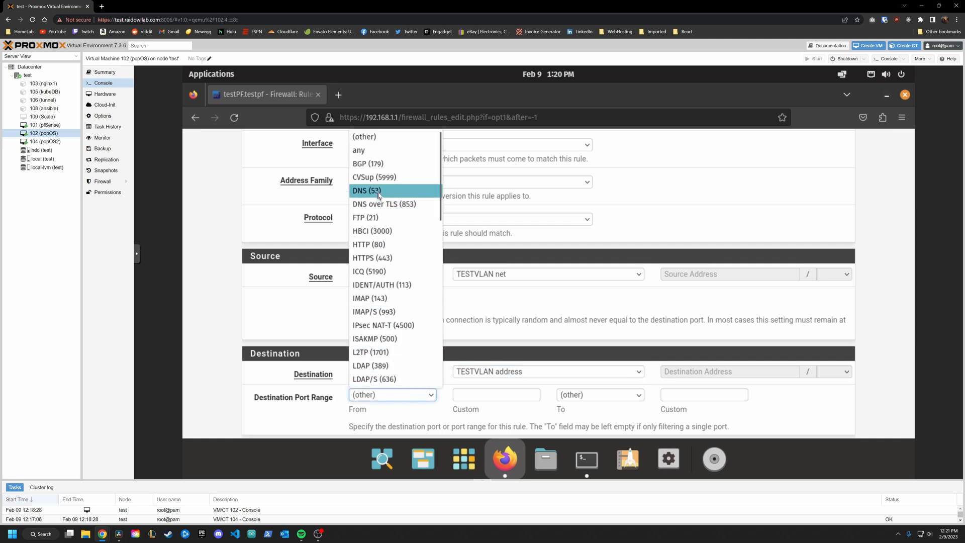
pyautogui.click(367, 190)
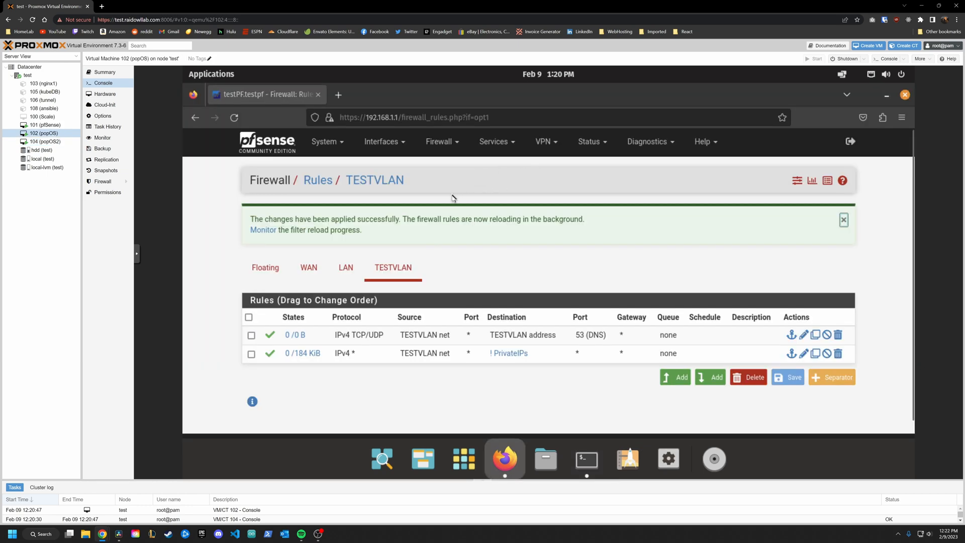
pyautogui.moveTo(402, 245)
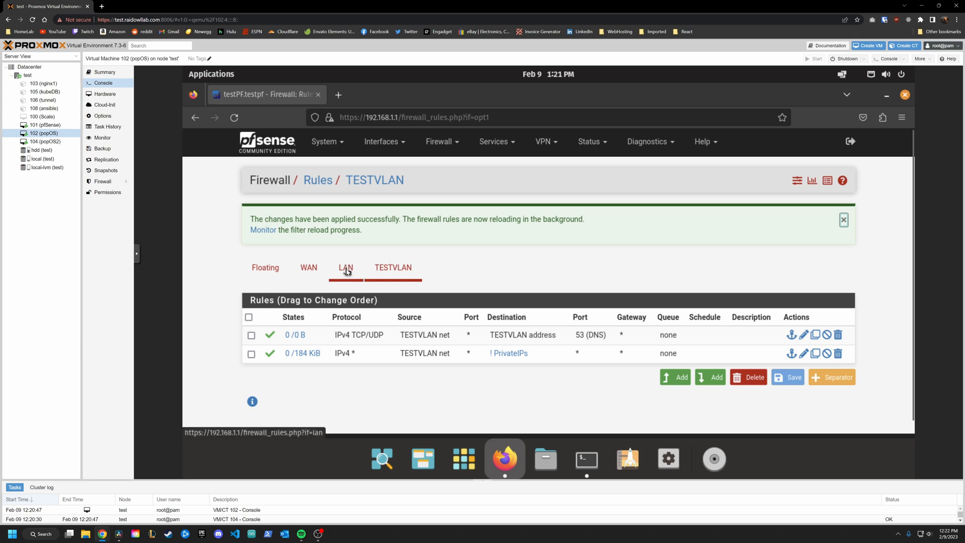
pyautogui.click(392, 266)
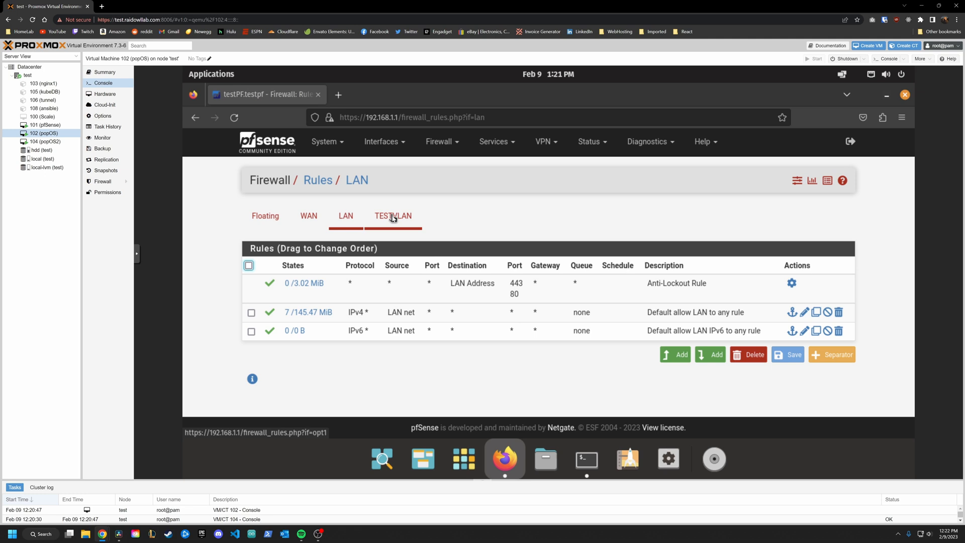
pyautogui.click(392, 216)
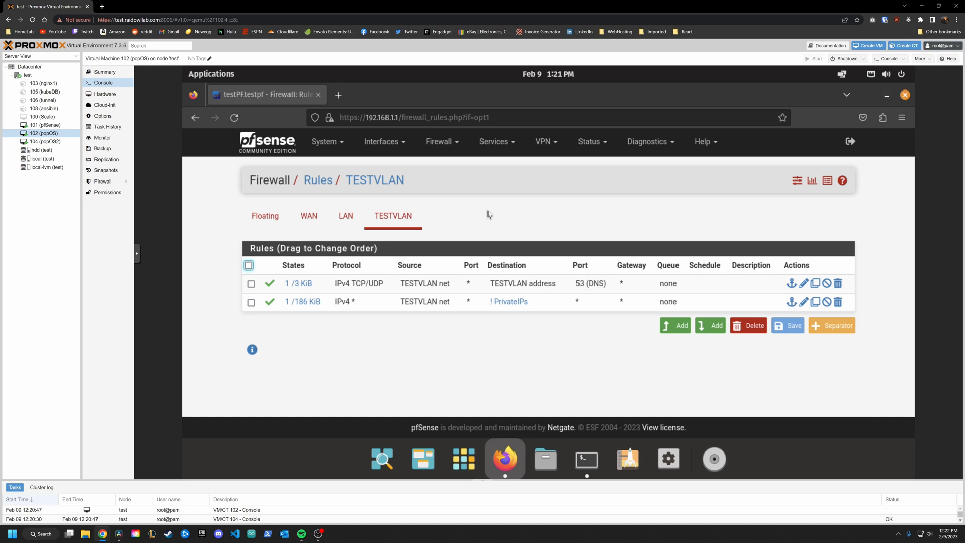
pyautogui.moveTo(481, 216)
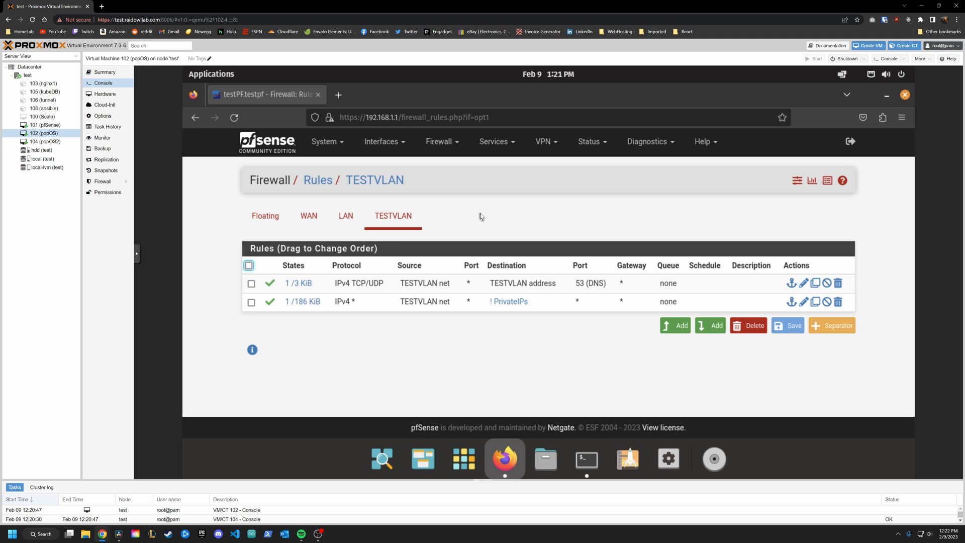
pyautogui.moveTo(522, 206)
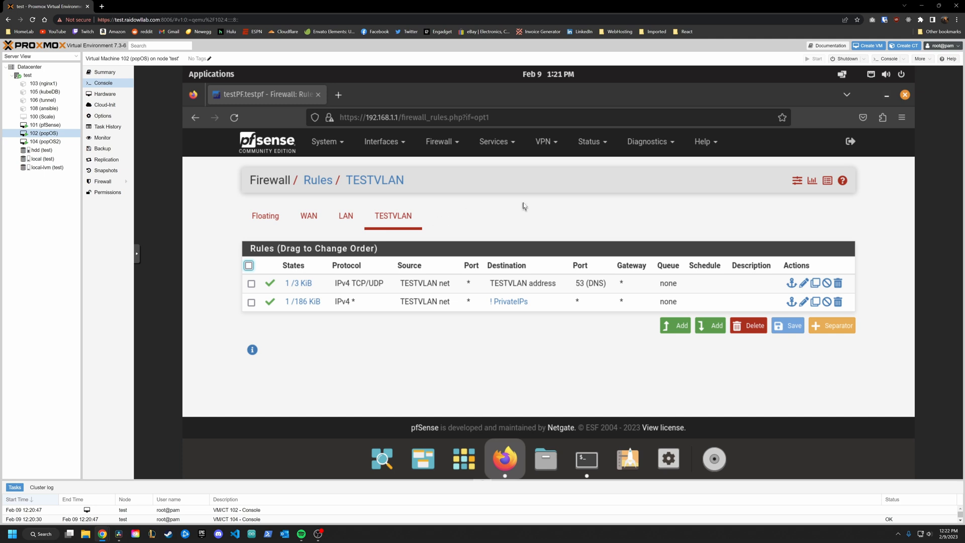
pyautogui.moveTo(460, 195)
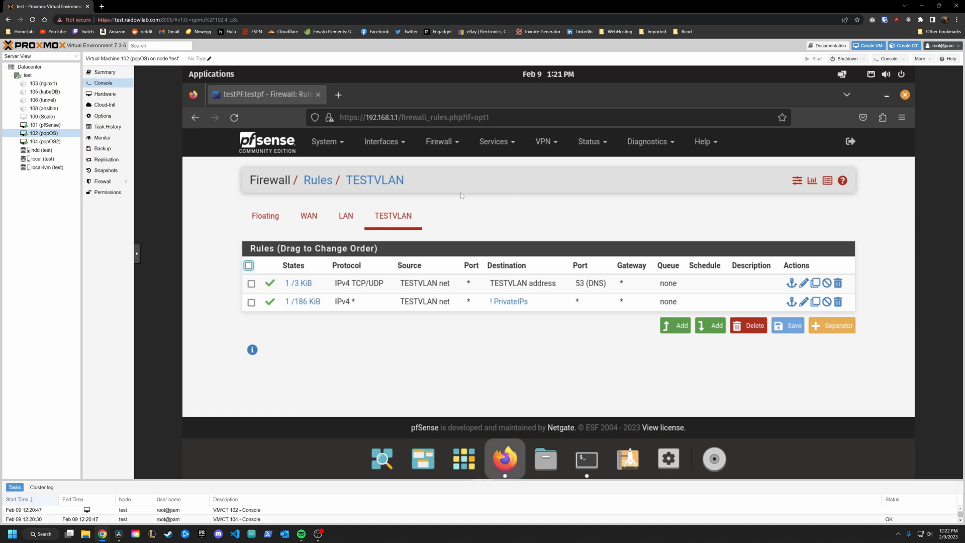
pyautogui.moveTo(453, 195)
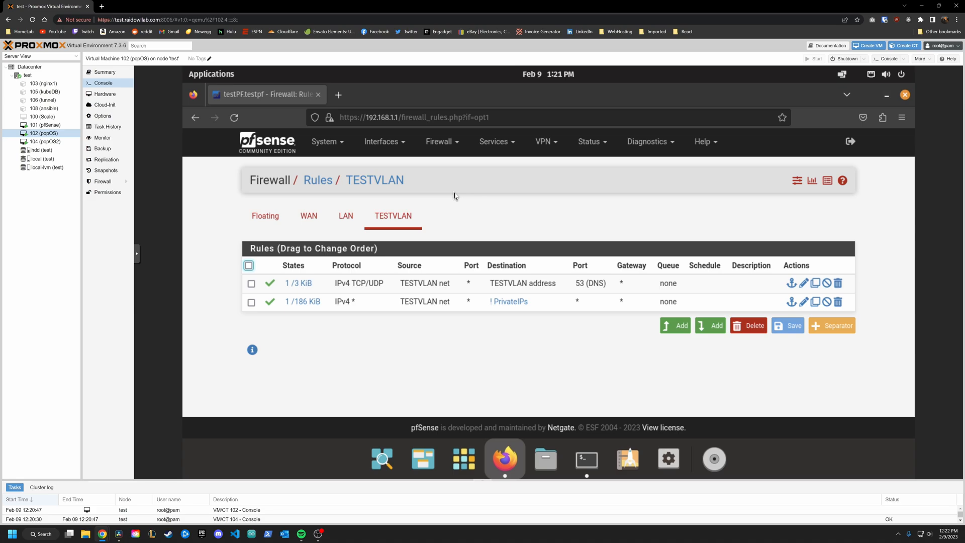